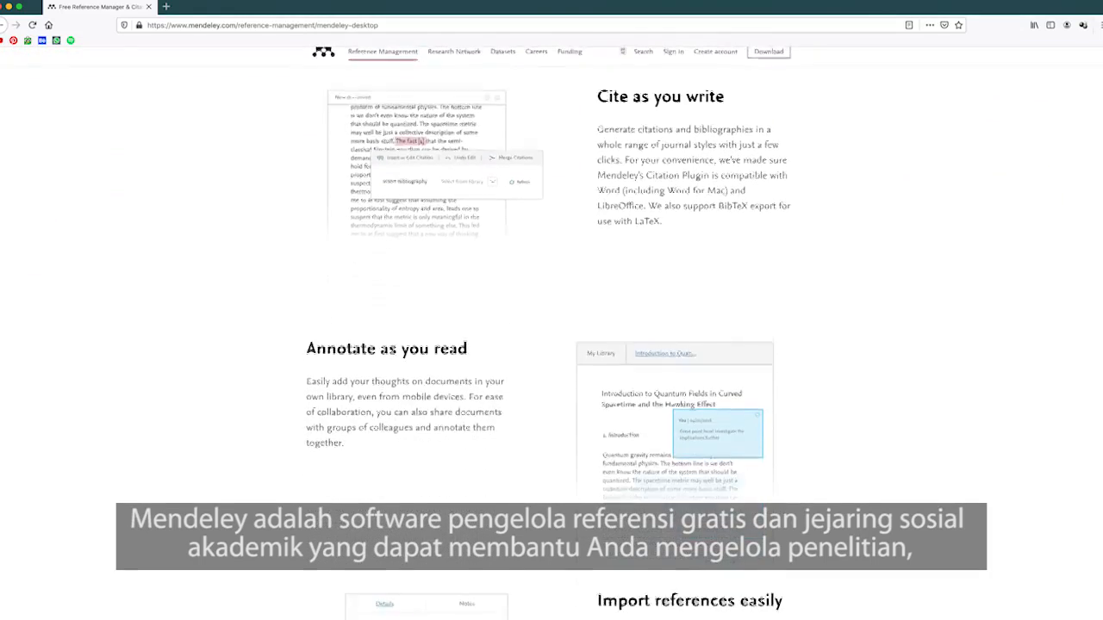
- Review the Mendeley features page, then load mendeley.com in a new tab
scroll(down, 3)
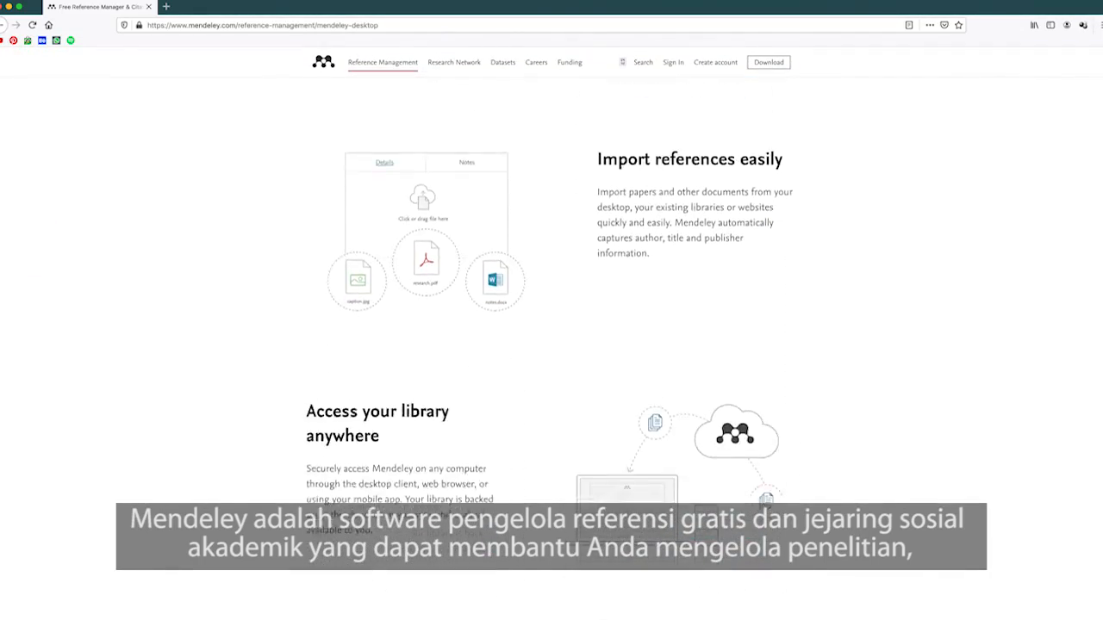
scroll(down, 3)
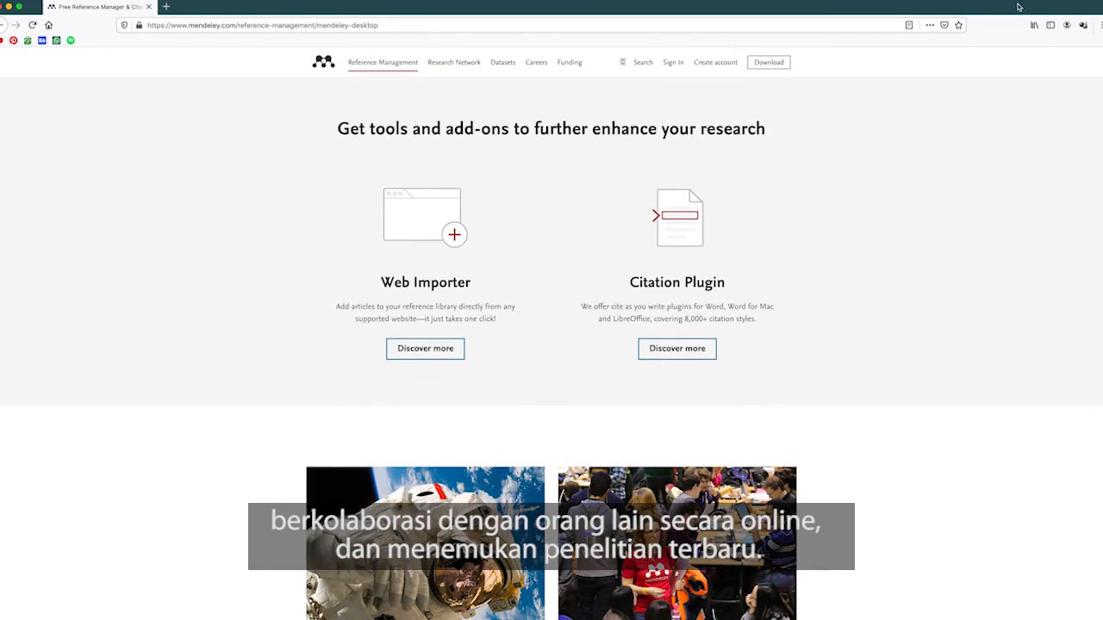
click(193, 9)
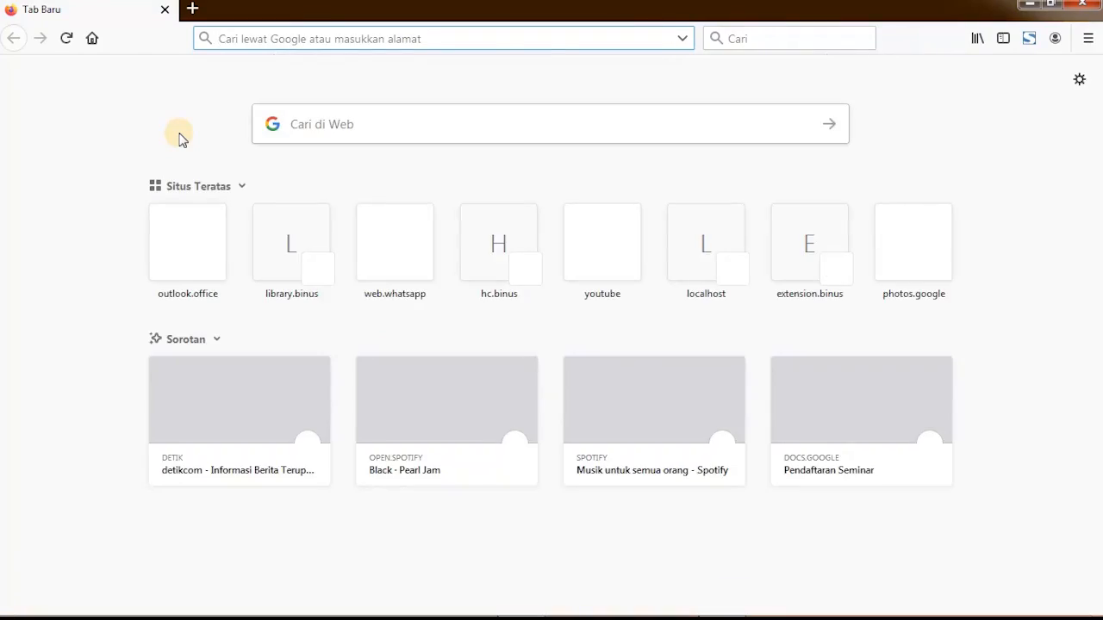
text(men)
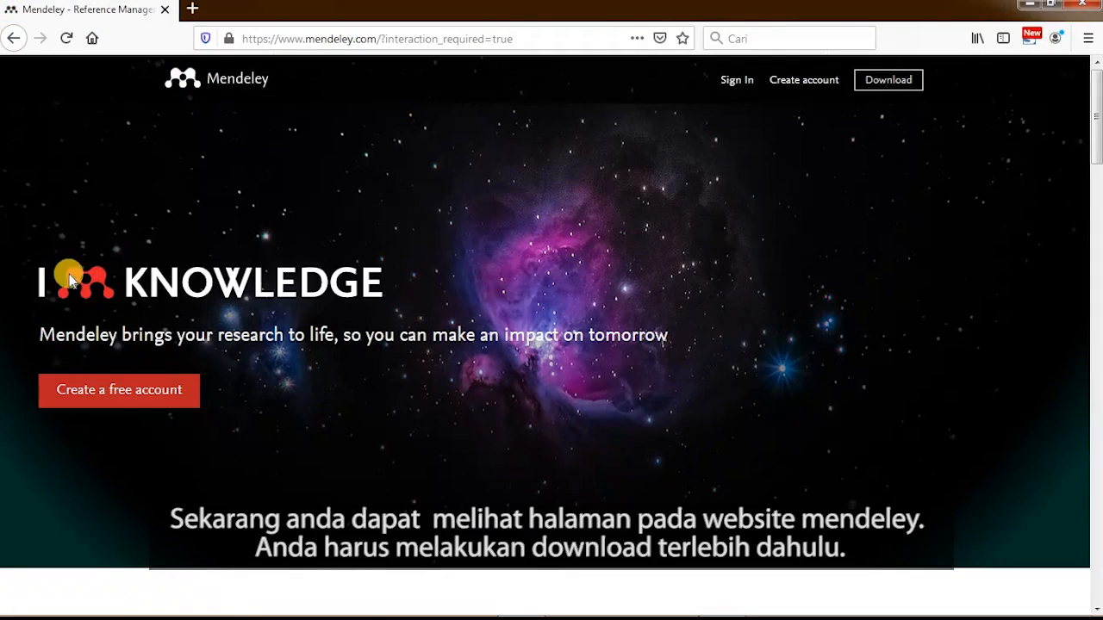
mouse_move(734, 85)
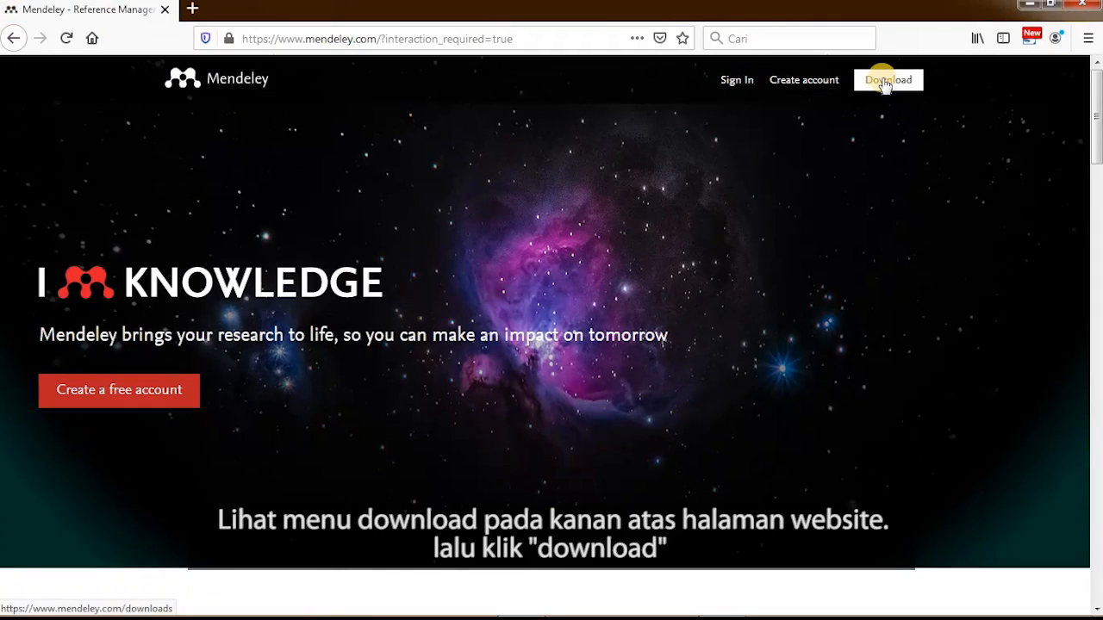
- Download the Mendeley Desktop for Windows installer and save it to the computer
click(888, 79)
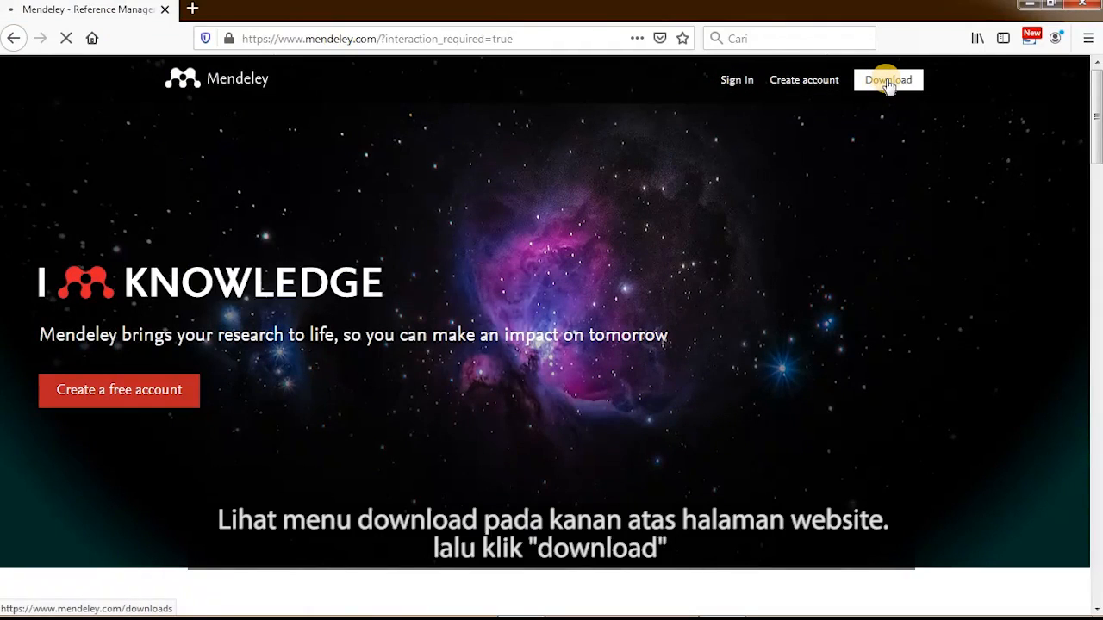
click(889, 79)
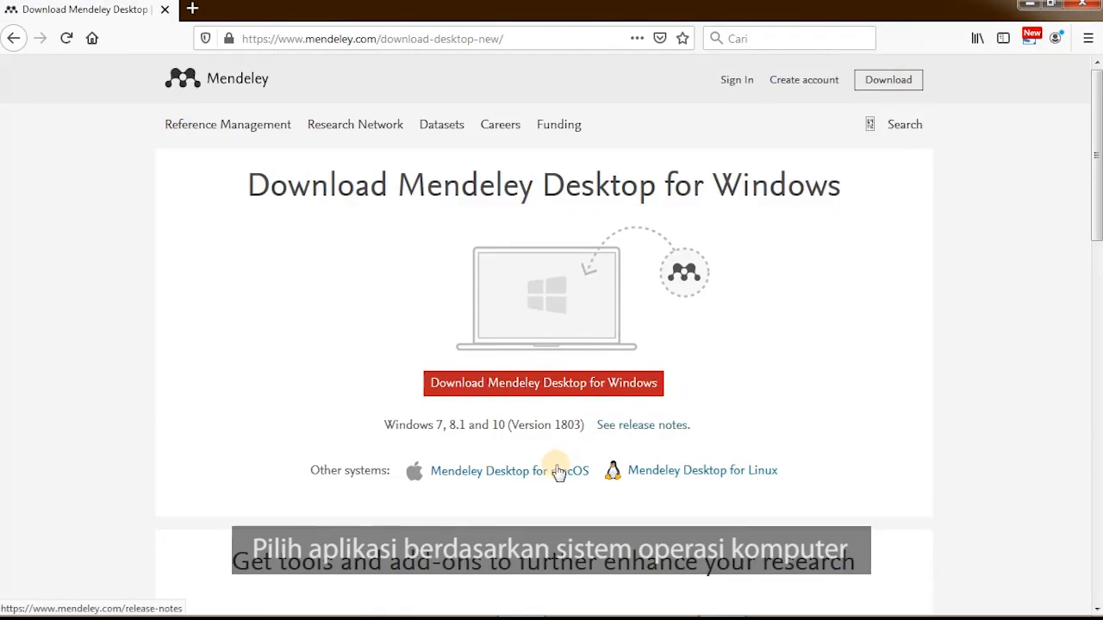
mouse_move(671, 474)
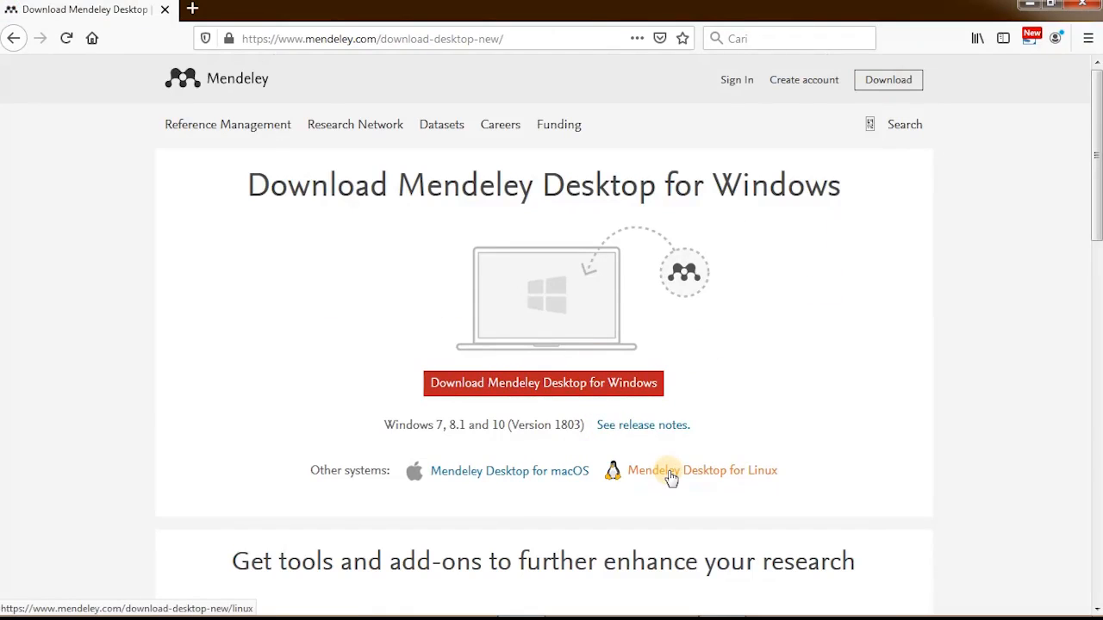
scroll(down, 3)
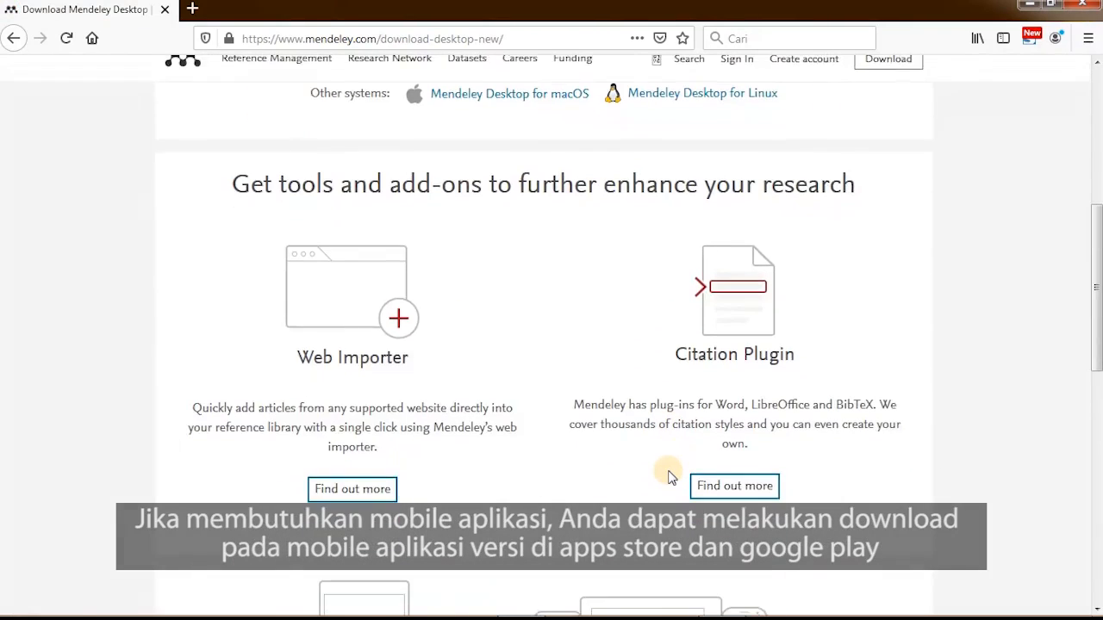
scroll(down, 3)
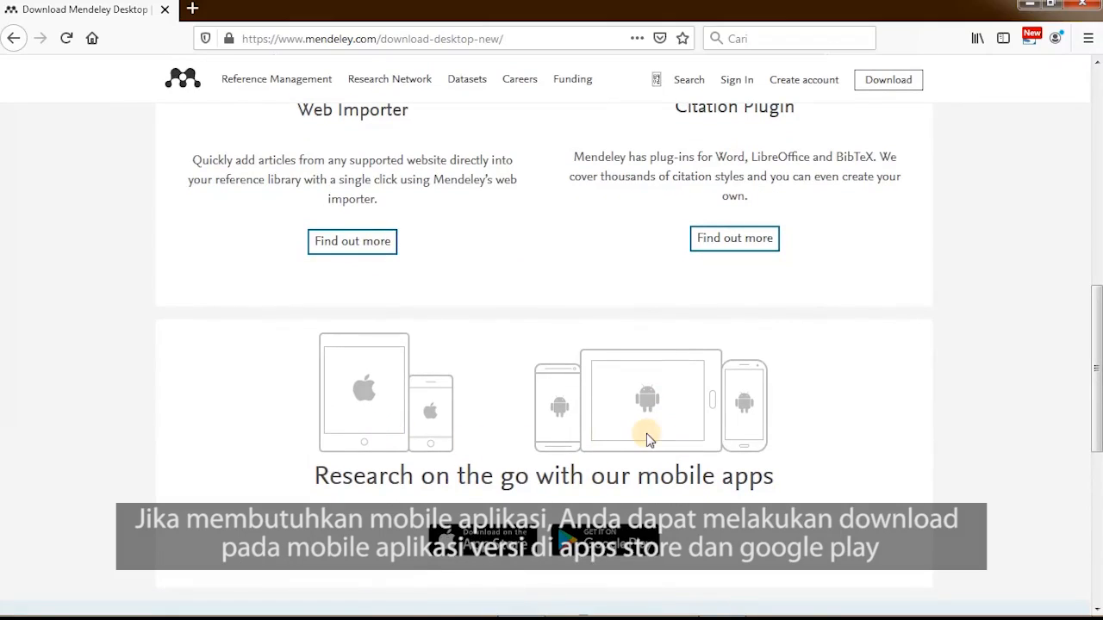
mouse_move(605, 541)
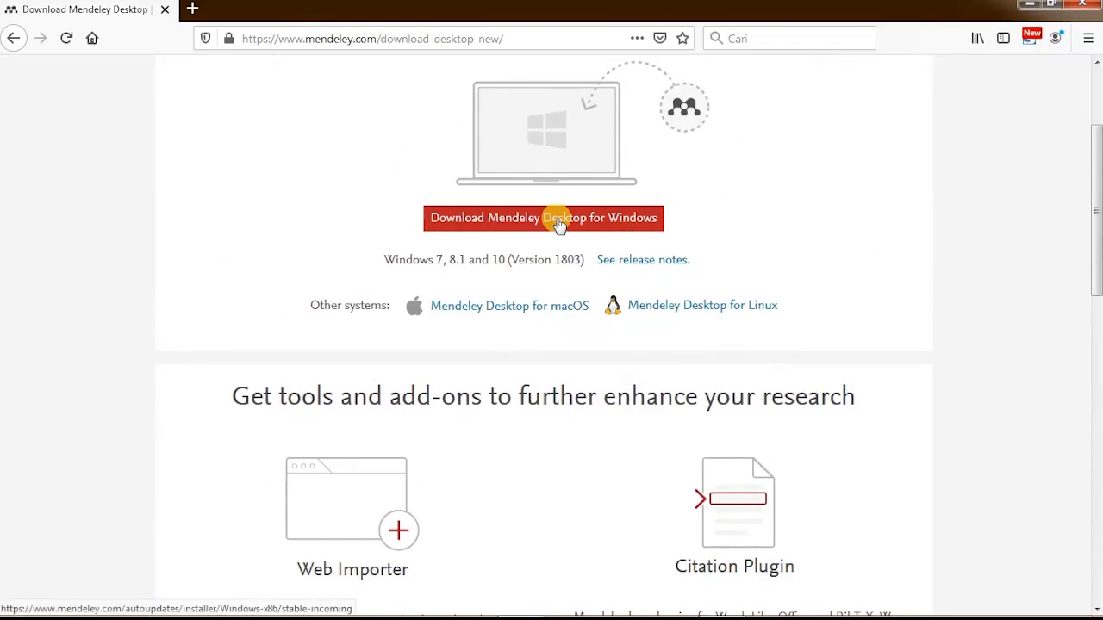
click(543, 218)
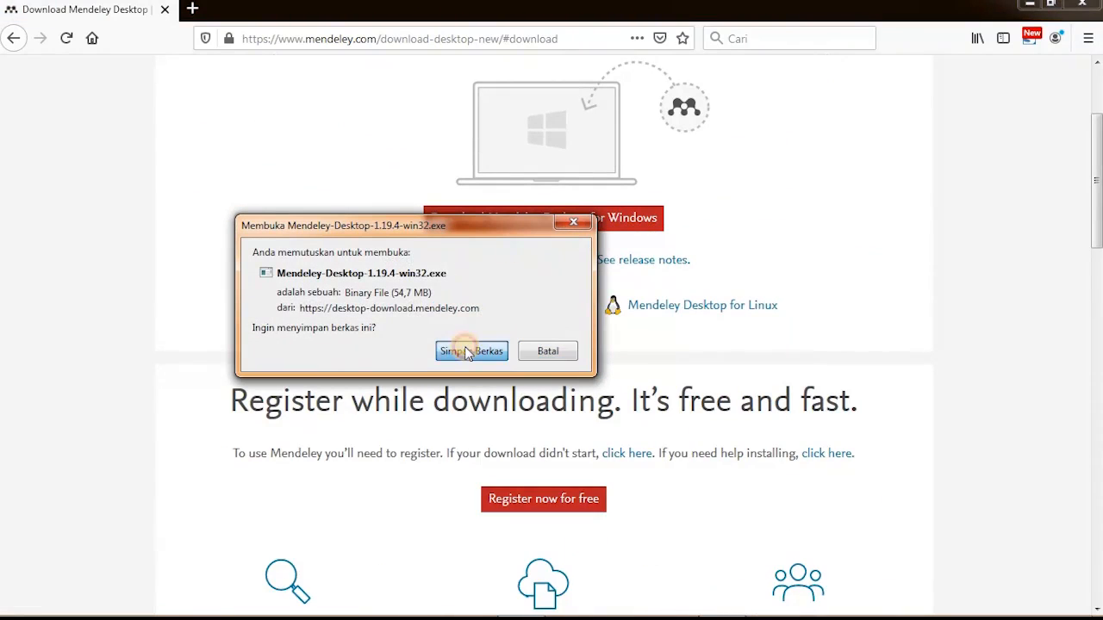
click(473, 351)
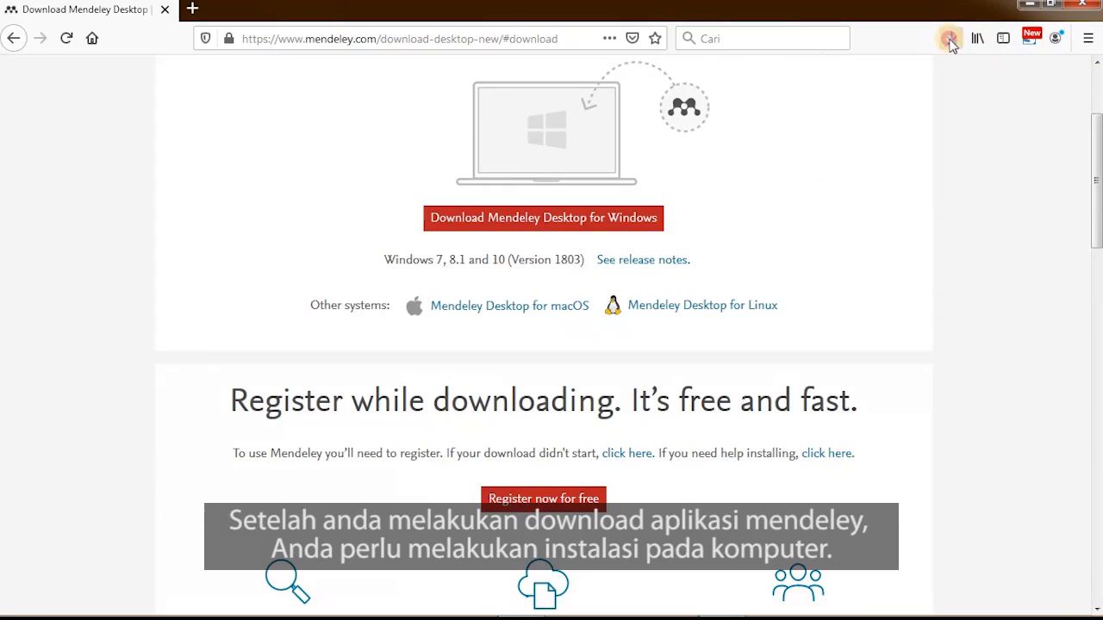
- Run the downloaded Mendeley installer from the Downloads folder and confirm running it
click(951, 38)
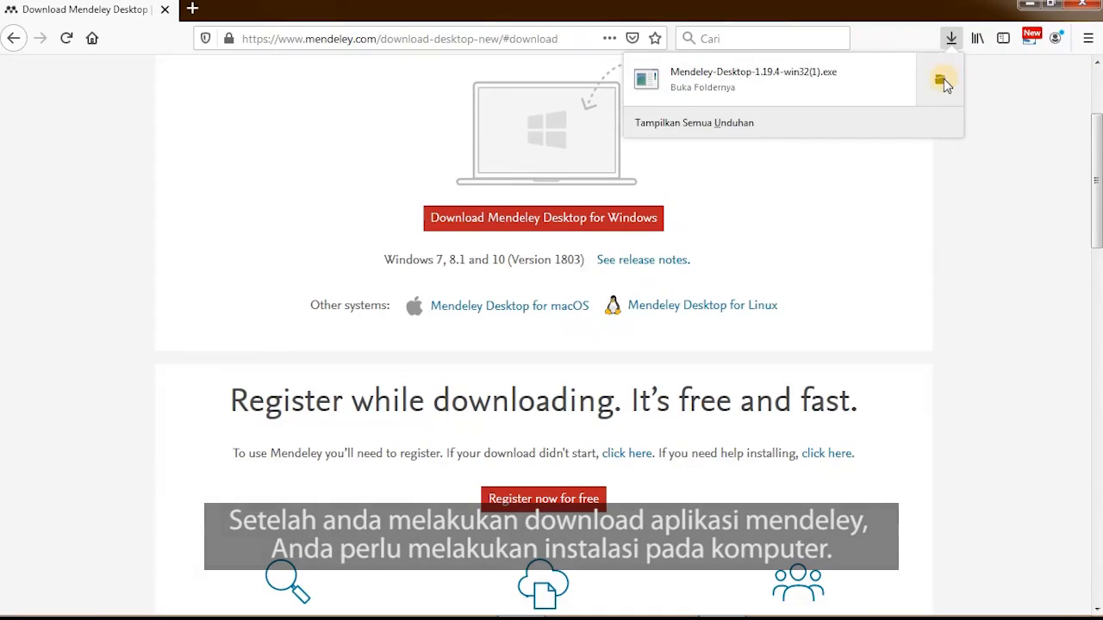
click(703, 87)
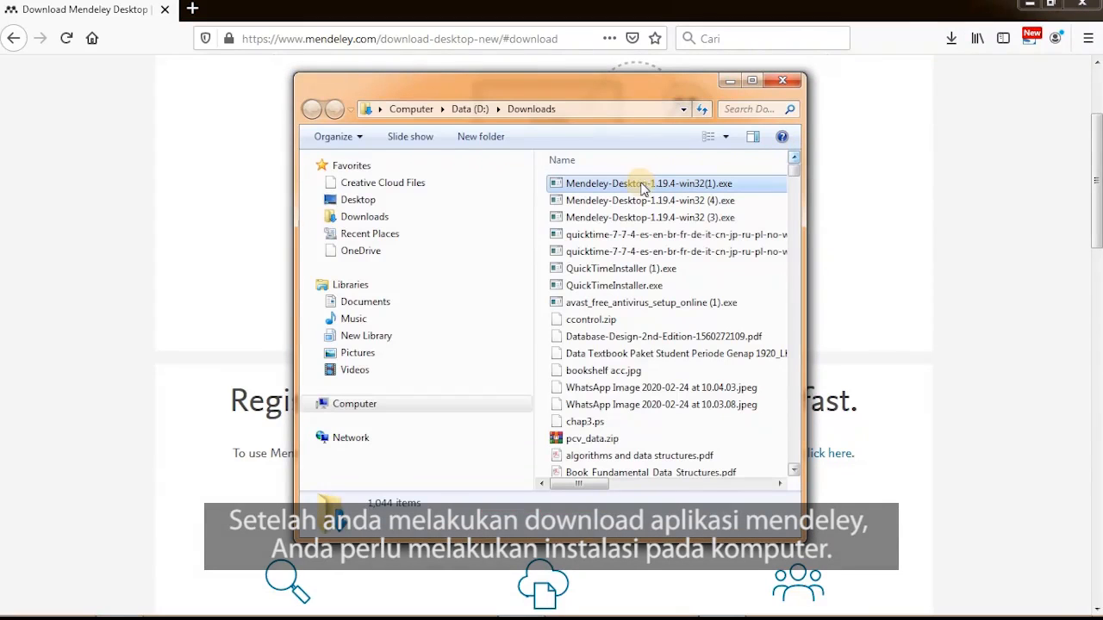
double_click(622, 183)
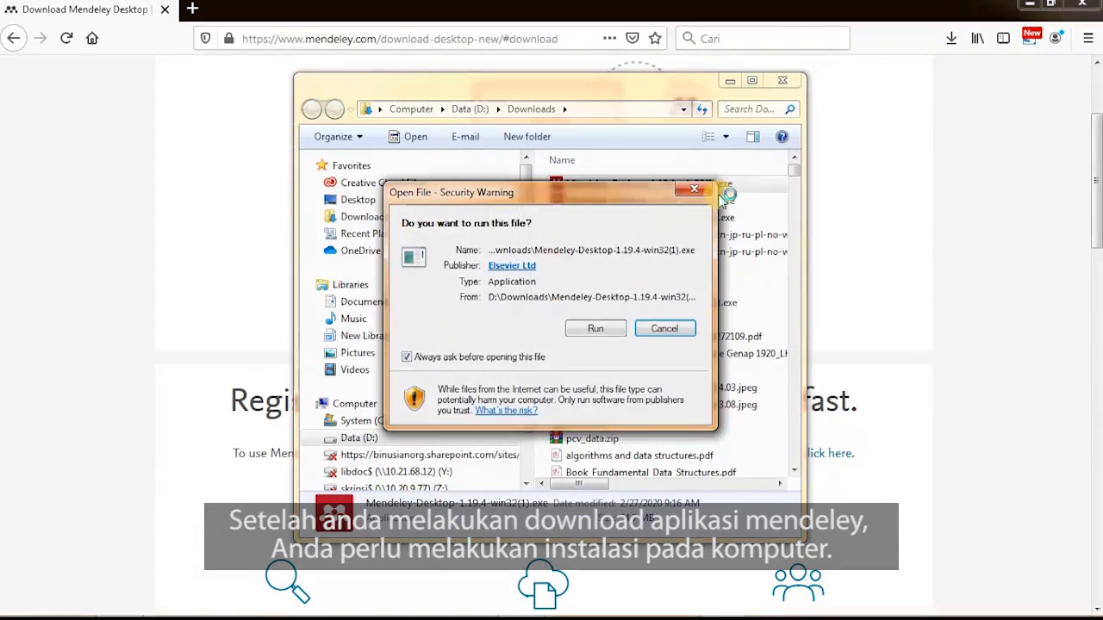
click(666, 327)
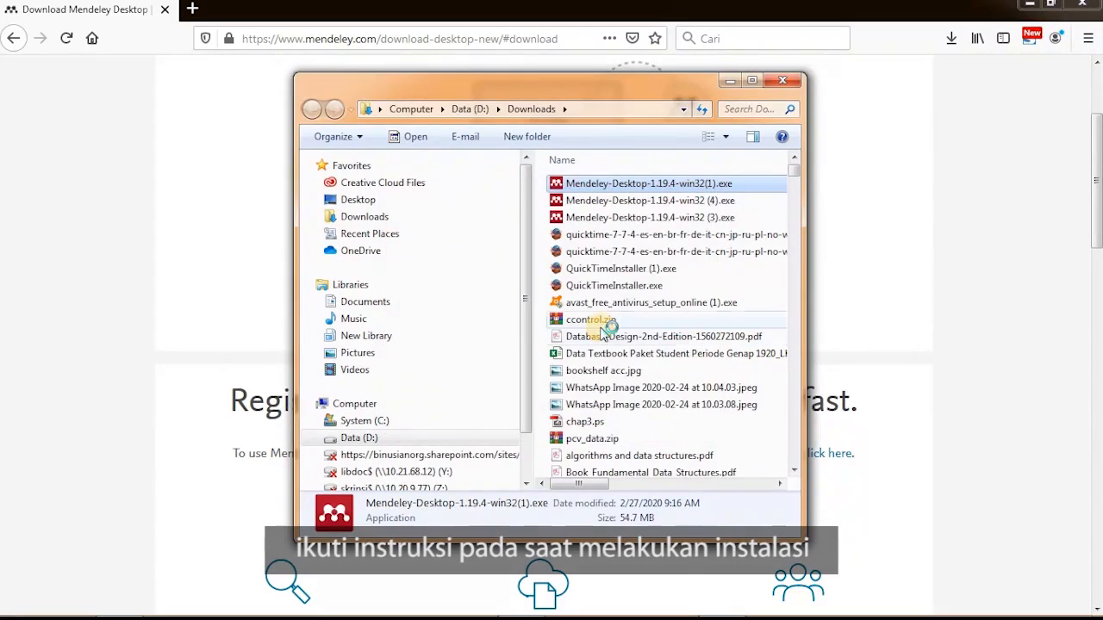
- Accept the Mendeley licence agreement and keep the default destination folder
click(782, 81)
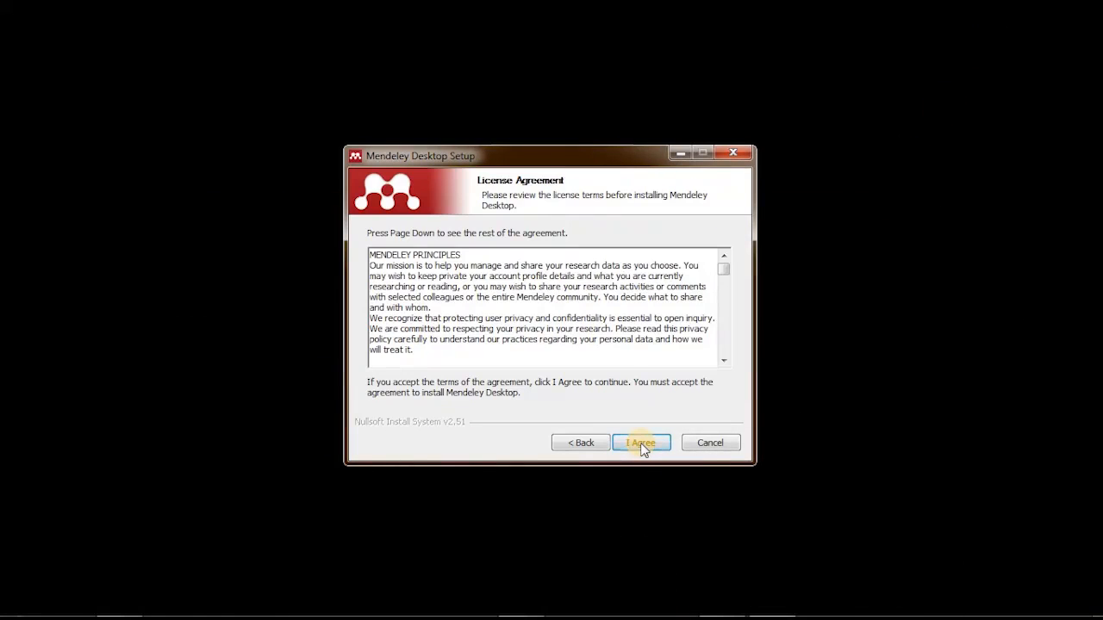
click(642, 441)
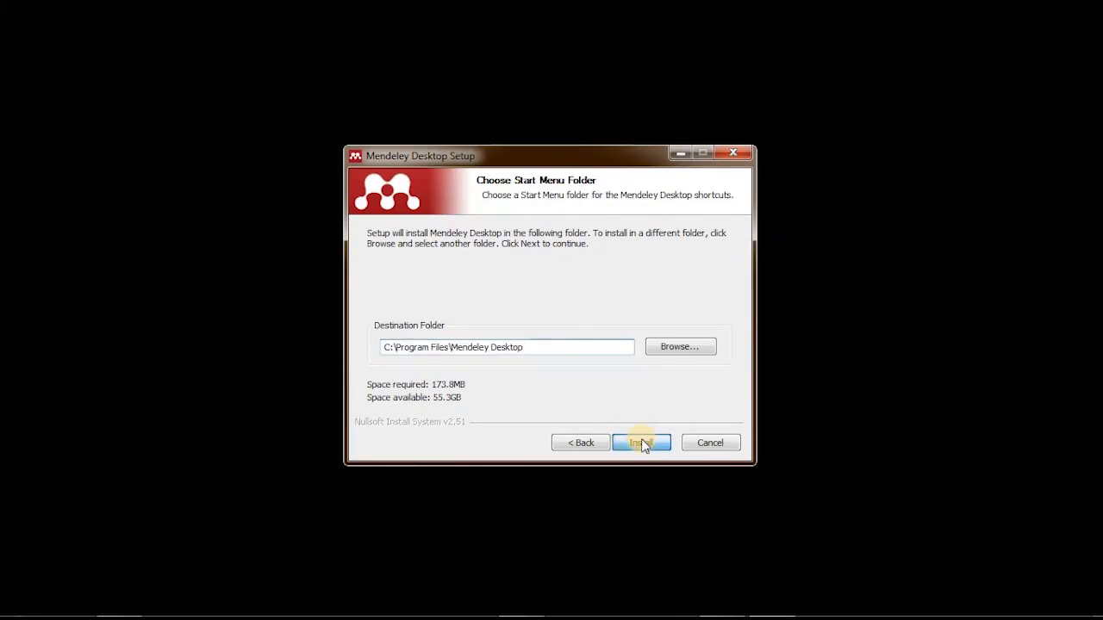
click(641, 441)
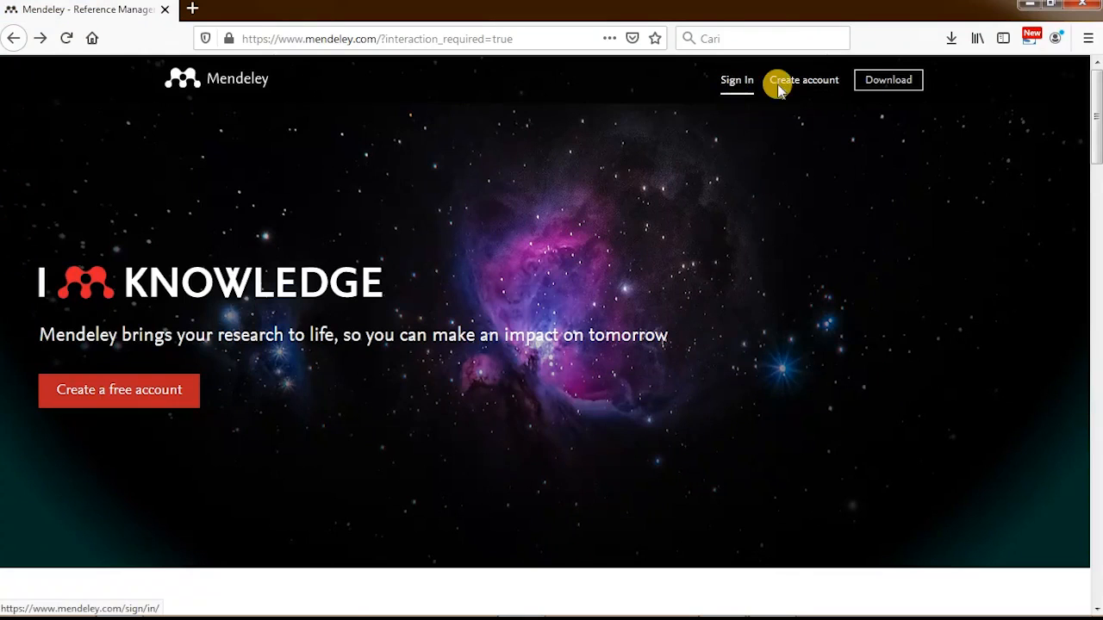
- Start a new Mendeley account and continue registration with the entered email address
click(803, 79)
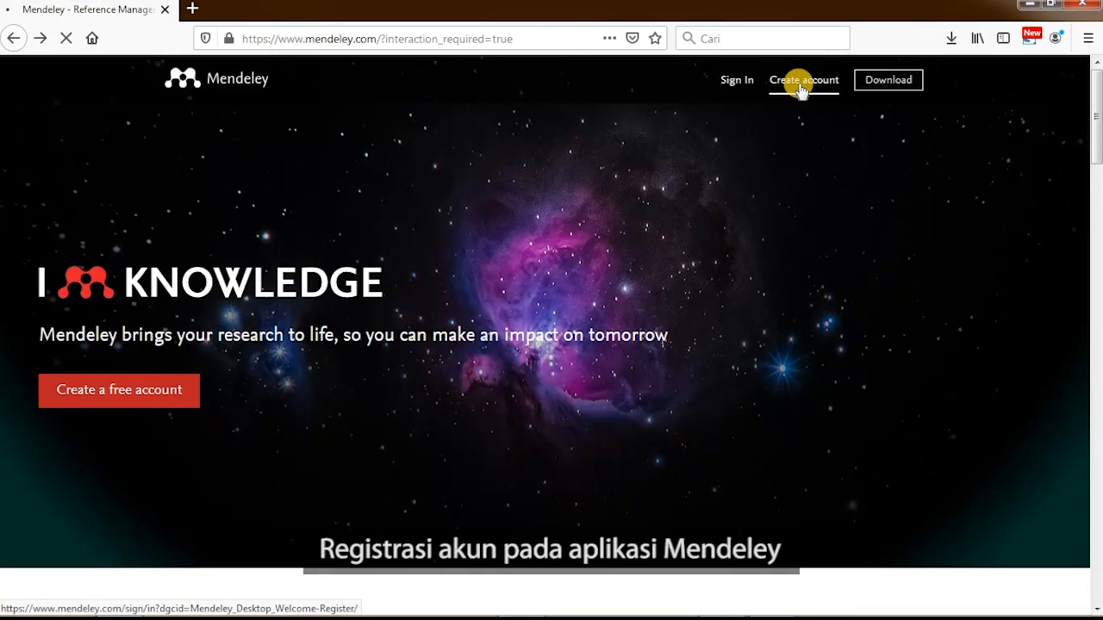
click(803, 79)
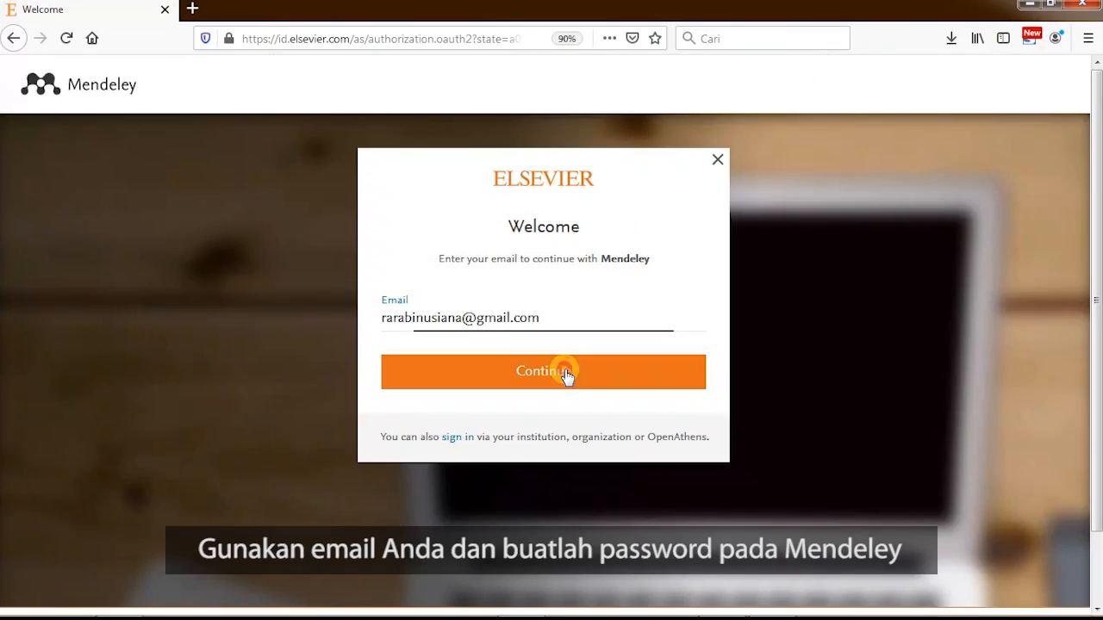
click(543, 372)
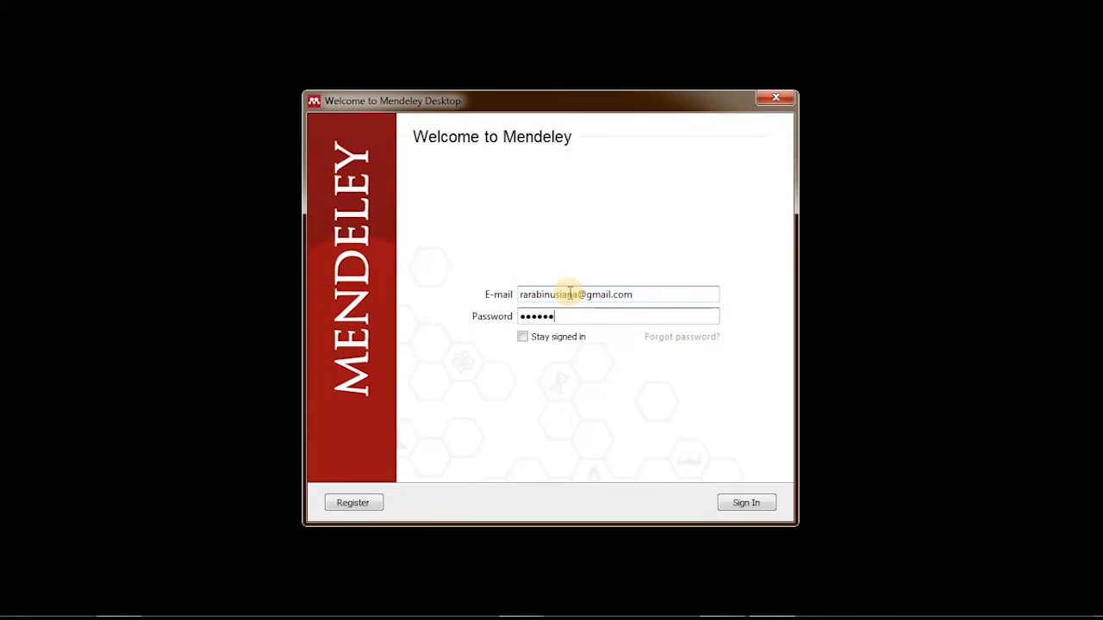
- Sign in to Mendeley Desktop so the library and LB 20 Management group load
click(744, 503)
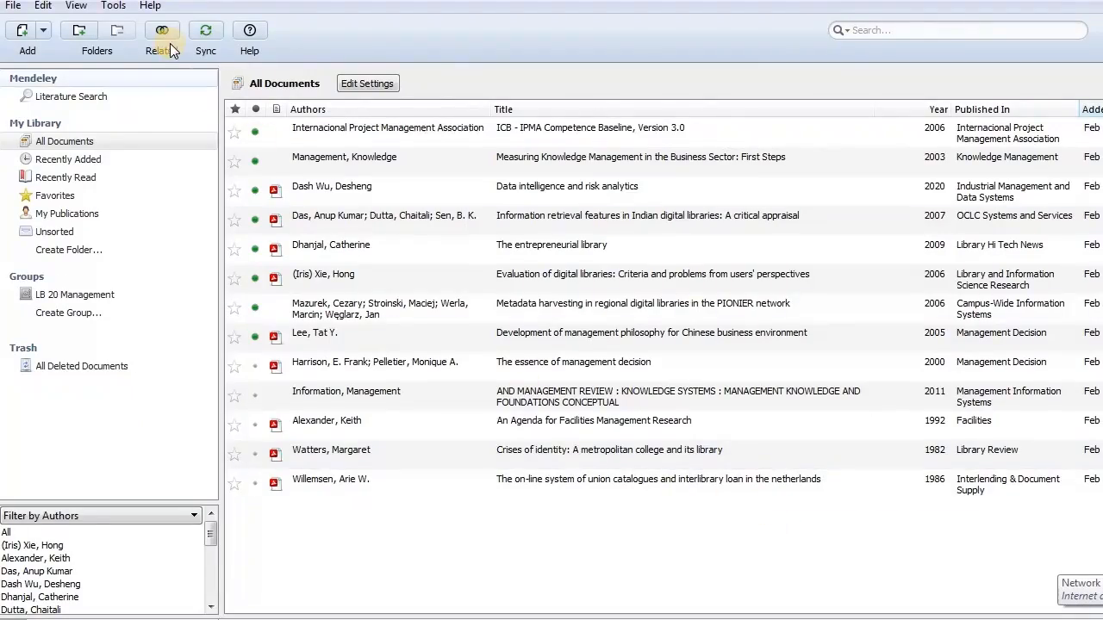
- Install the MS Word citation plugin from the Tools menu
click(114, 5)
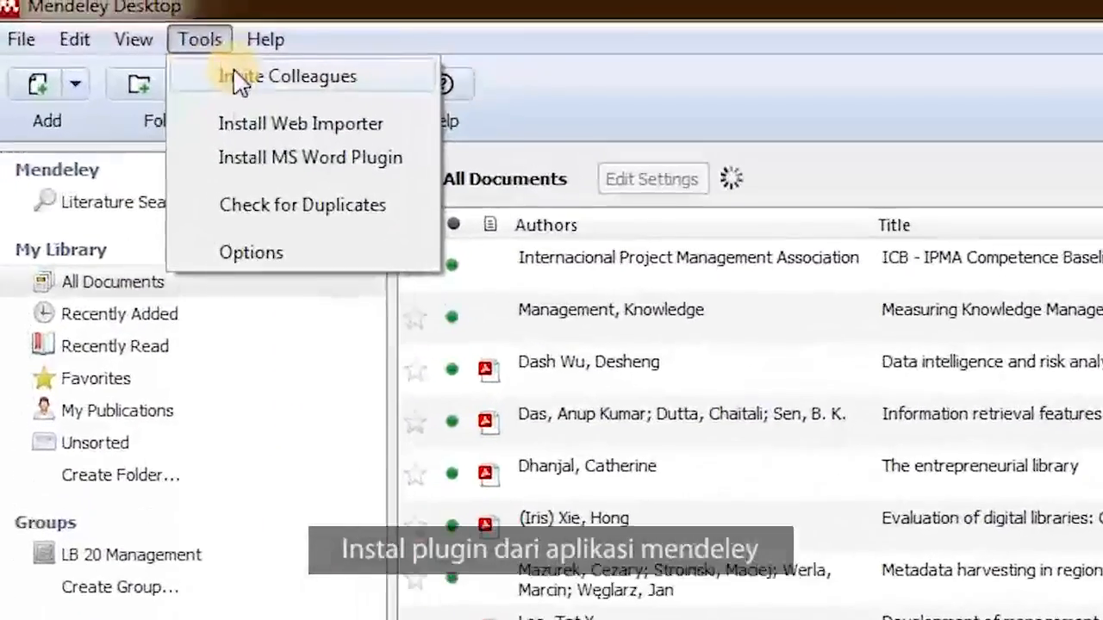
mouse_move(310, 156)
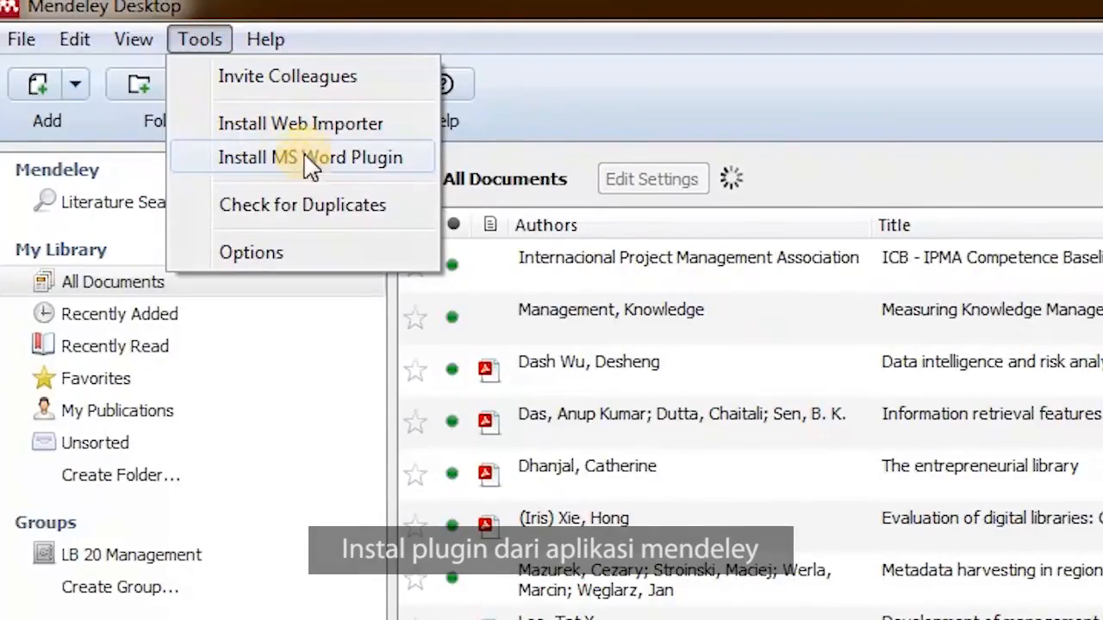
click(310, 157)
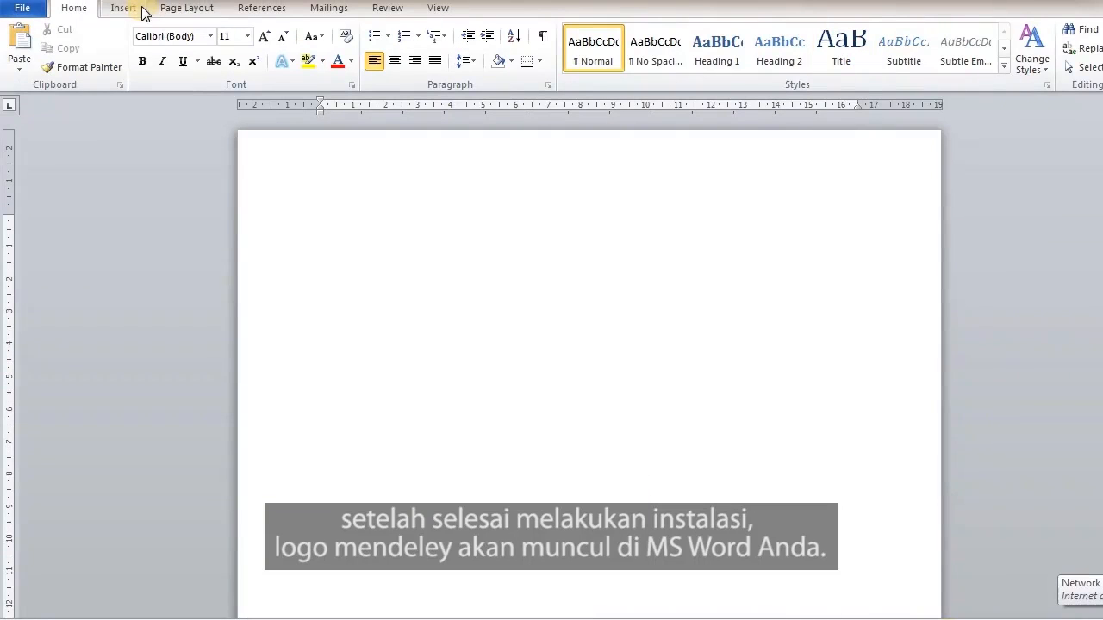
- Show Word's References ribbon with the Mendeley Cite-O-Matic citation tools
click(262, 7)
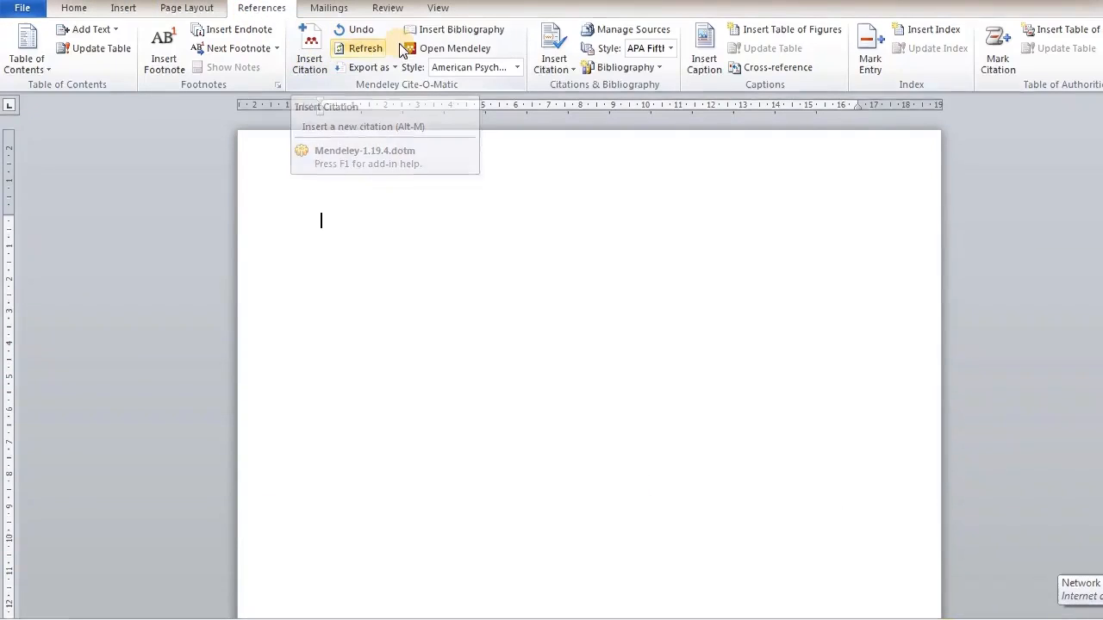
click(455, 48)
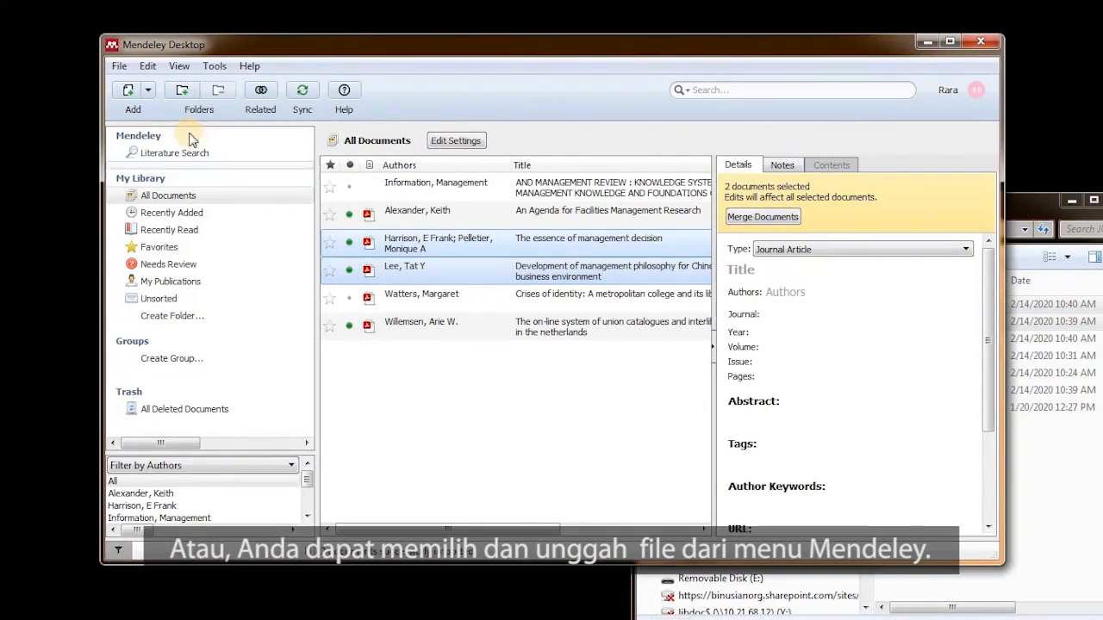
mouse_move(127, 89)
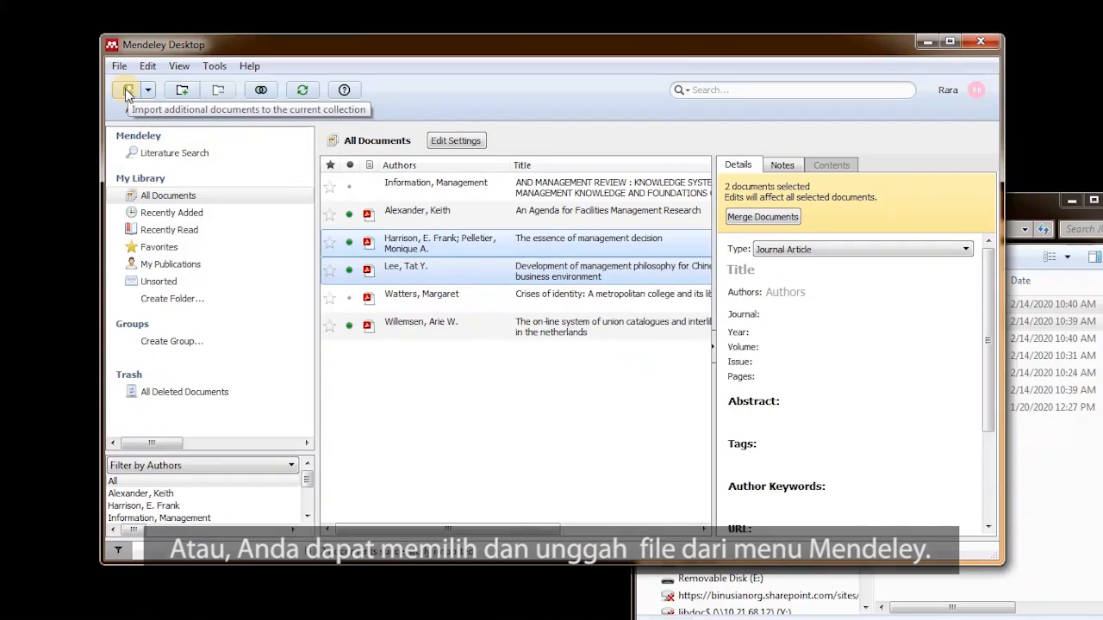
- Import a PDF from the JURNAL folder and view the Crises of identity paper's details
click(127, 90)
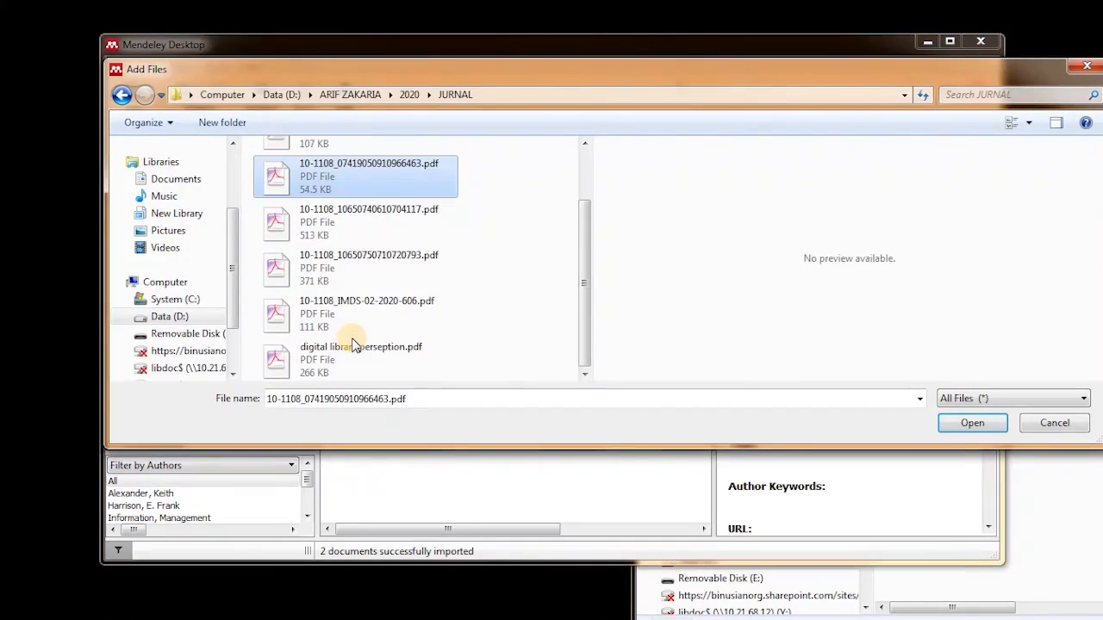
click(972, 422)
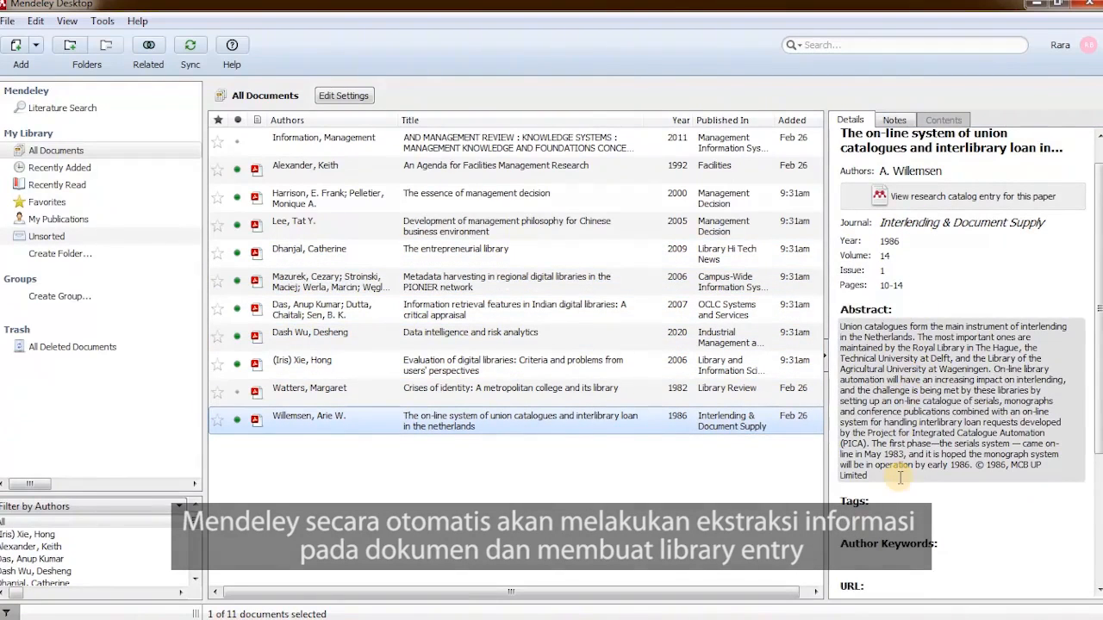
click(310, 388)
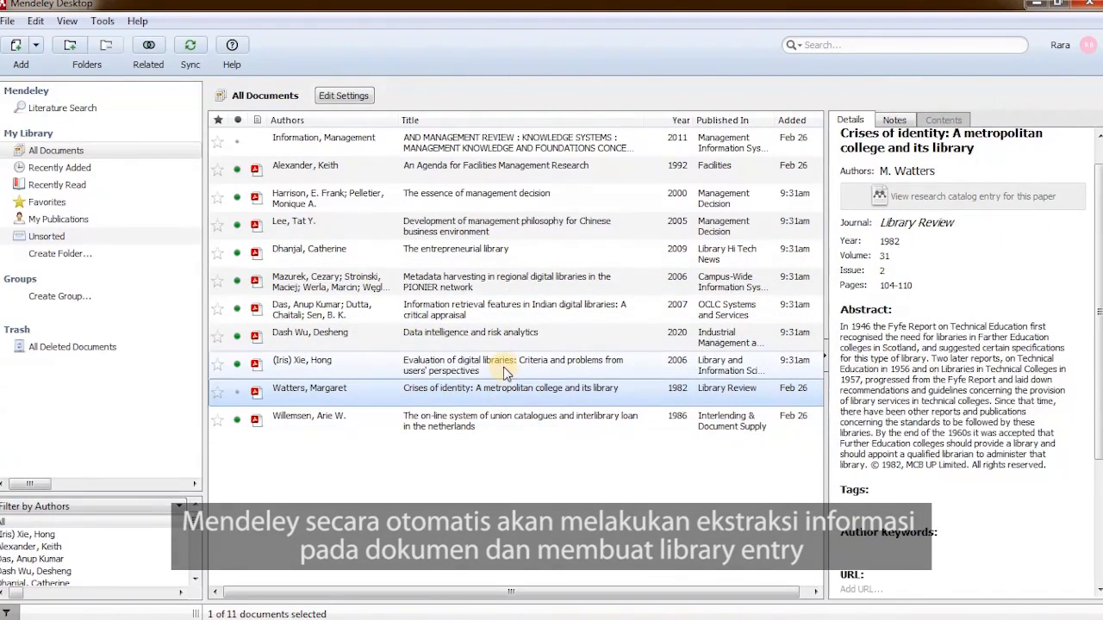
mouse_move(683, 386)
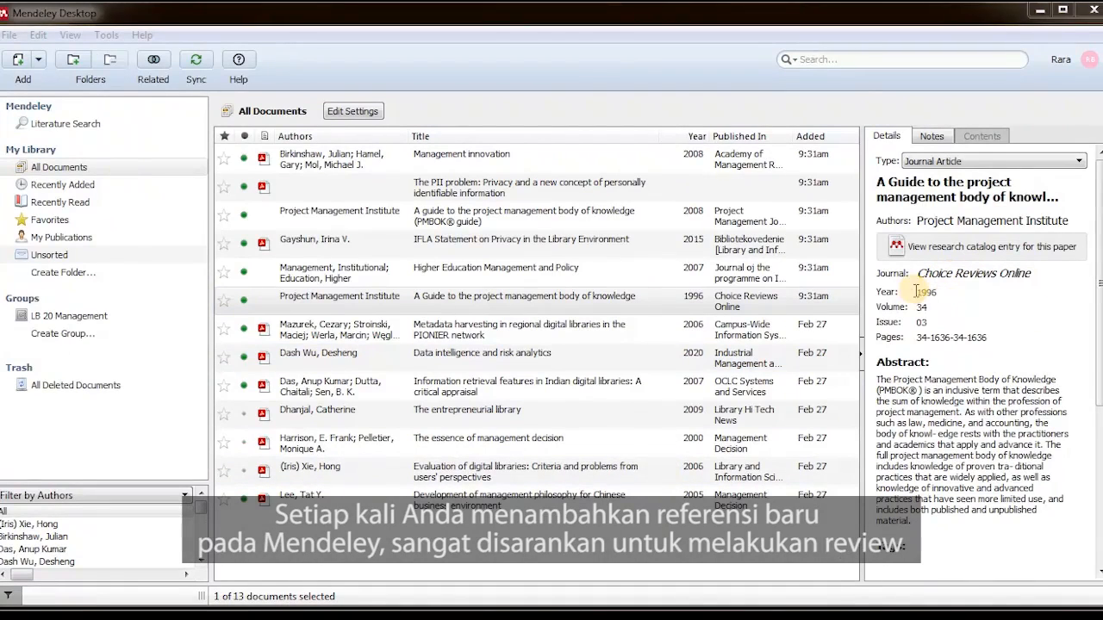
- Select The PII problem paper and open it in the built-in PDF reader
click(531, 186)
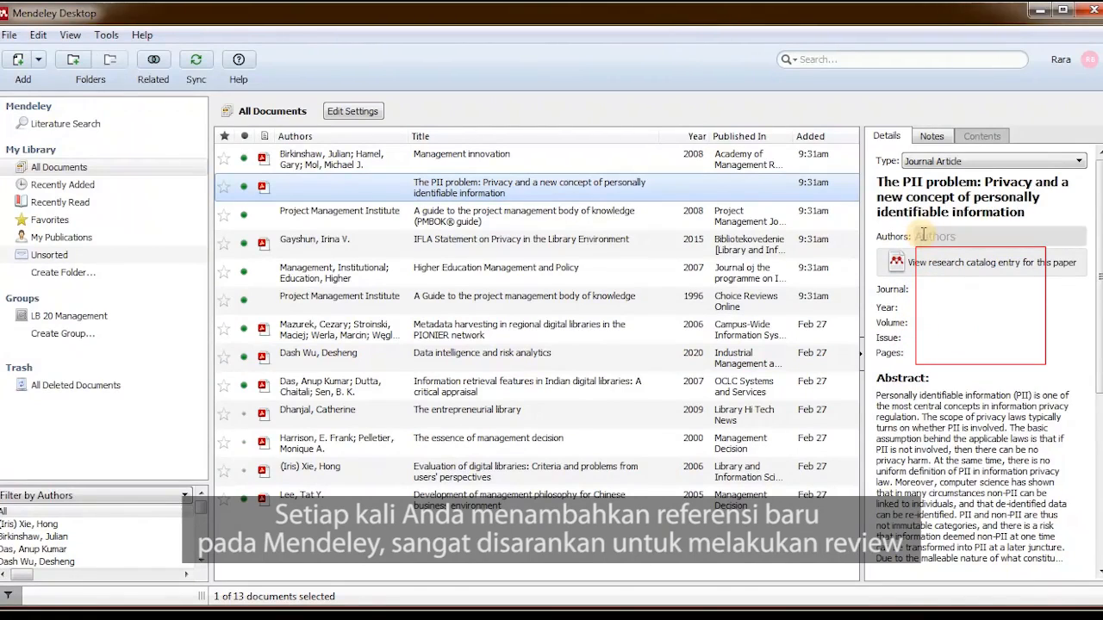
double_click(529, 186)
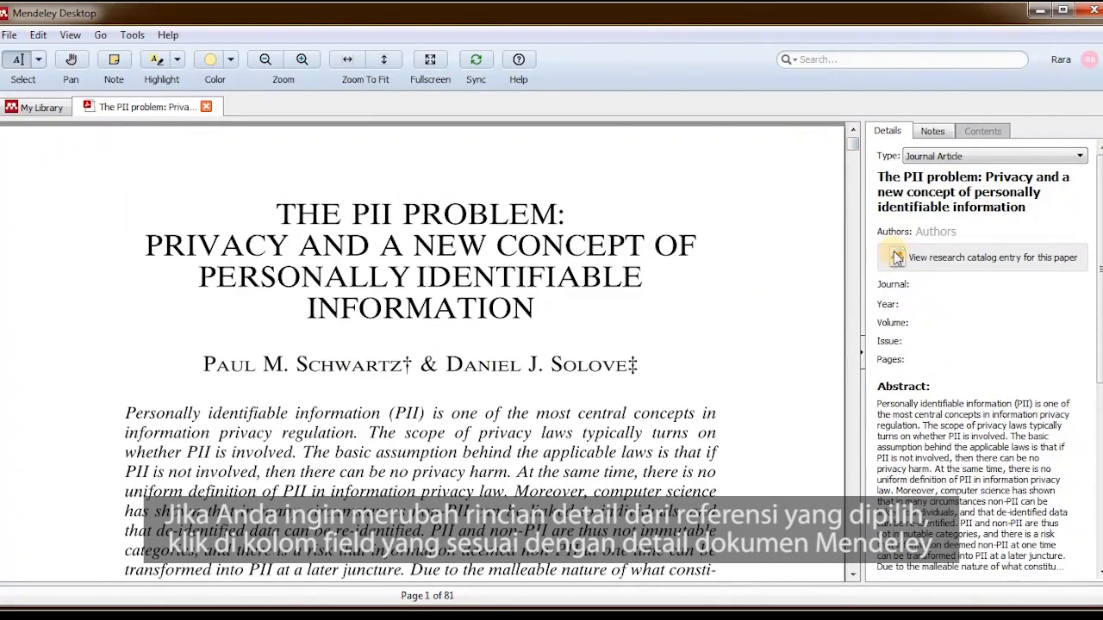
- Enter authors 'Schwartz, Paul' and 'Solove, Daniel' and city 'New York' in the paper's details
text(Schwartz, P)
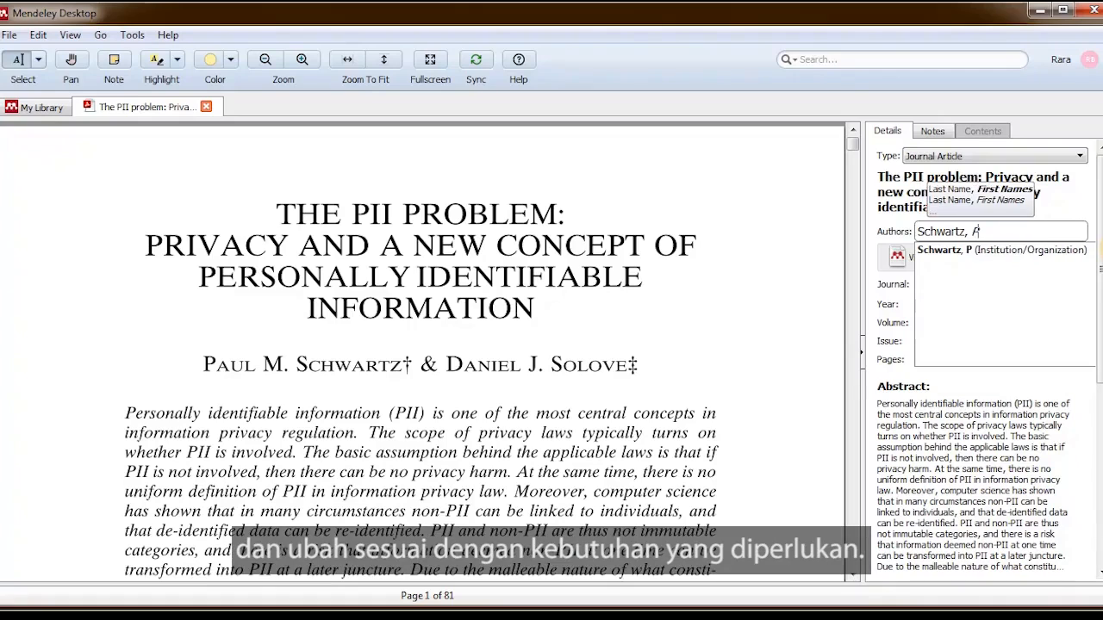
text(aul)
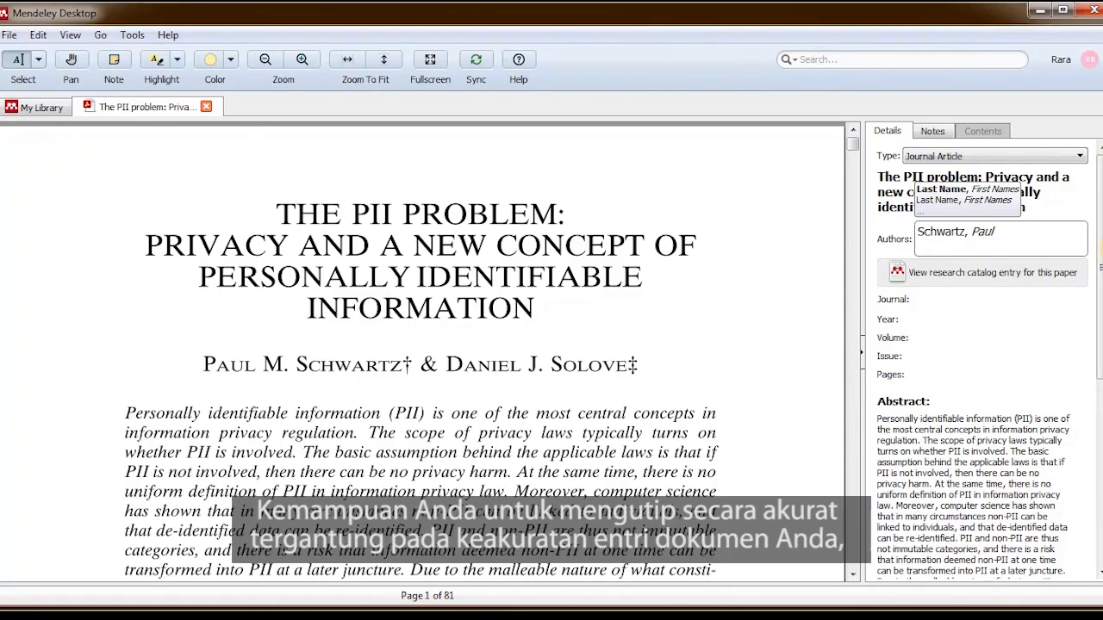
text(Solove)
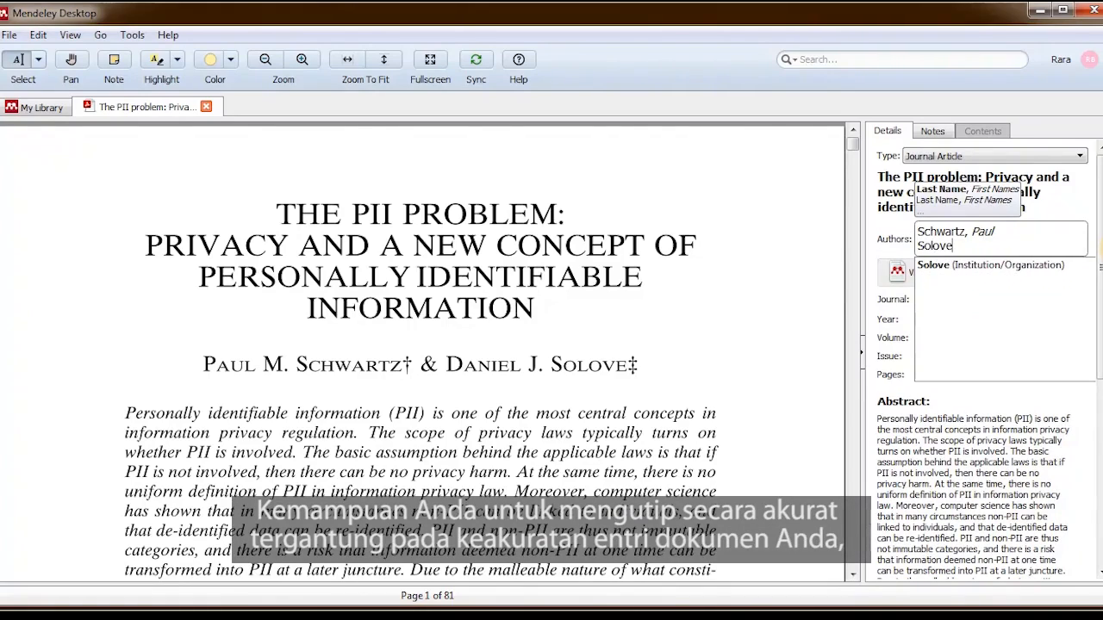
text(Da)
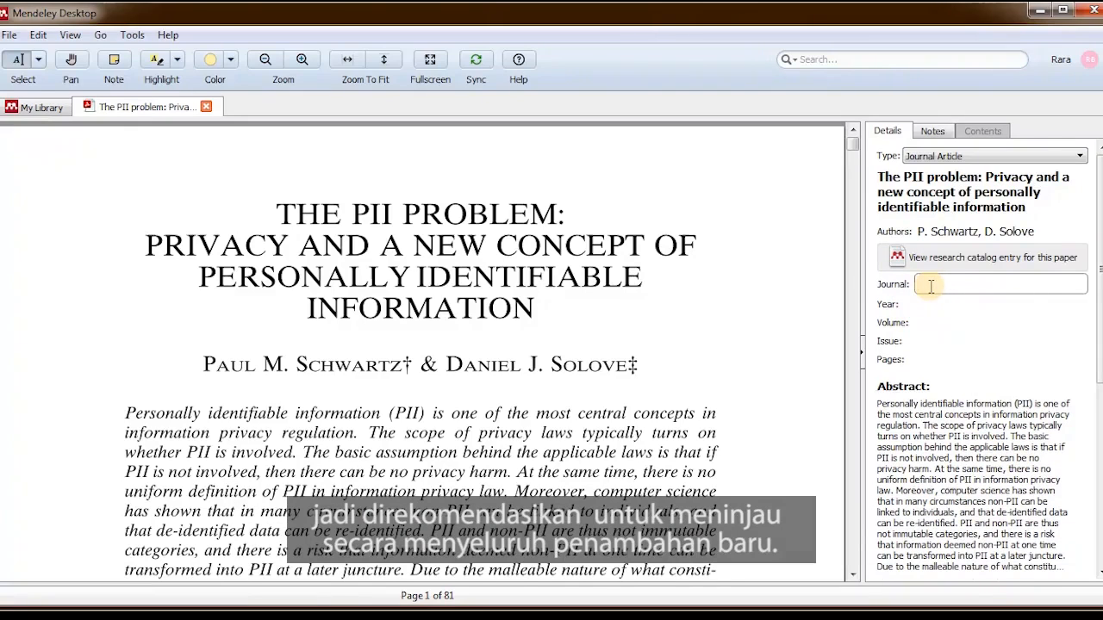
text(New York)
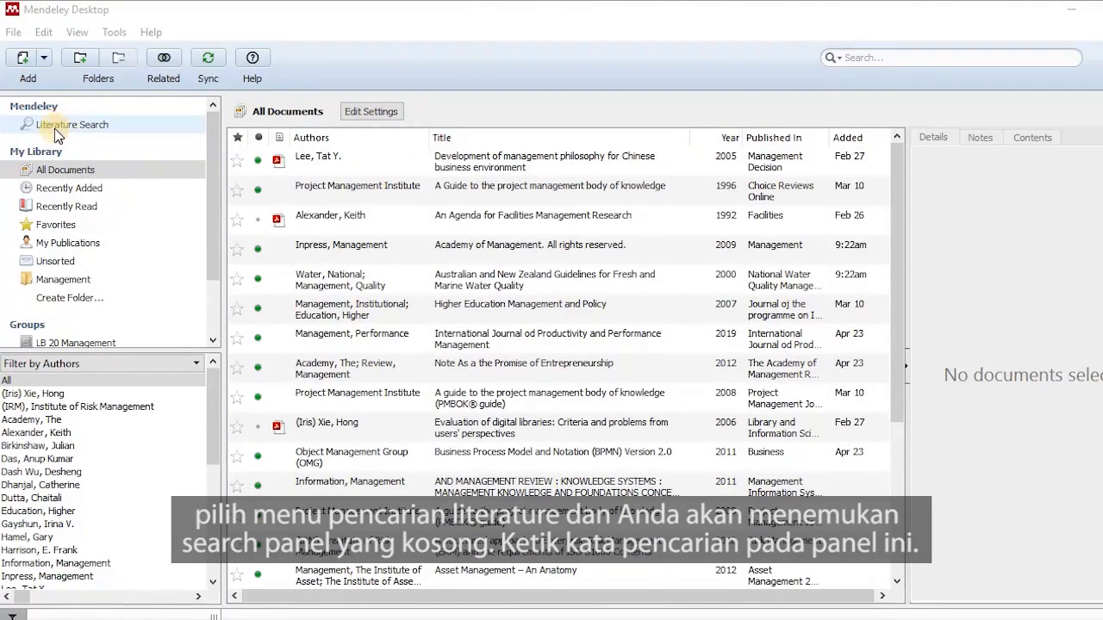
- Search the literature catalog for 'Business' and view the Business models, business strategy and innovation result
click(73, 124)
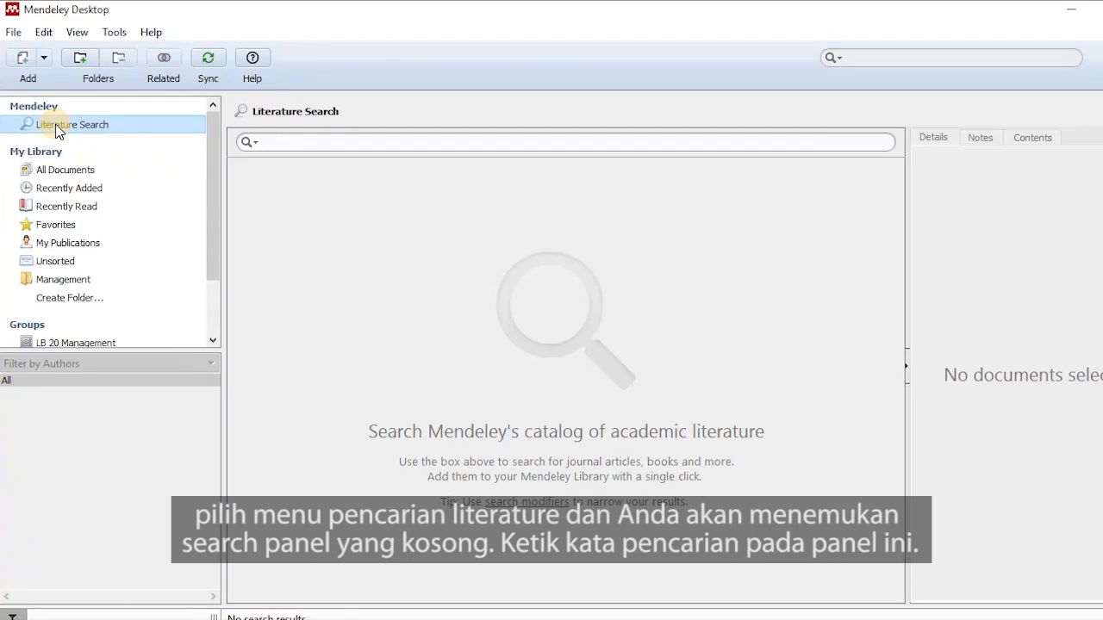
click(397, 142)
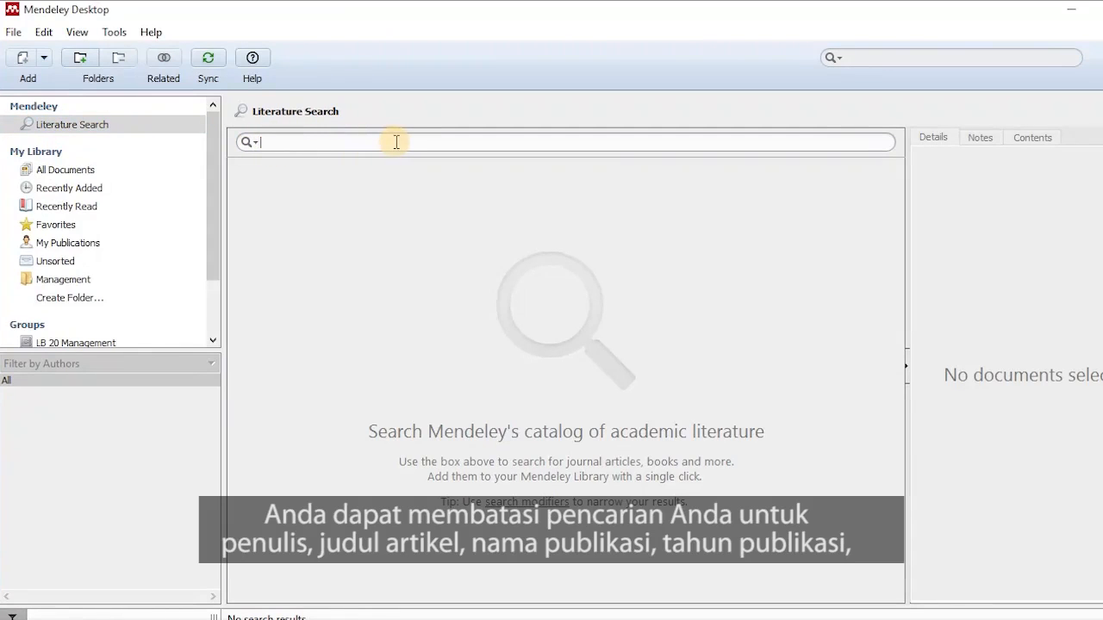
text(Business)
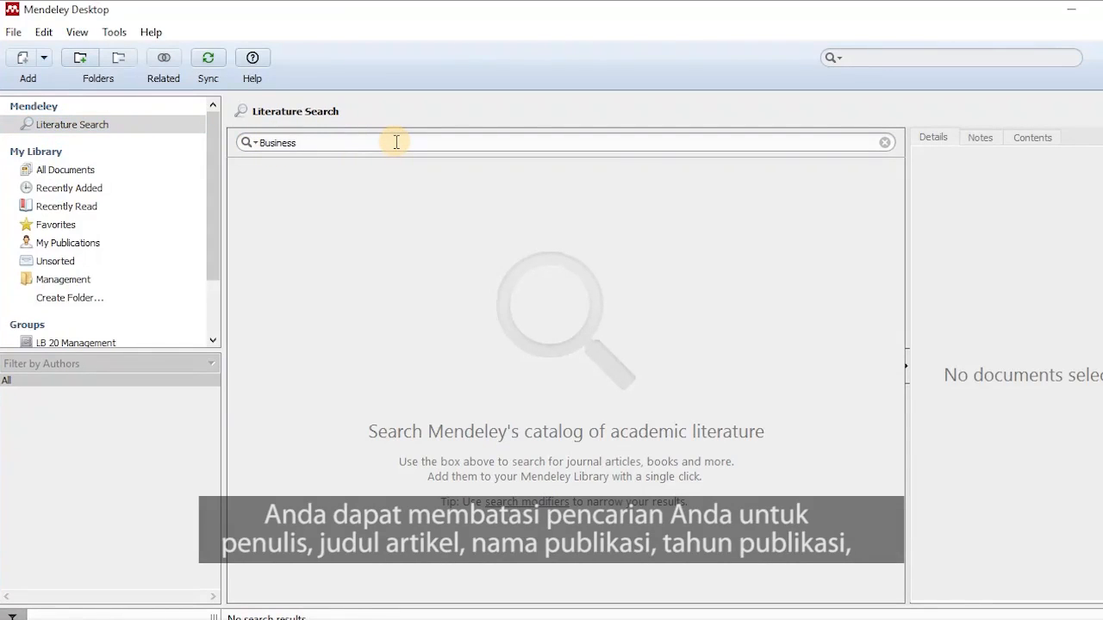
click(252, 141)
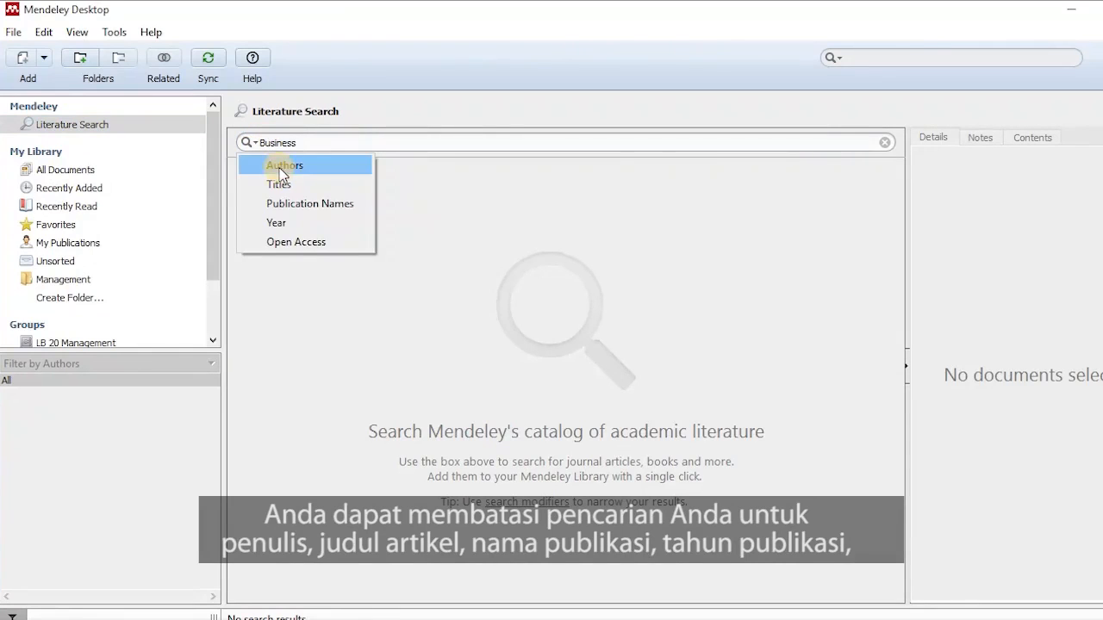
mouse_move(279, 183)
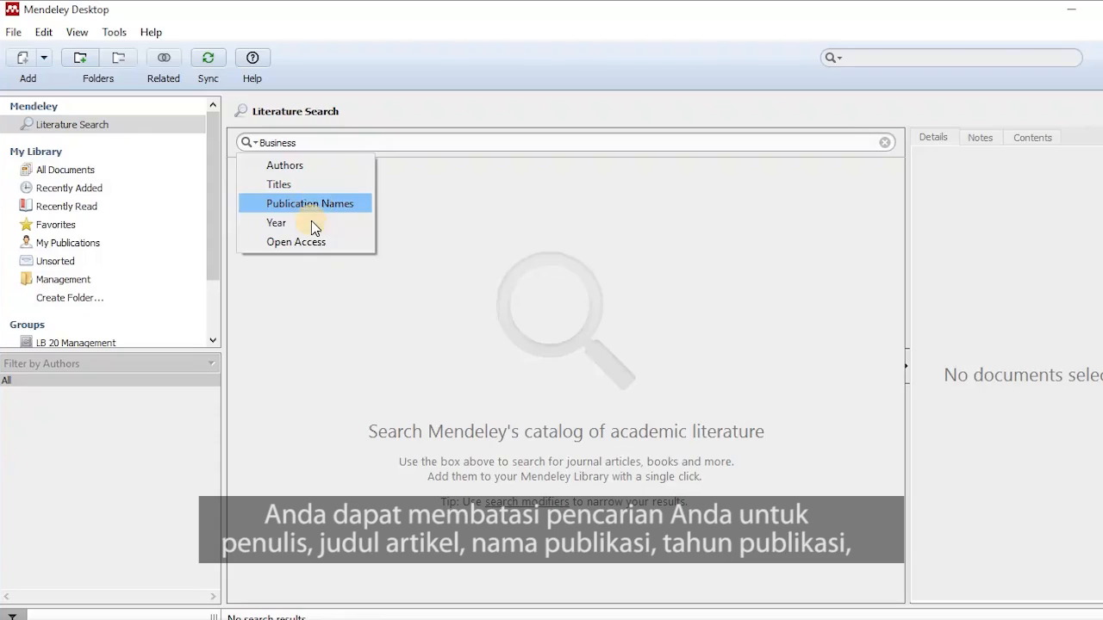
mouse_move(309, 245)
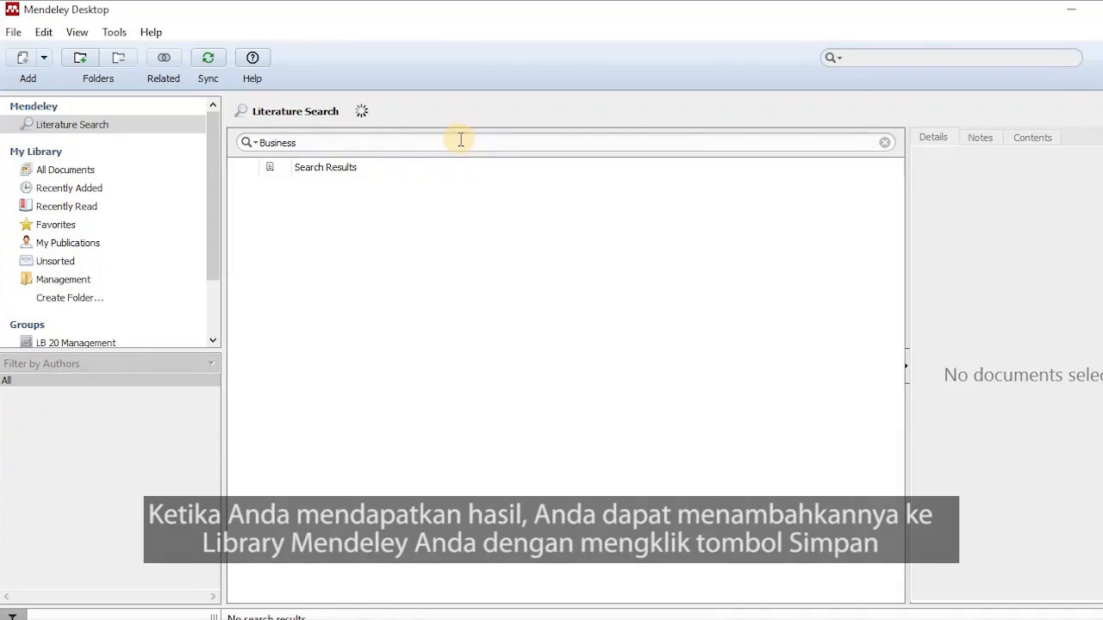
key(enter)
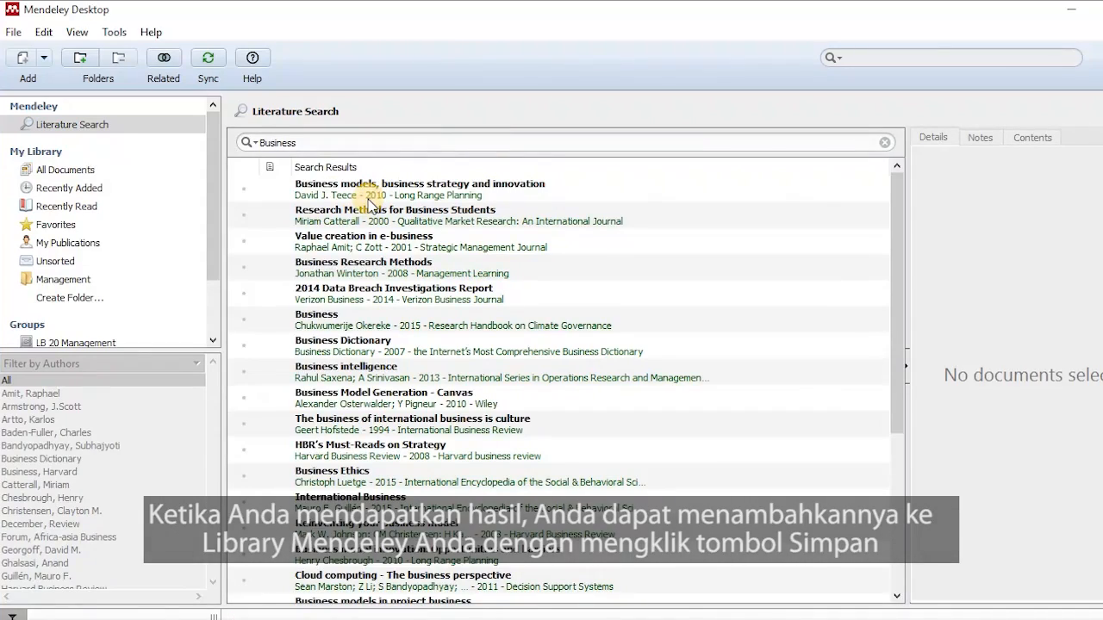
click(420, 188)
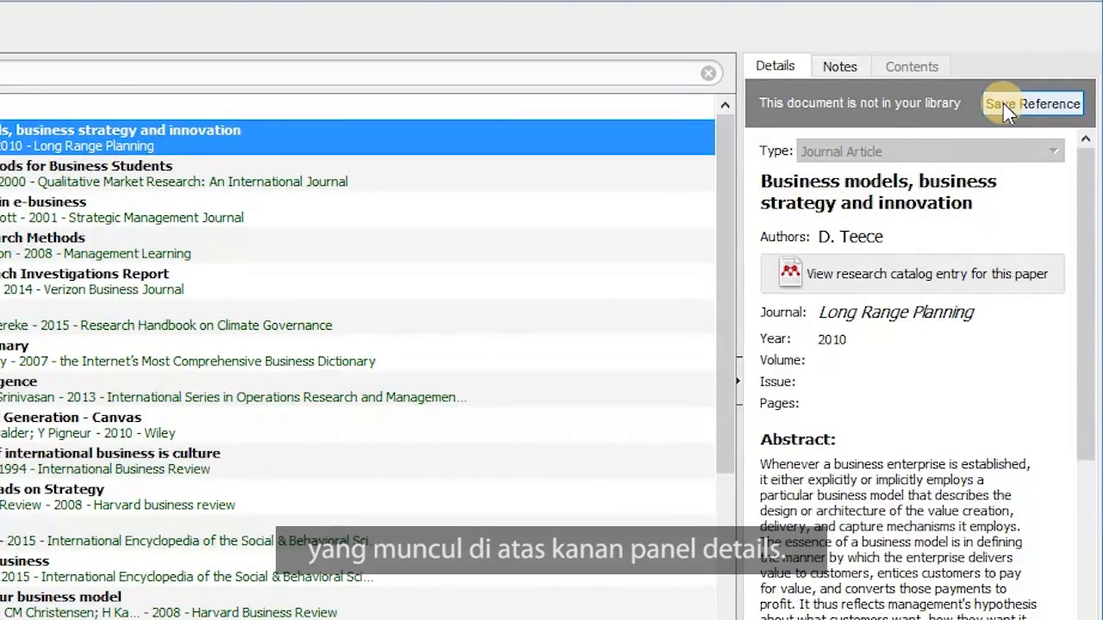
- Save the Teece business models paper's reference to the library and return to All Documents
click(1034, 103)
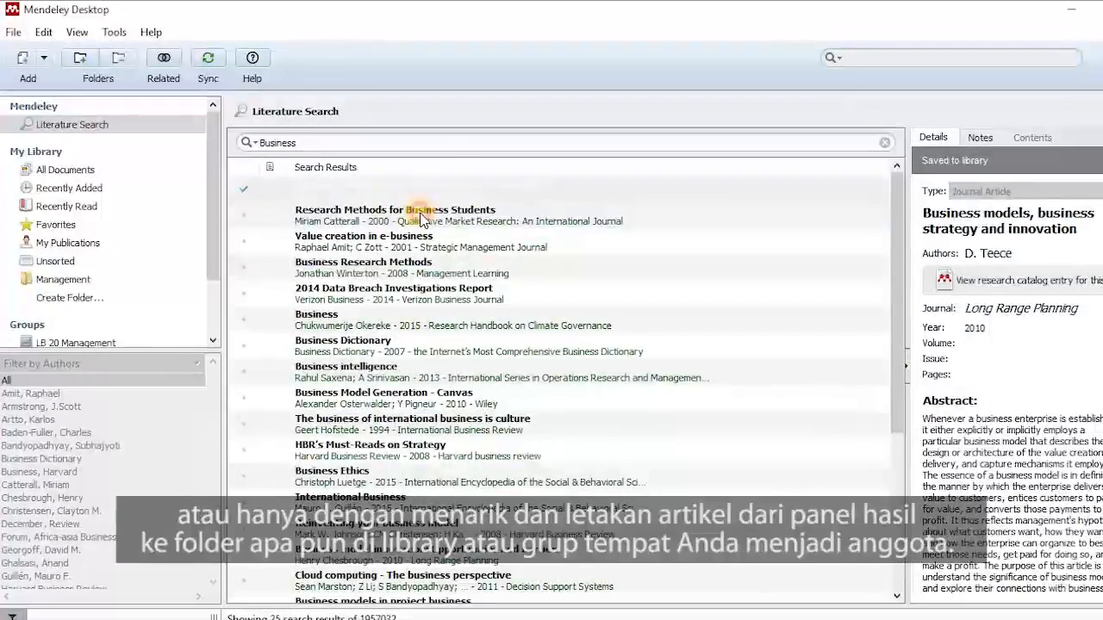
click(395, 215)
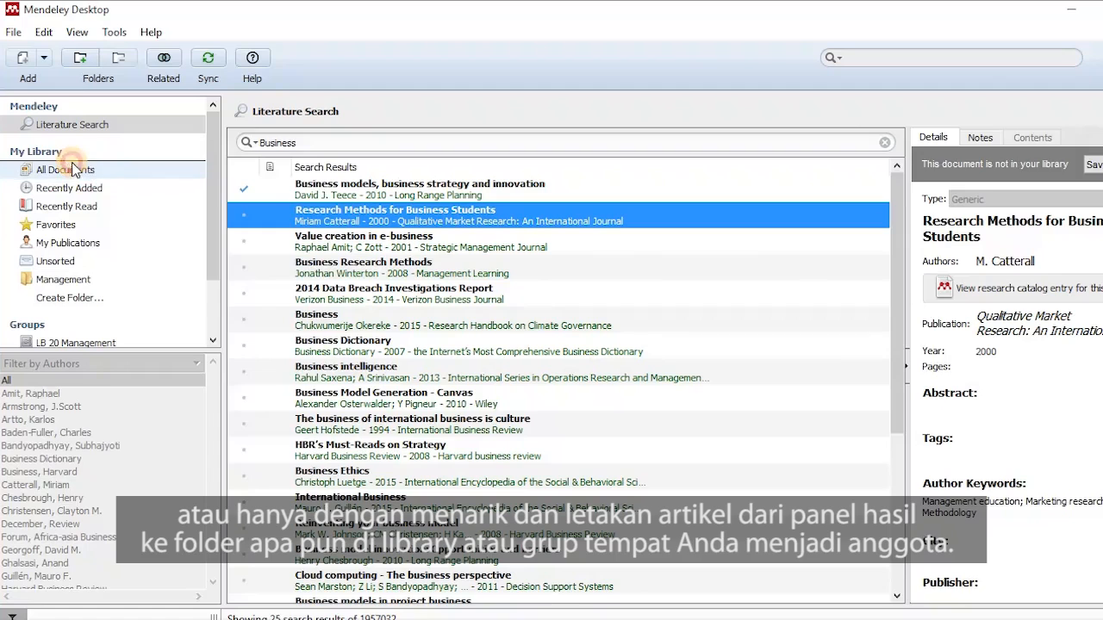
click(65, 170)
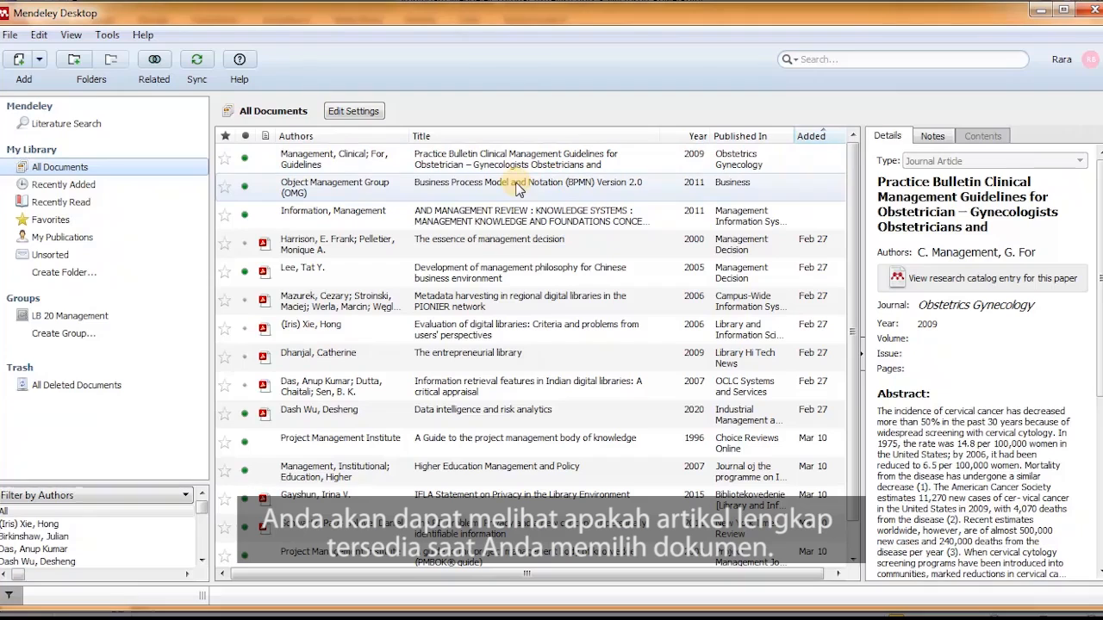
mouse_move(491, 212)
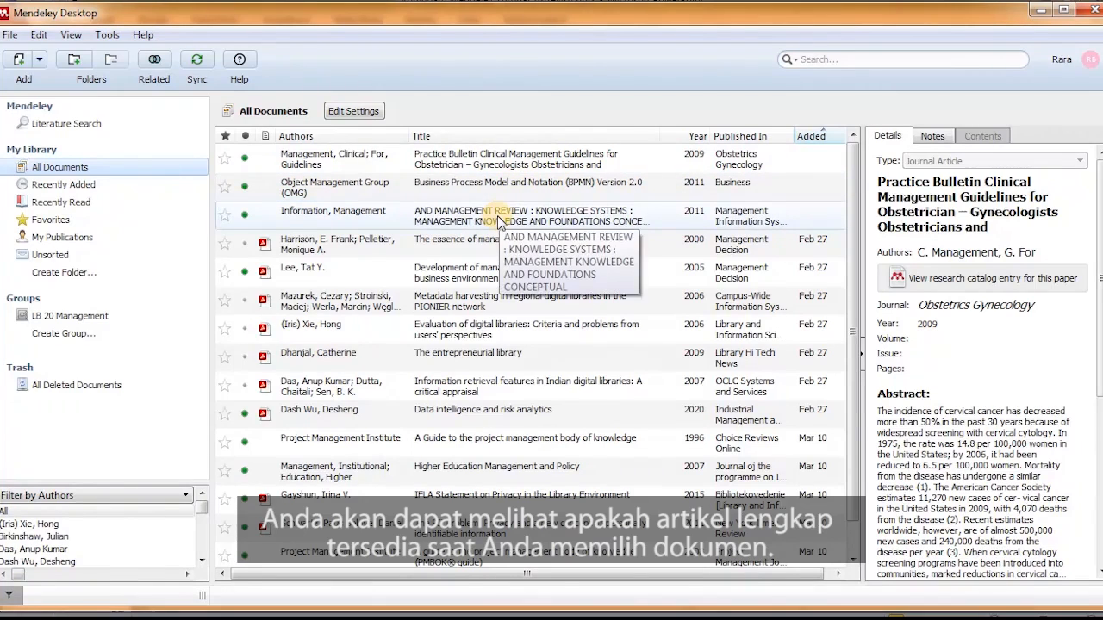
- Search the catalog for 'management' and review the knowledge management article's details
click(62, 124)
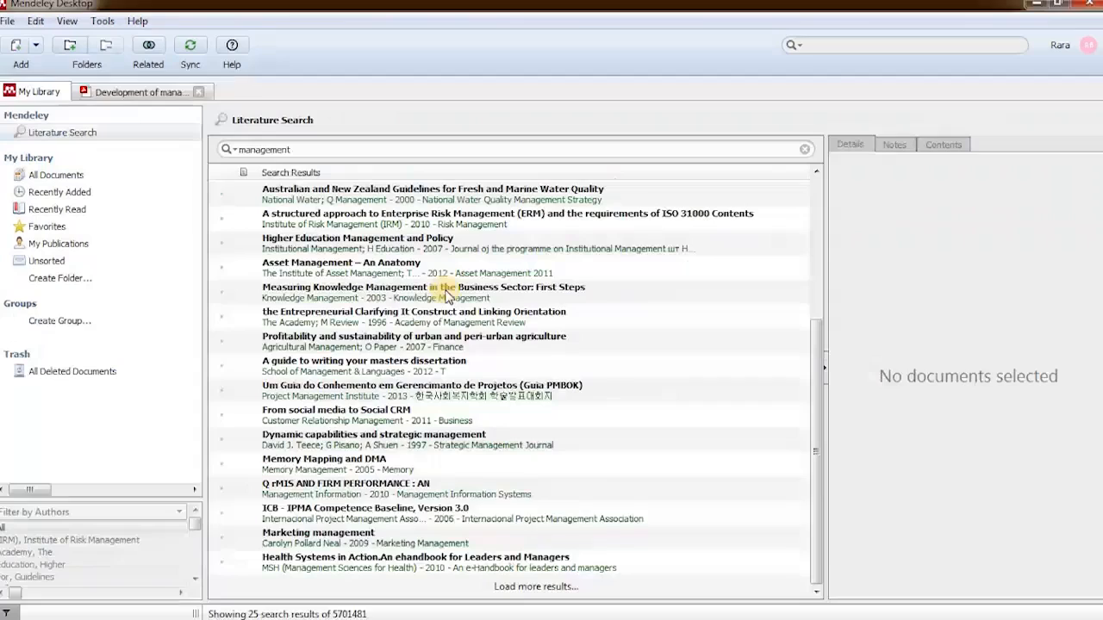
click(422, 293)
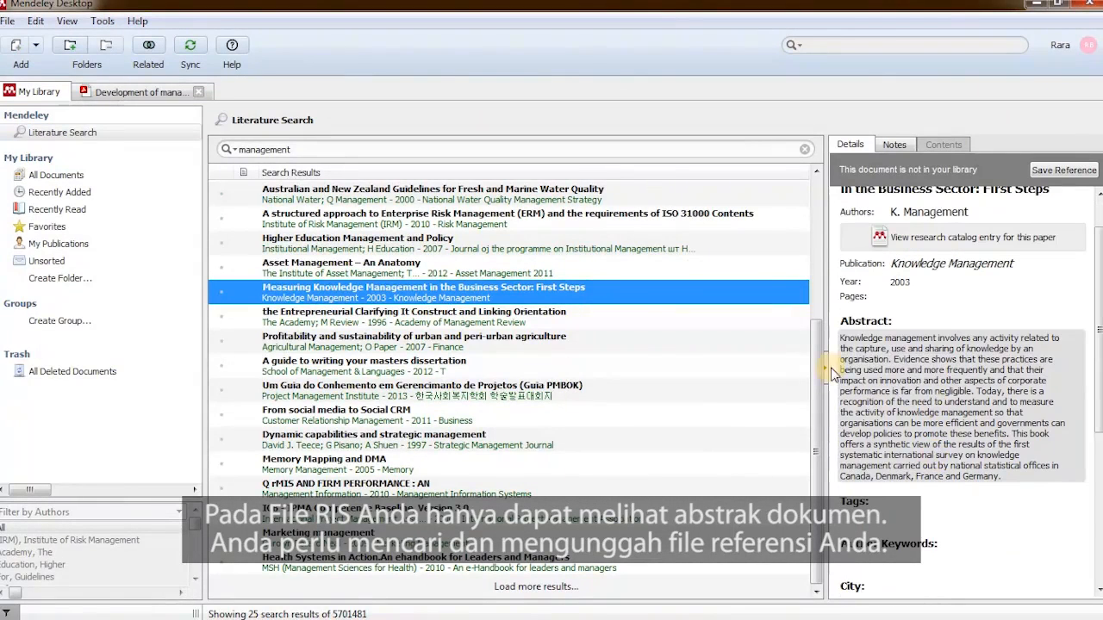
scroll(down, 3)
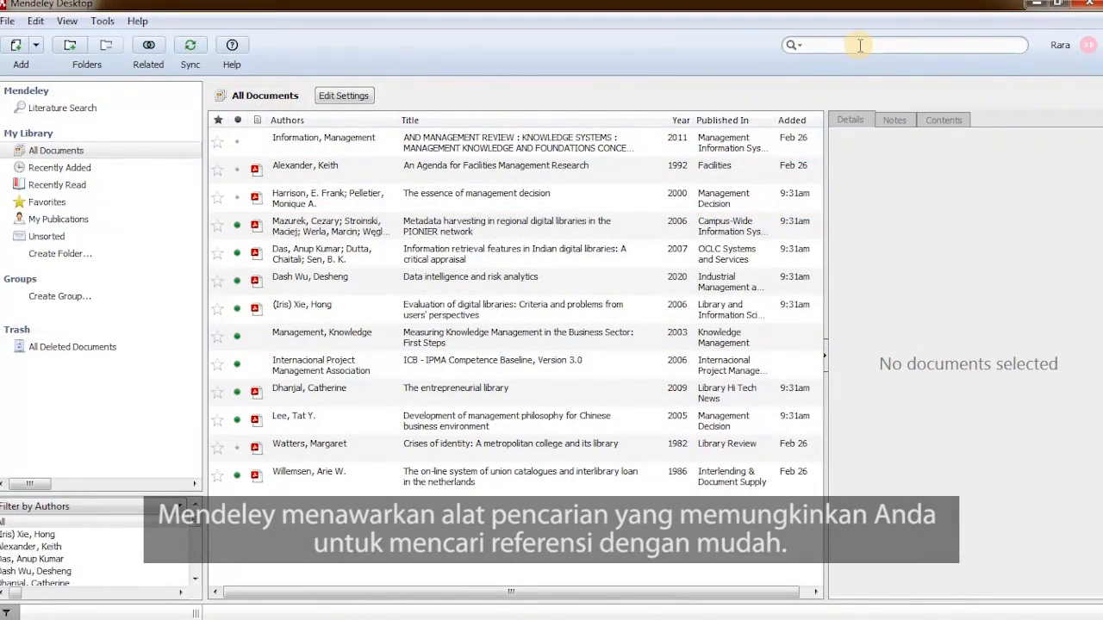
- Search the Management folder for 'project management' and star the PMBOK guide as favourite
text(library)
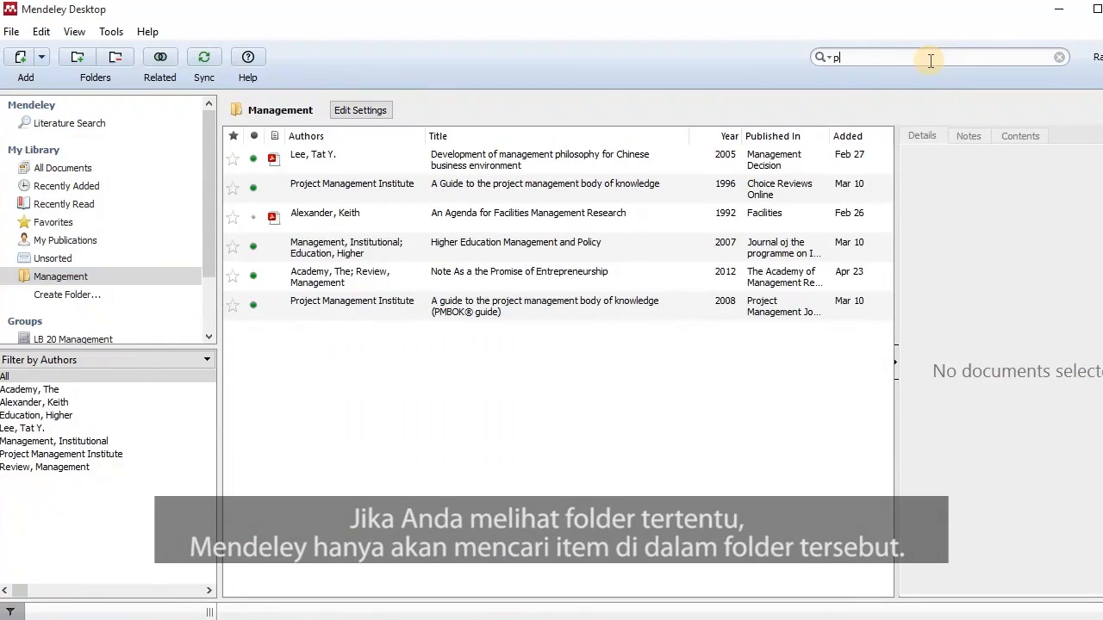
text(roject management)
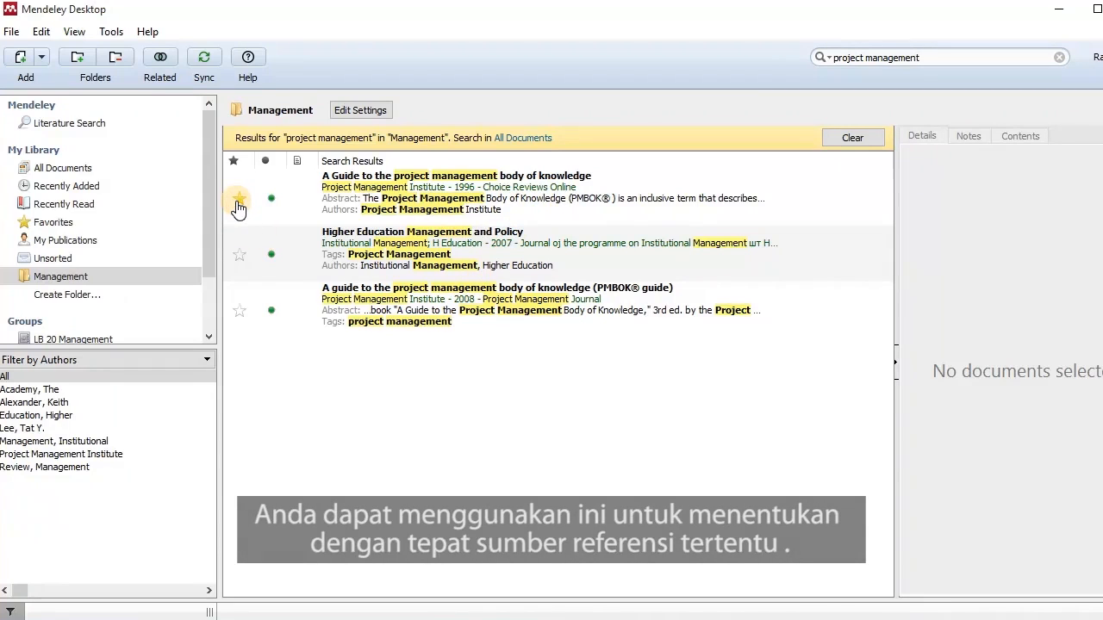
click(238, 199)
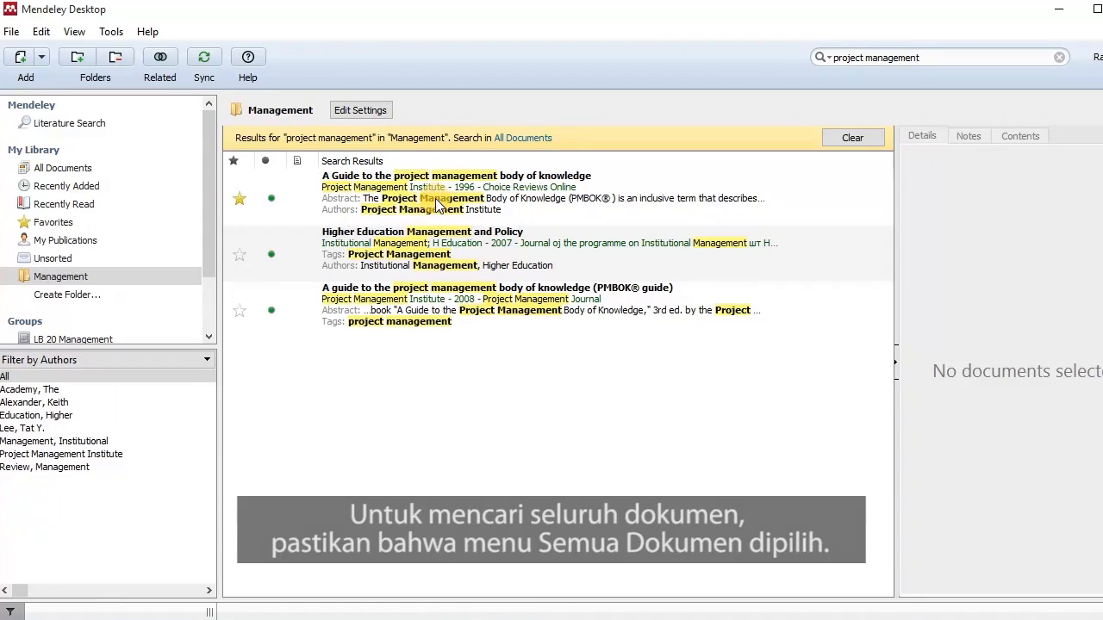
mouse_move(759, 302)
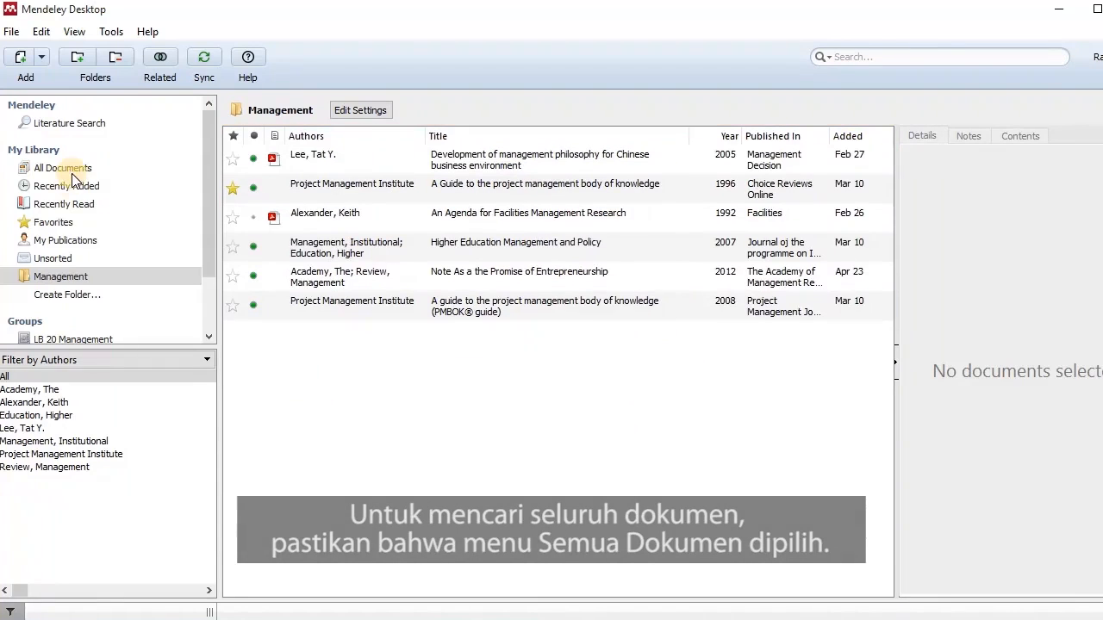
- Show All Documents and search the whole library for 'project management'
click(62, 167)
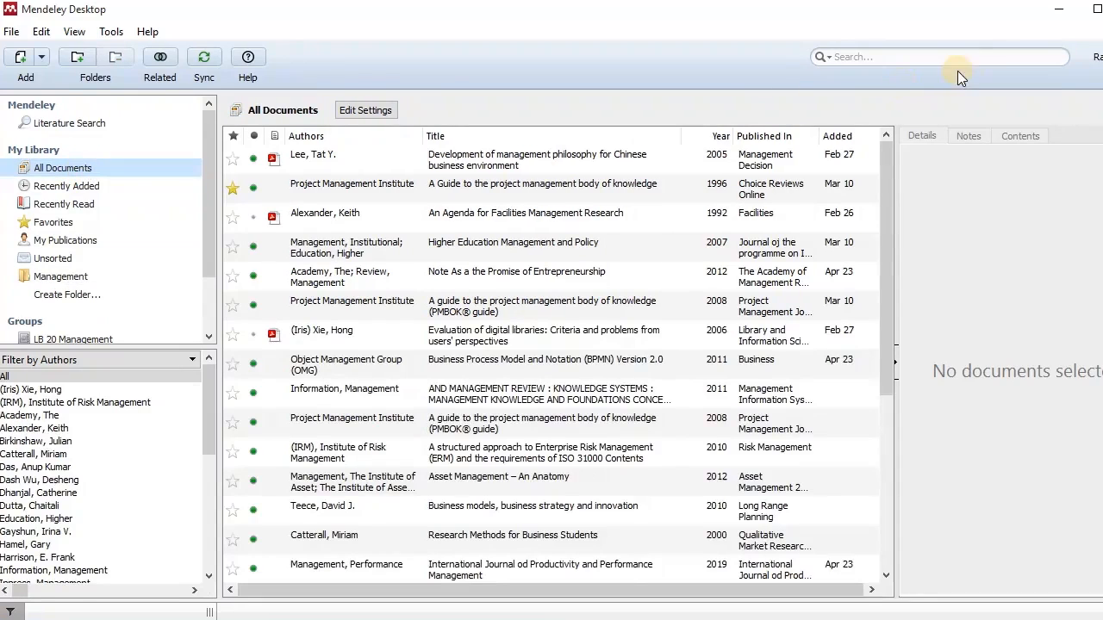
text(project management)
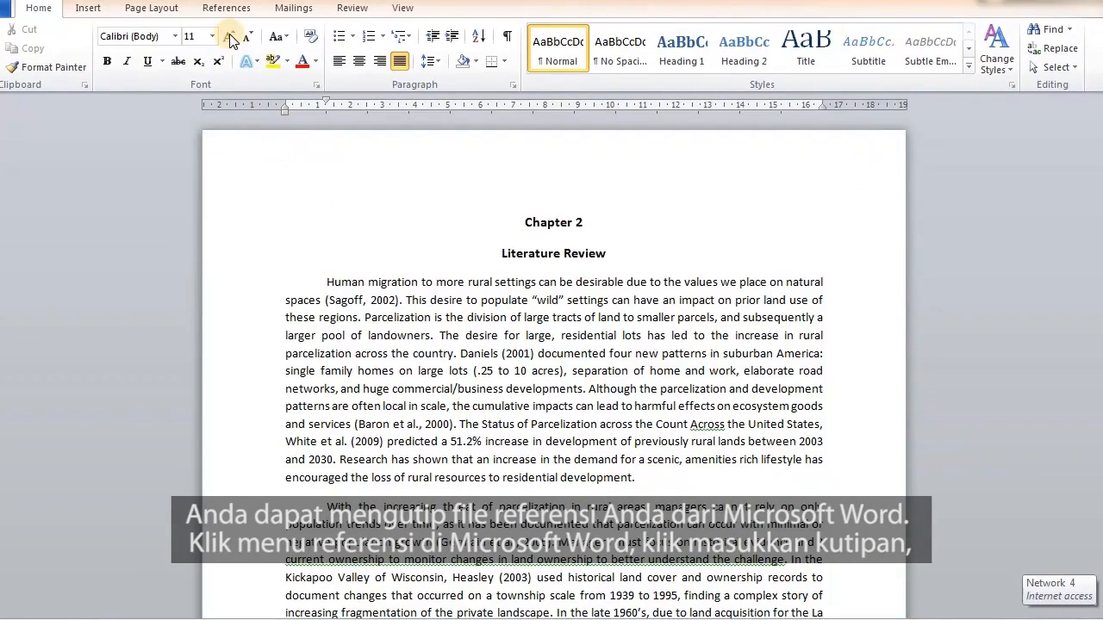
- Insert a Mendeley citation for Alexander 1992 at the end of the first Literature Review paragraph
click(226, 7)
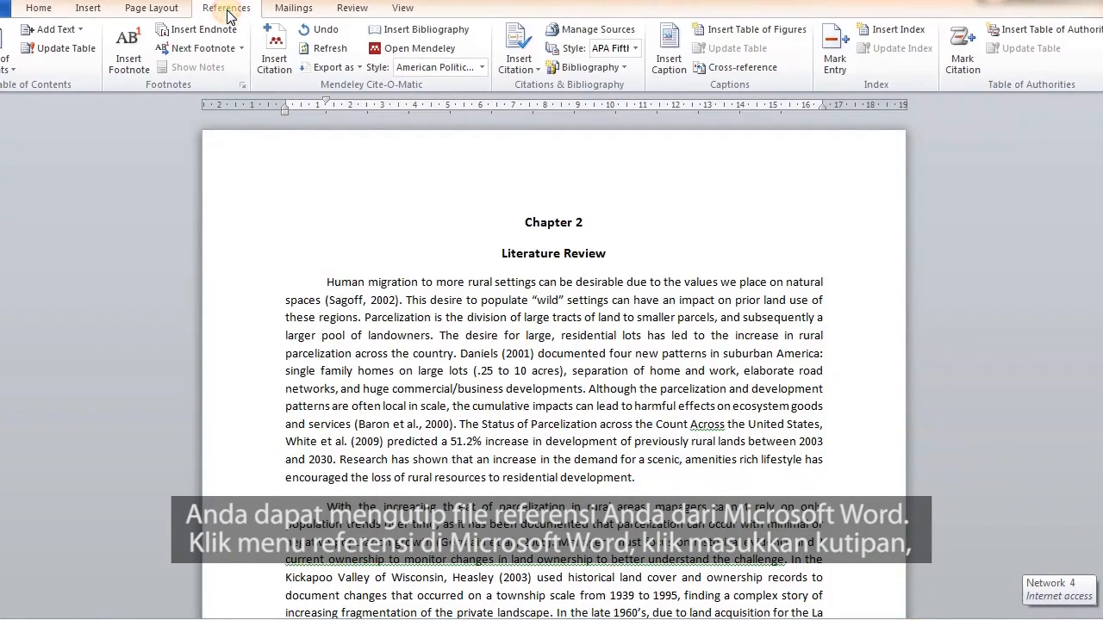
click(274, 43)
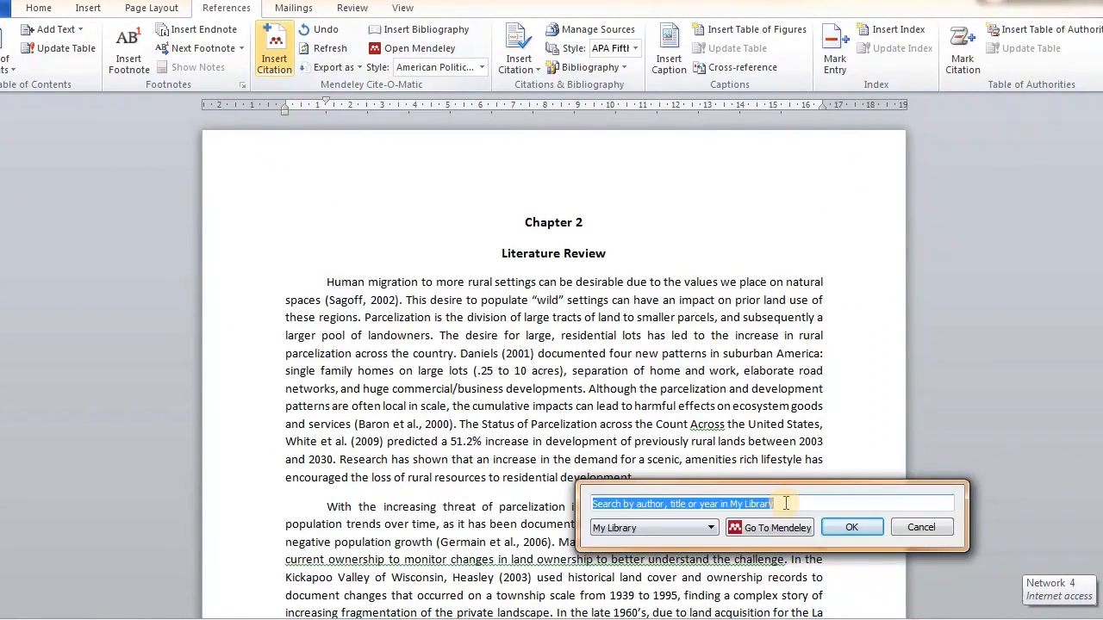
text(ma)
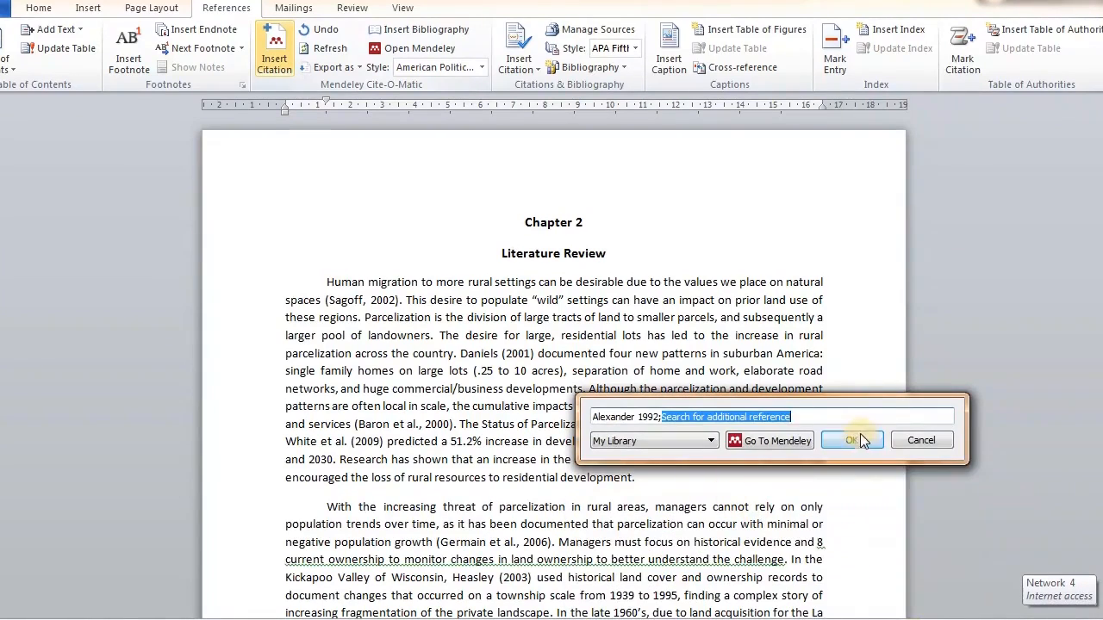
click(851, 441)
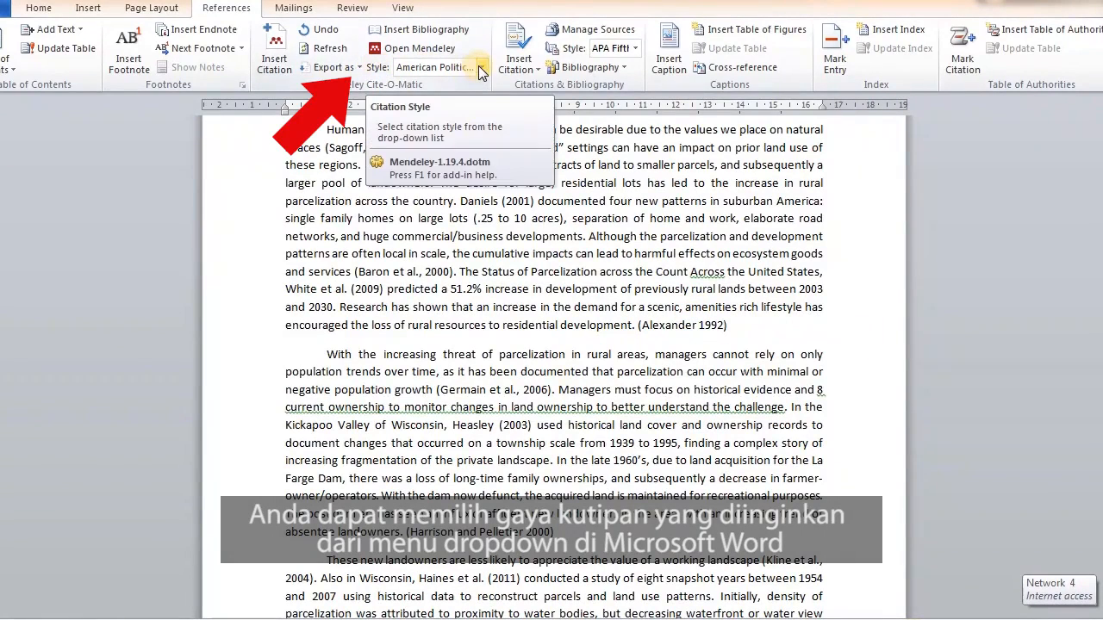
- Set the Cite-O-Matic style to American Psychological Association 7th edition
click(486, 67)
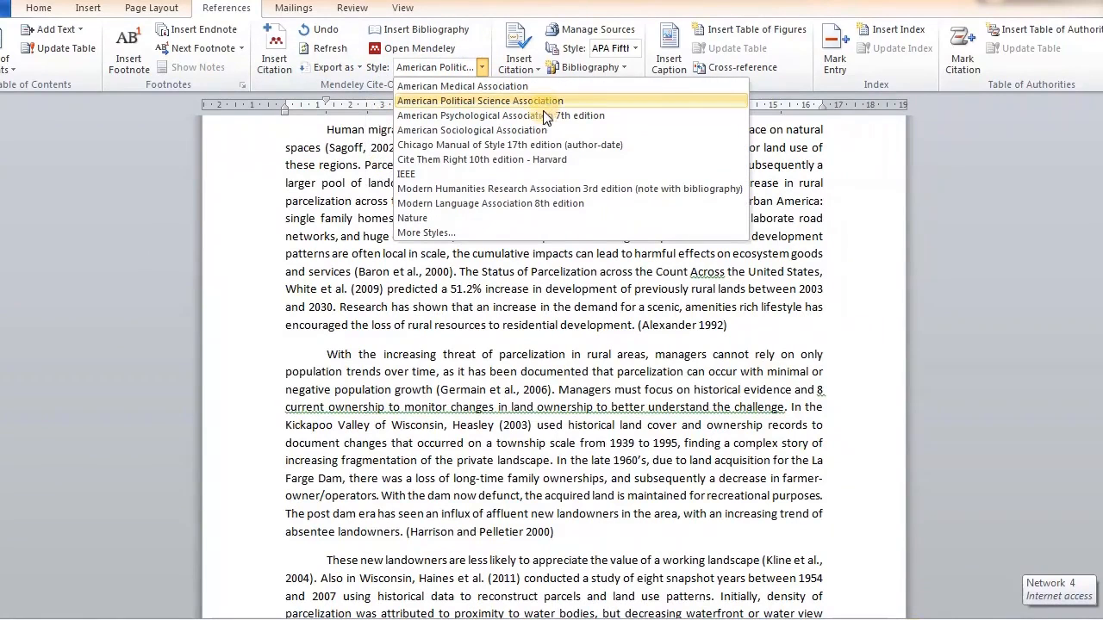
click(498, 115)
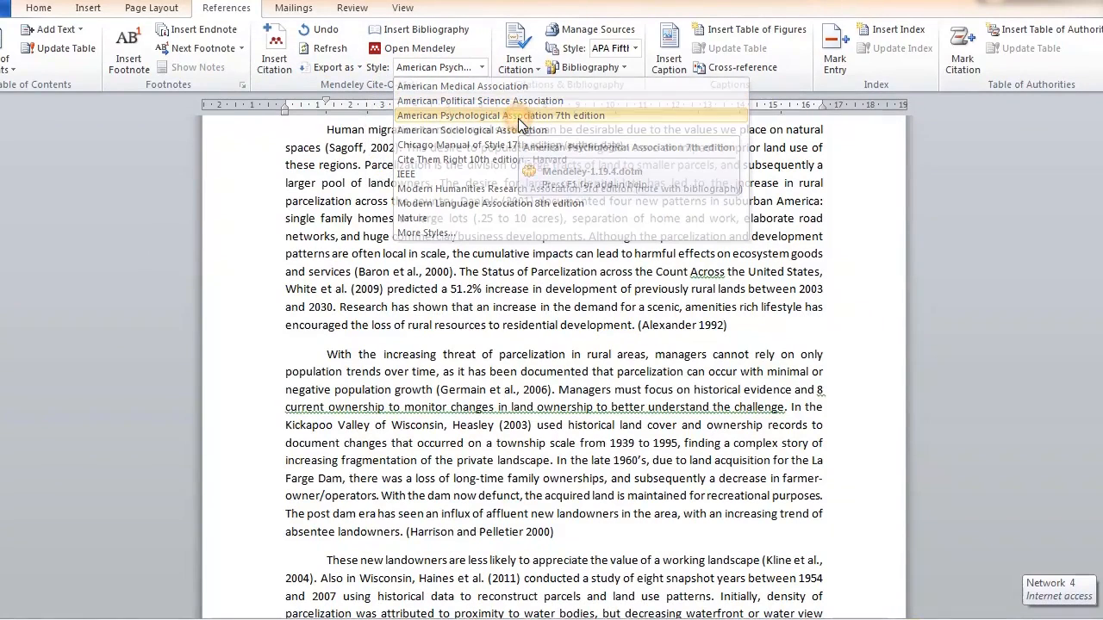
click(472, 115)
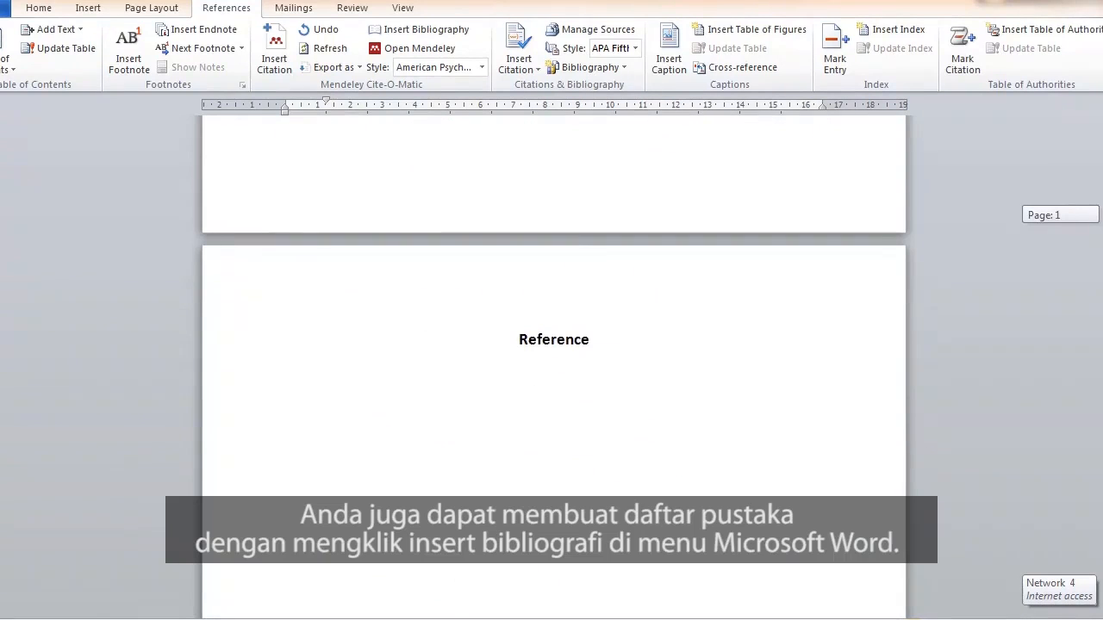
mouse_move(613, 335)
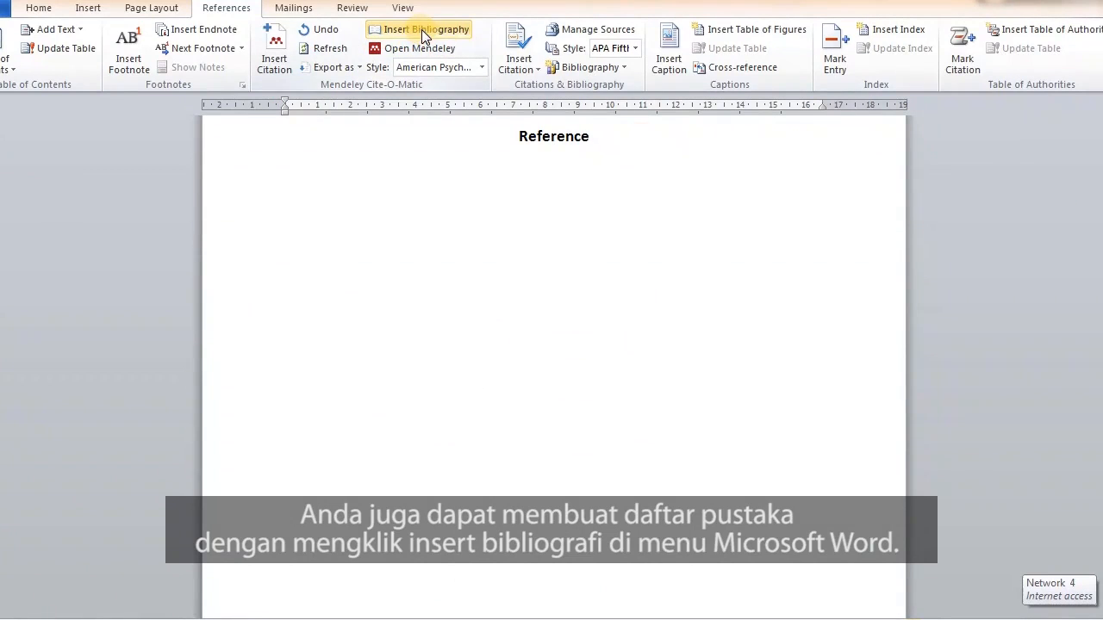
click(426, 28)
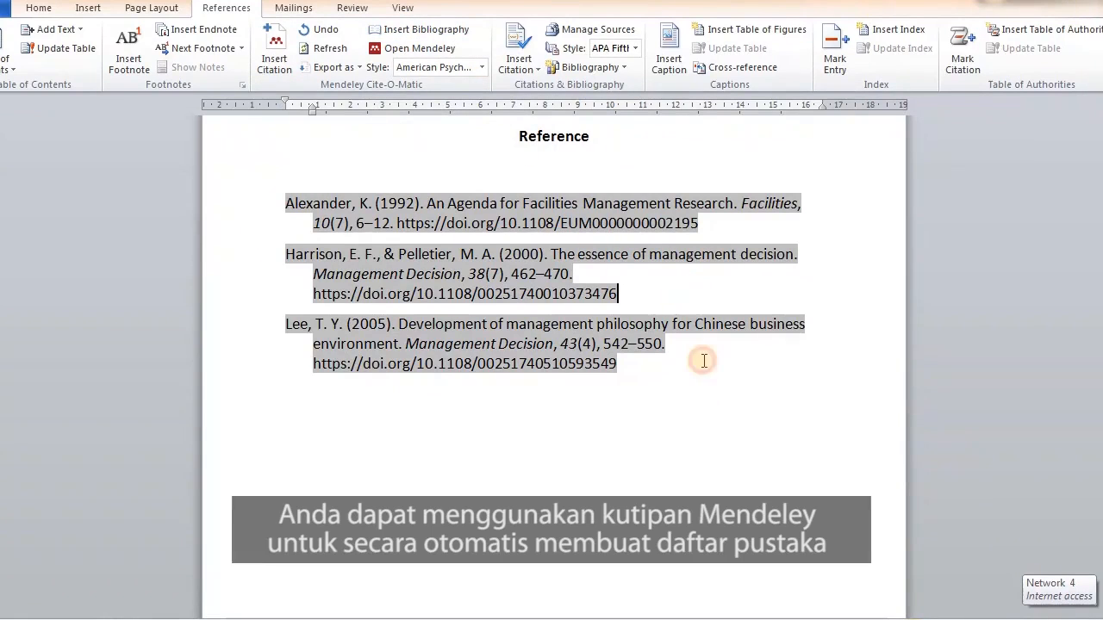
- Insert the APA bibliography of cited works under the Reference heading
click(703, 362)
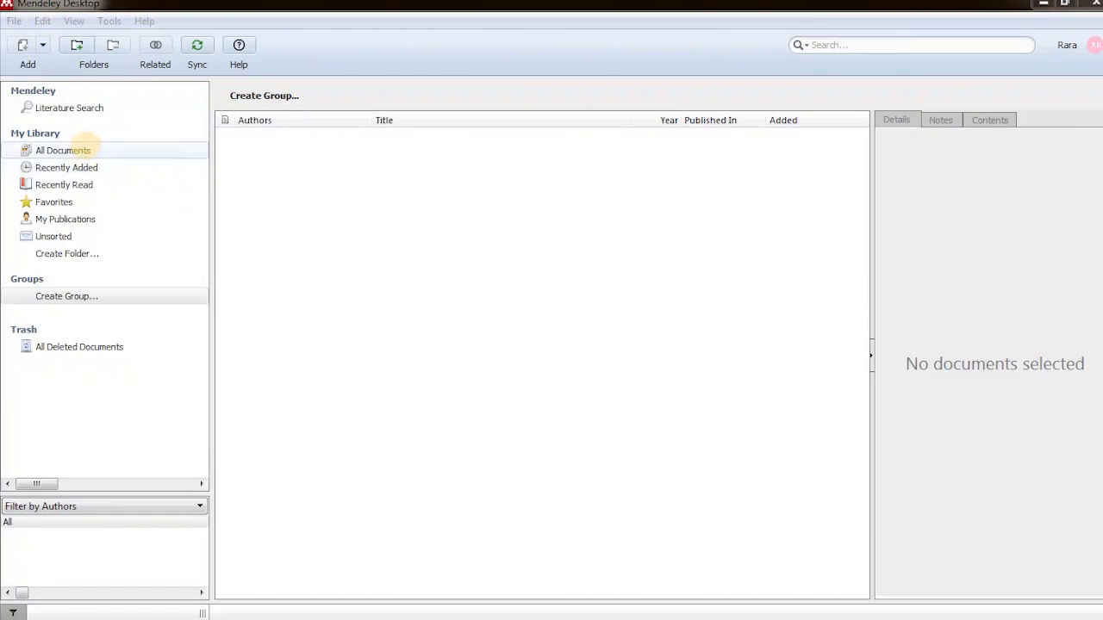
- Create the public group 'LB 20 Management' described as Management class of 2020 students, skipping invitations
click(65, 297)
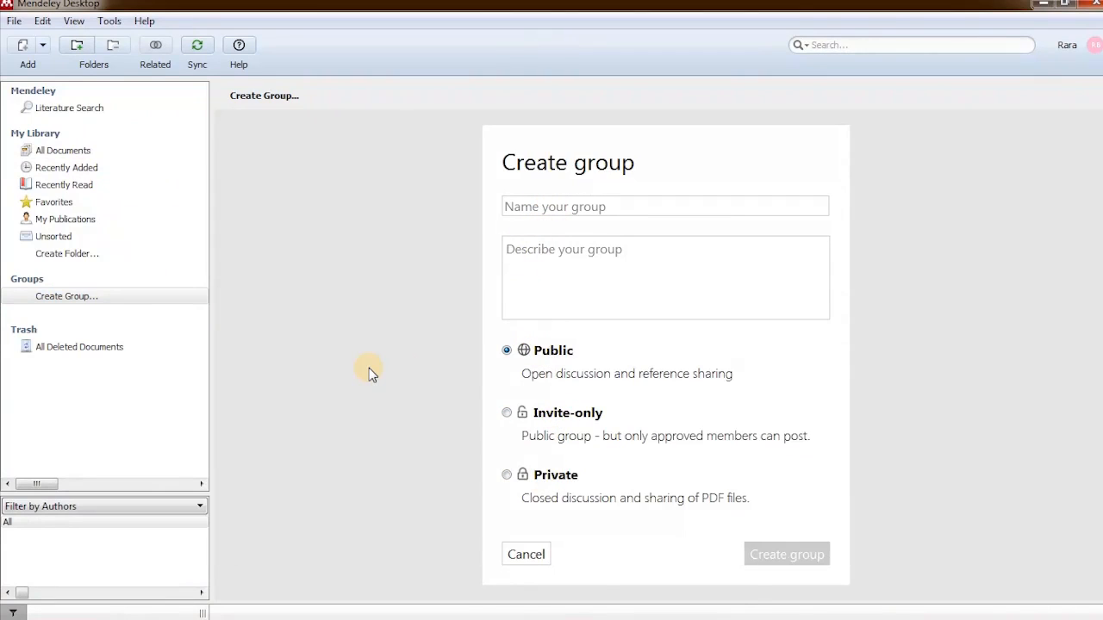
text(LB 20)
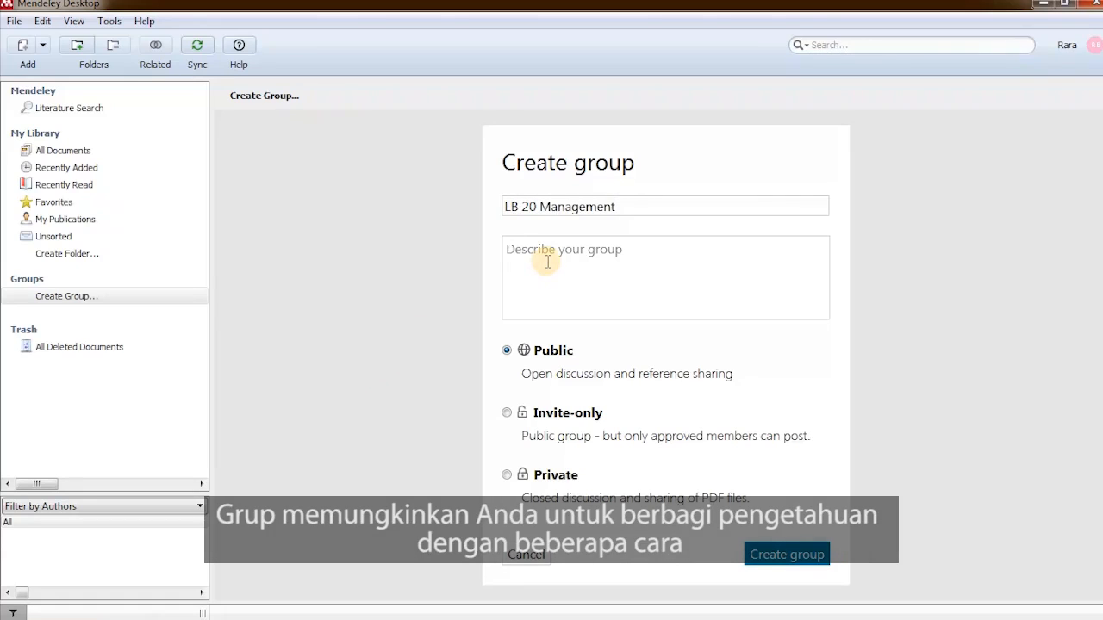
text(Management class of)
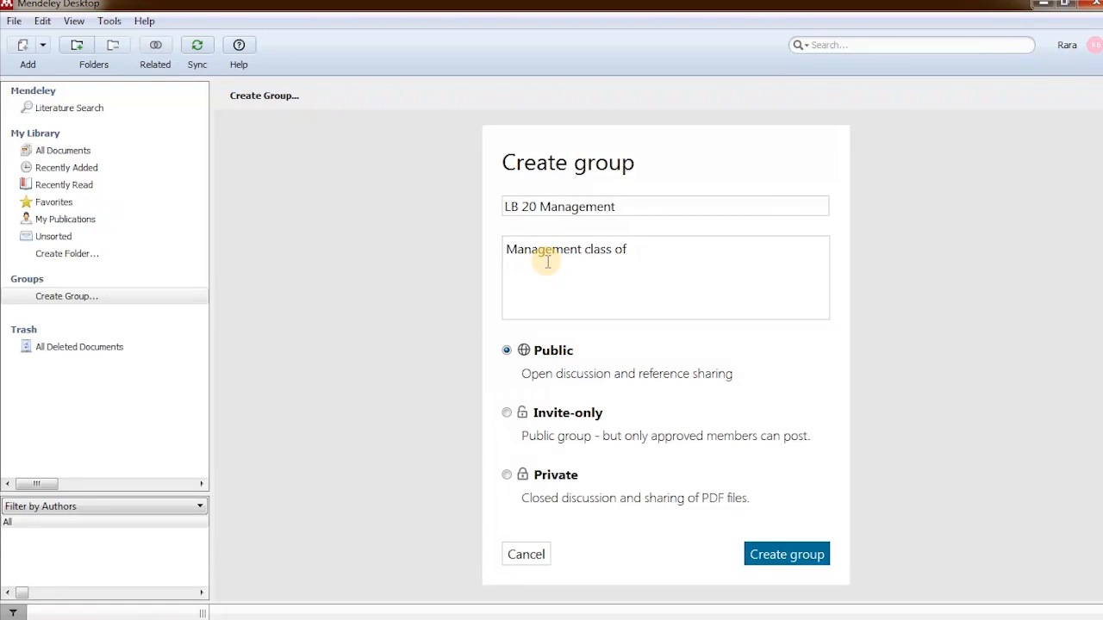
text(2020 students)
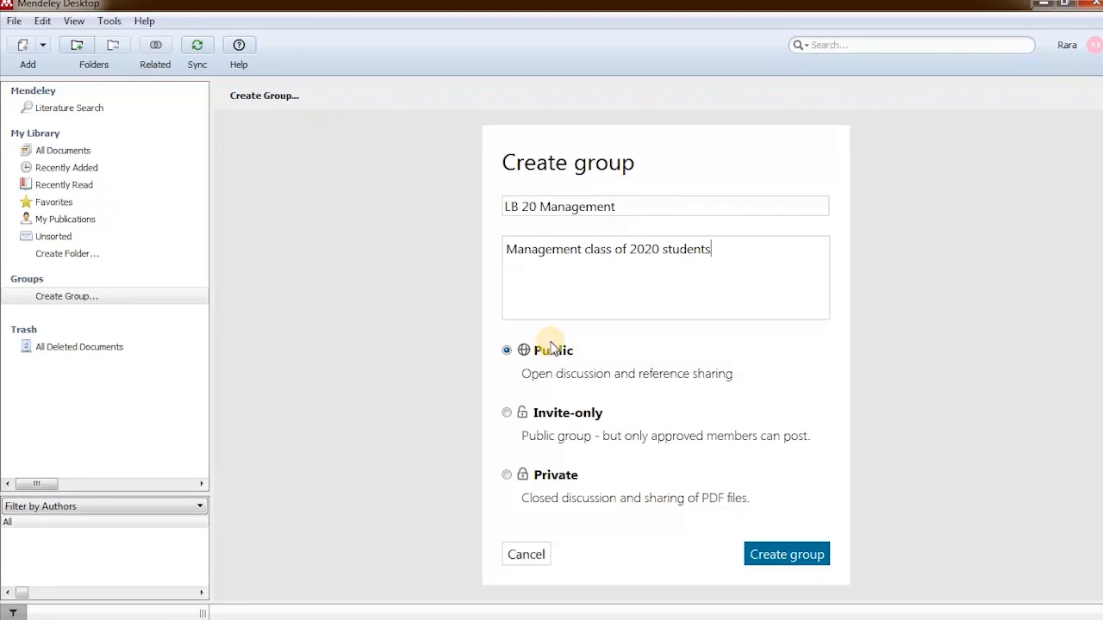
click(786, 555)
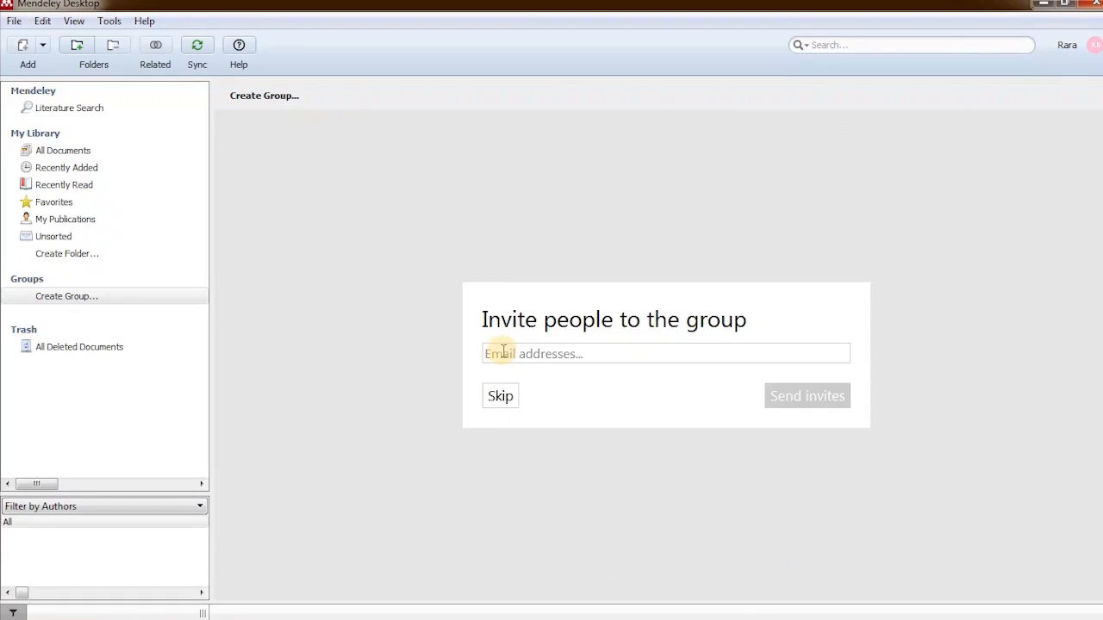
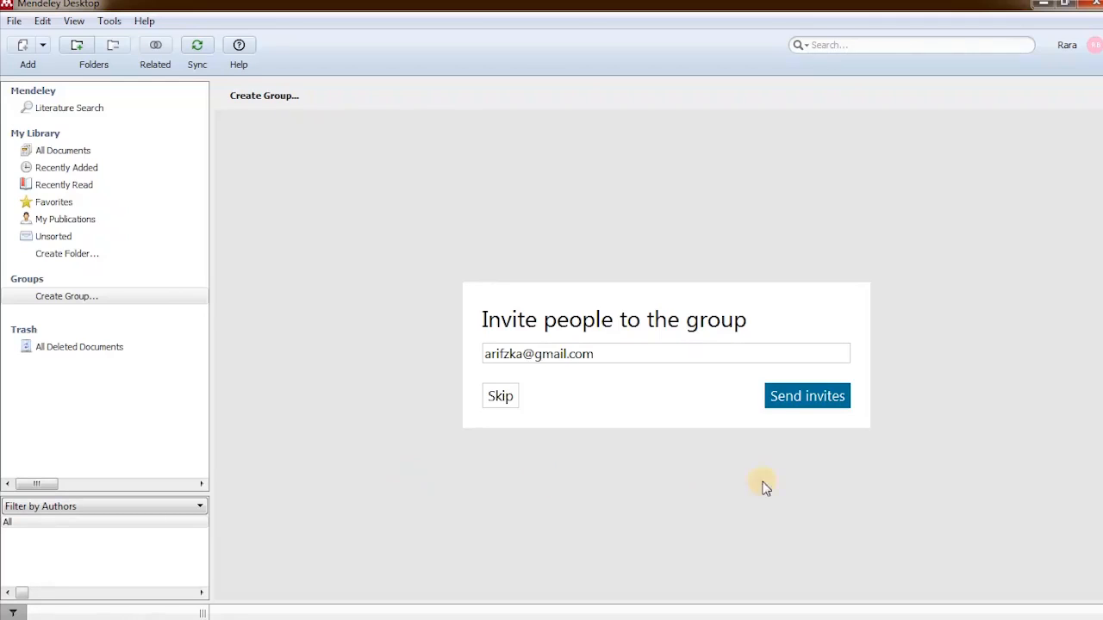
click(500, 395)
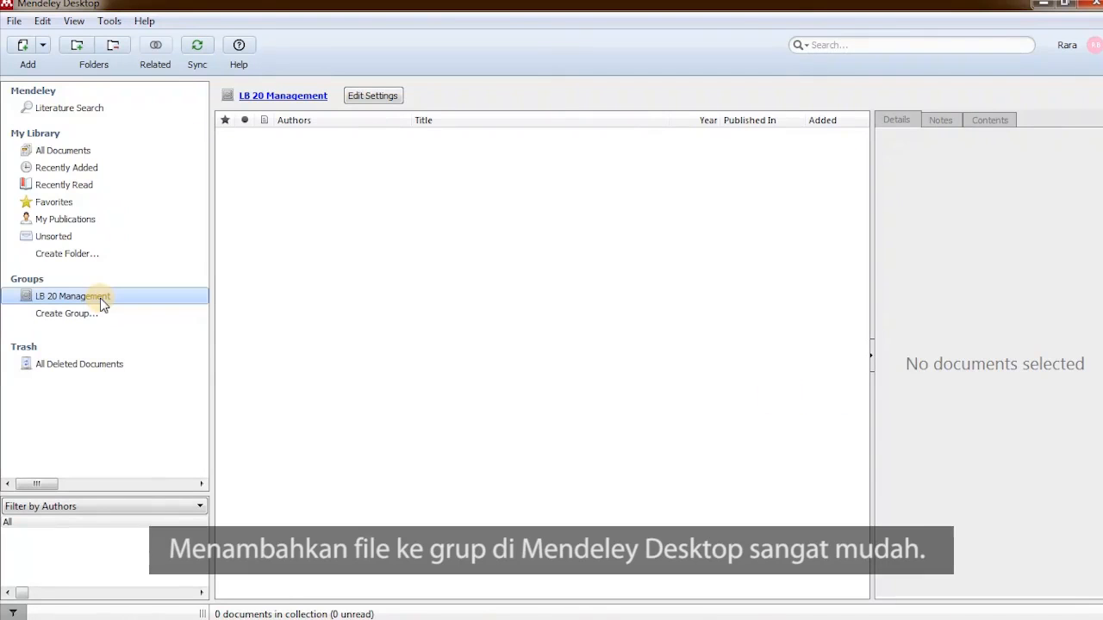
mouse_move(90, 306)
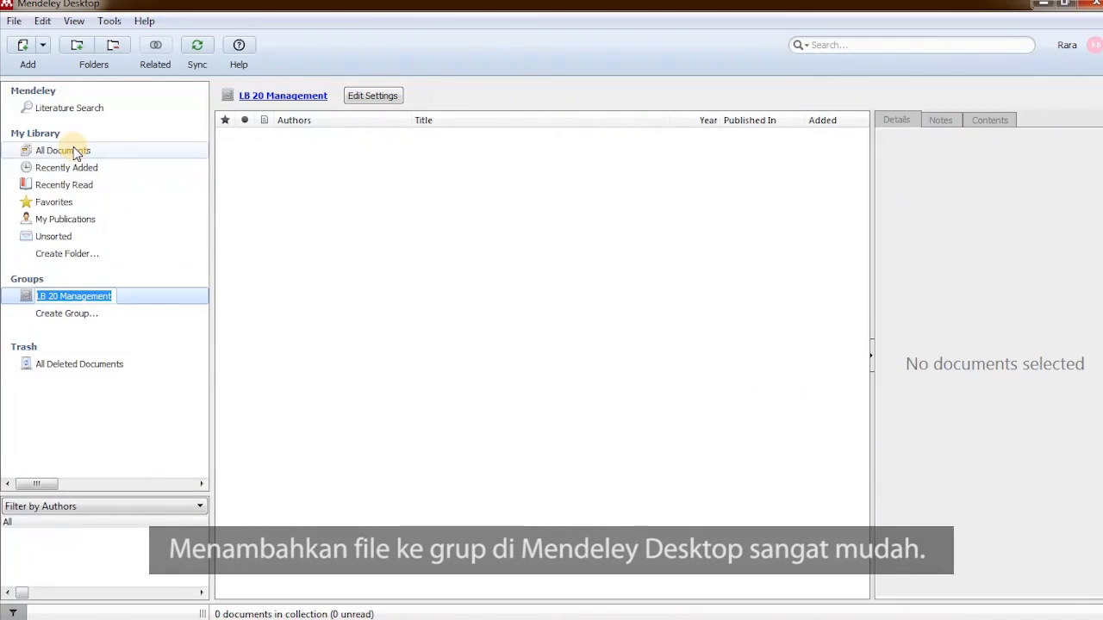
- Add the knowledge systems review and digital libraries evaluation papers to LB 20 Management and view the group
click(62, 150)
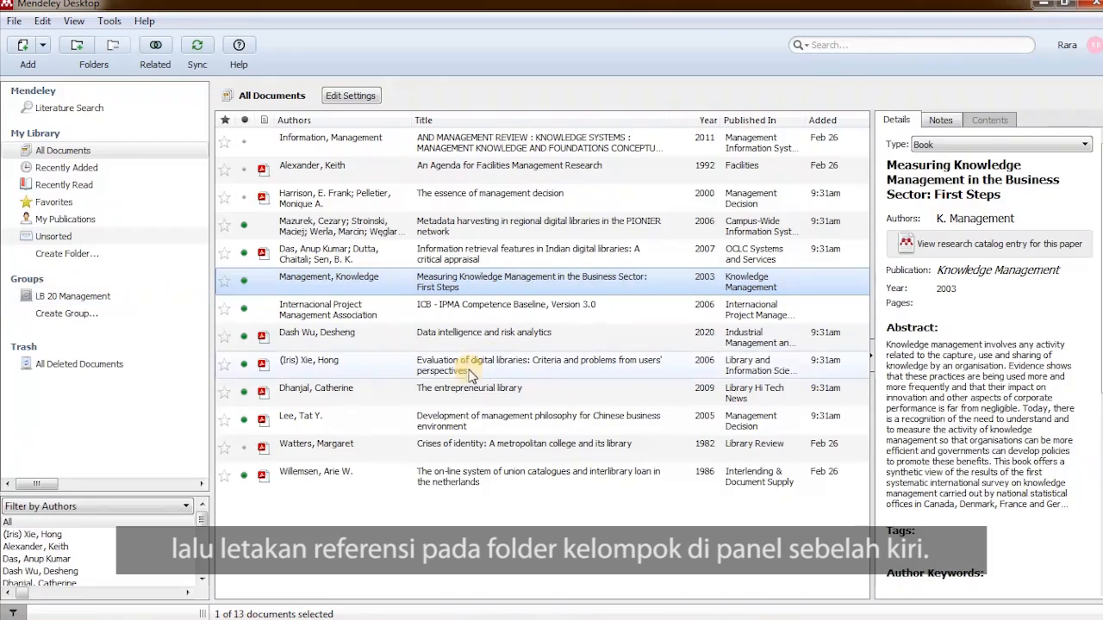
click(72, 296)
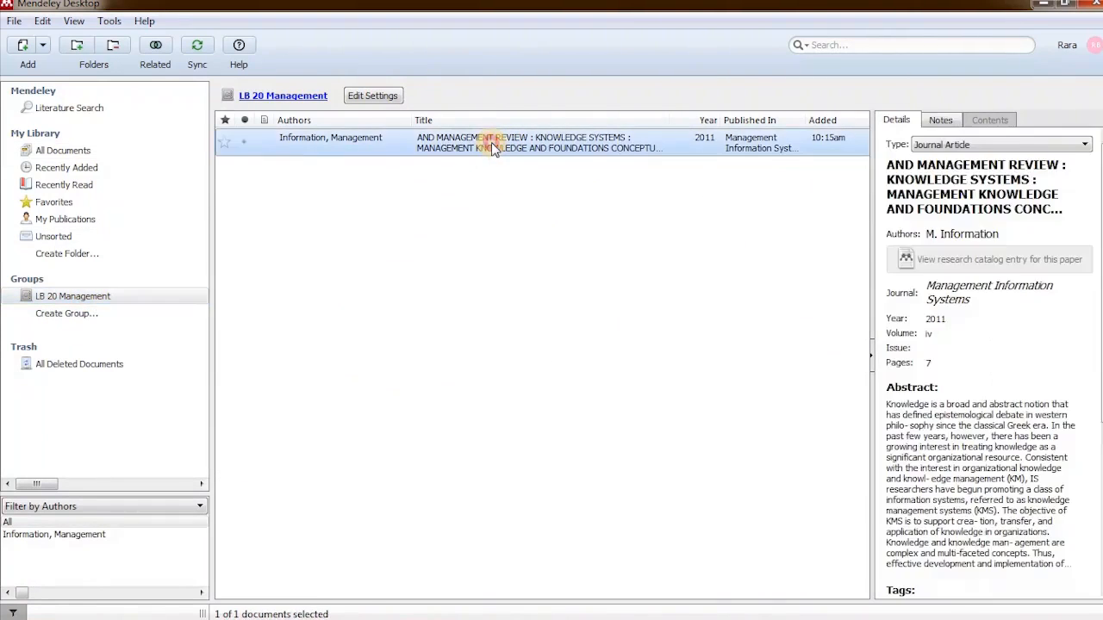
click(537, 171)
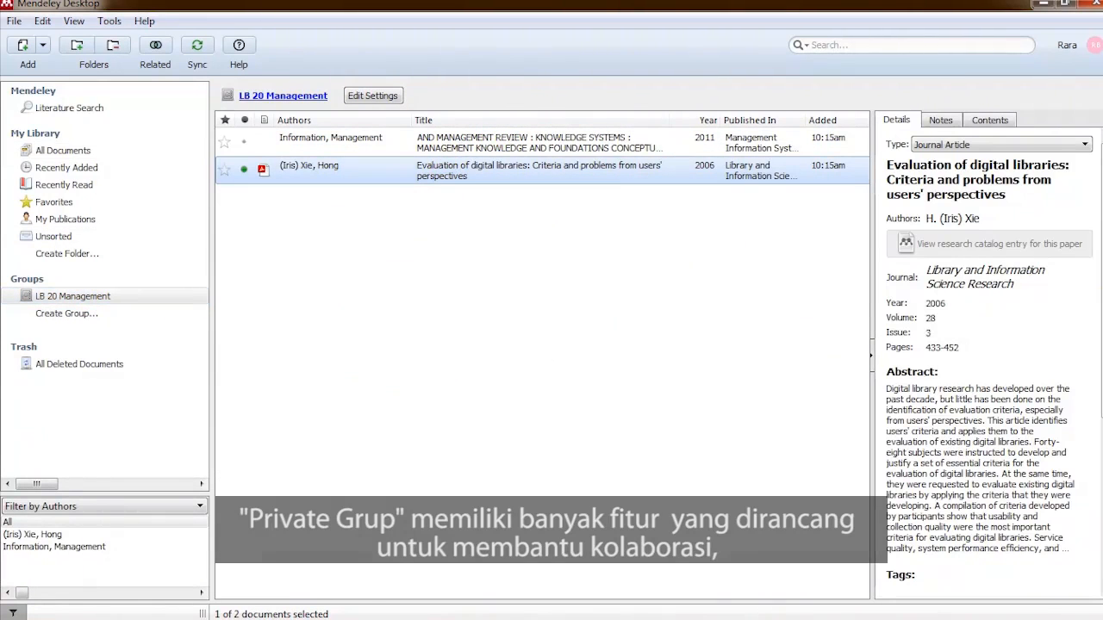
scroll(down, 3)
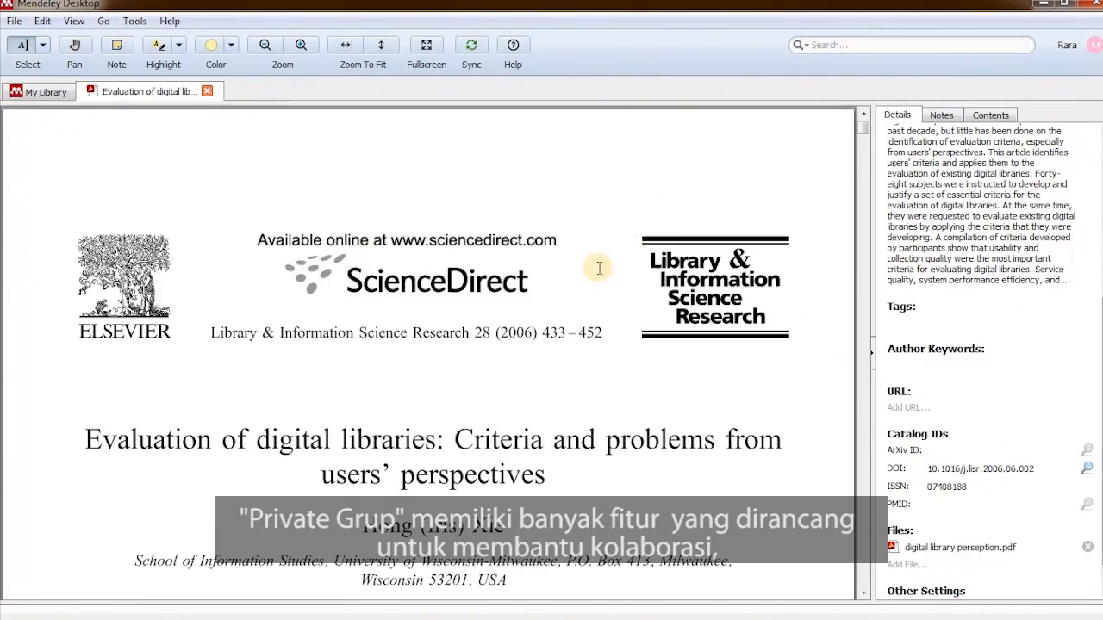
- Highlight the digital library definitions paragraph in yellow with the note 'arif you need tor'
scroll(down, 3)
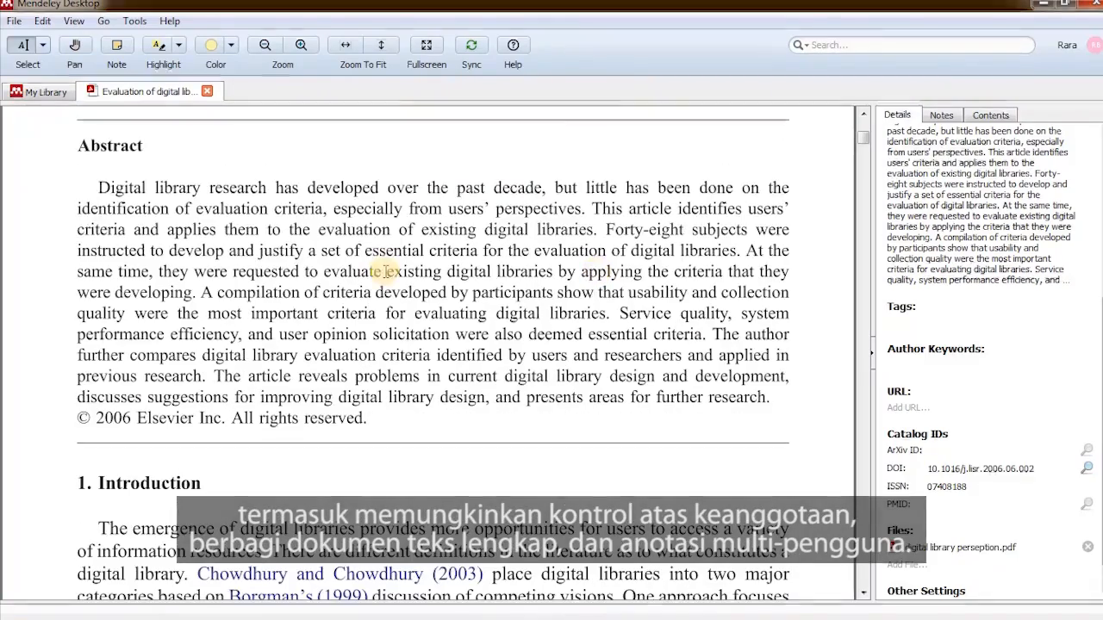
scroll(down, 3)
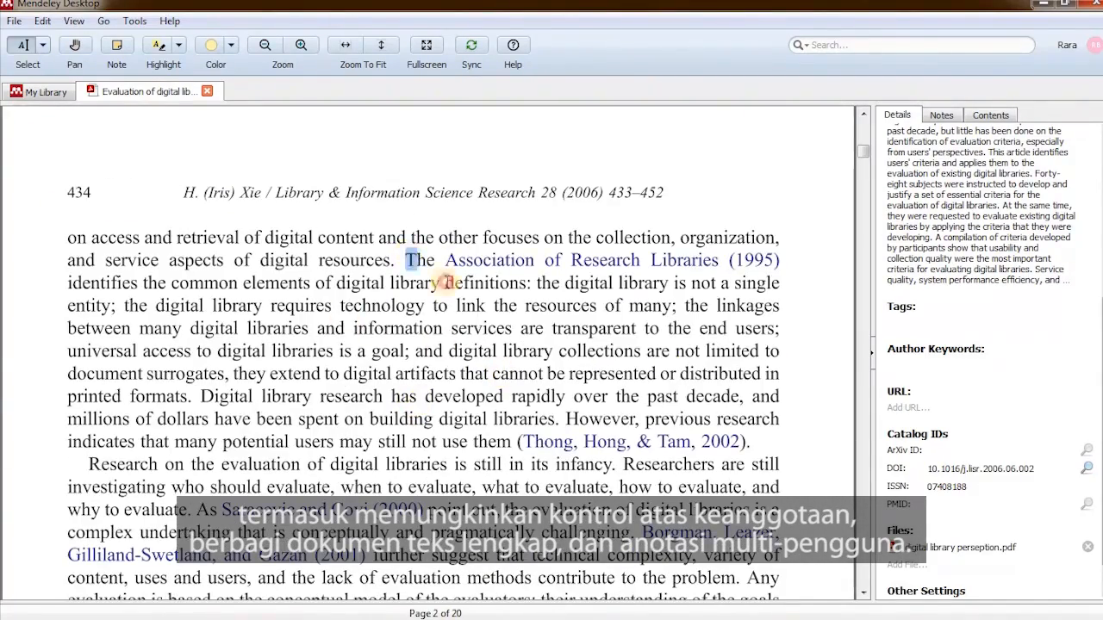
drag(410, 258, 555, 420)
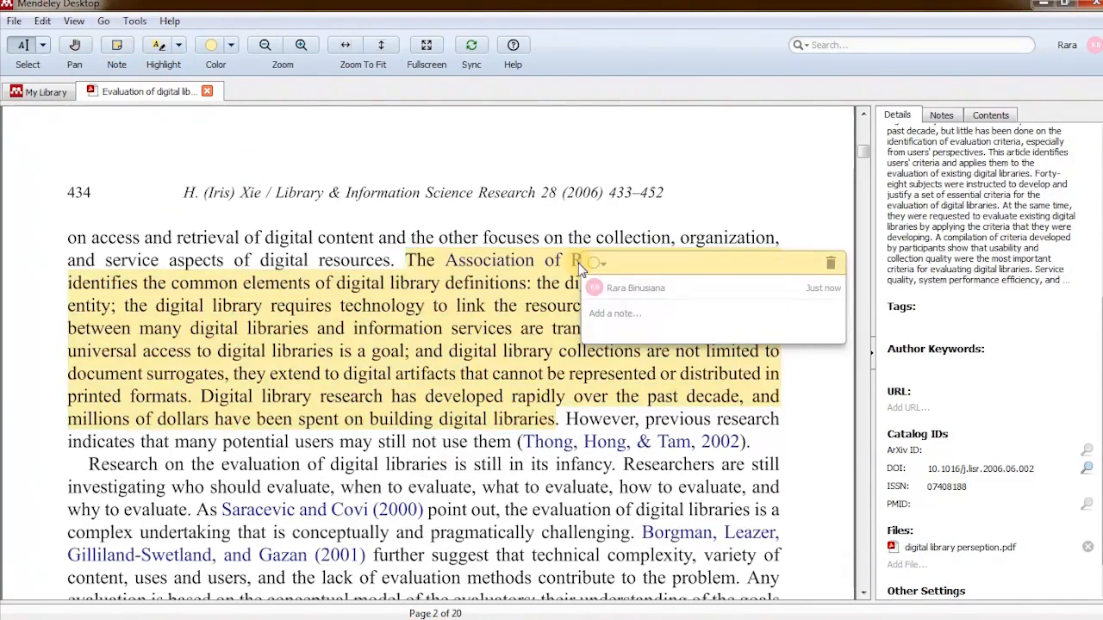
text(arif you need tor)
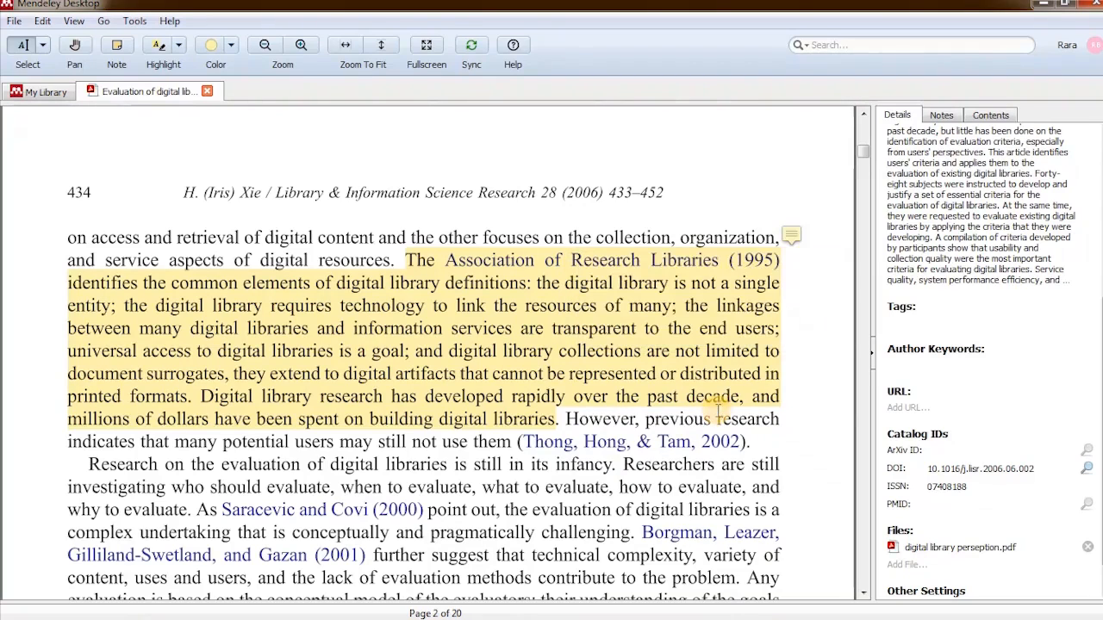
- Add a pink highlight with the shared note 'this is importans'
click(941, 114)
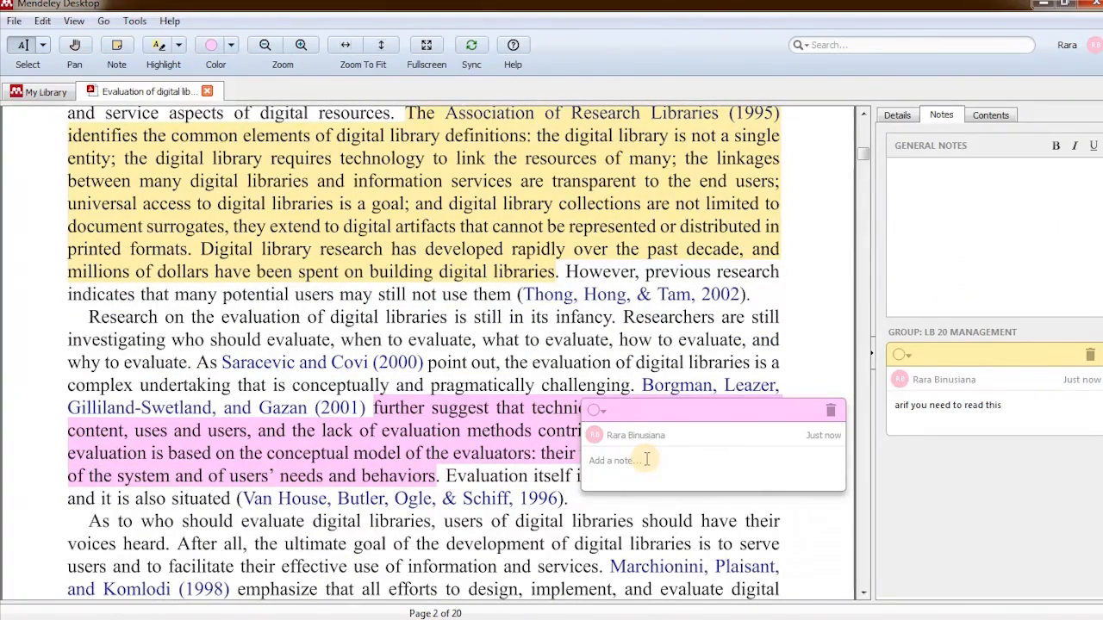
text(this is importans)
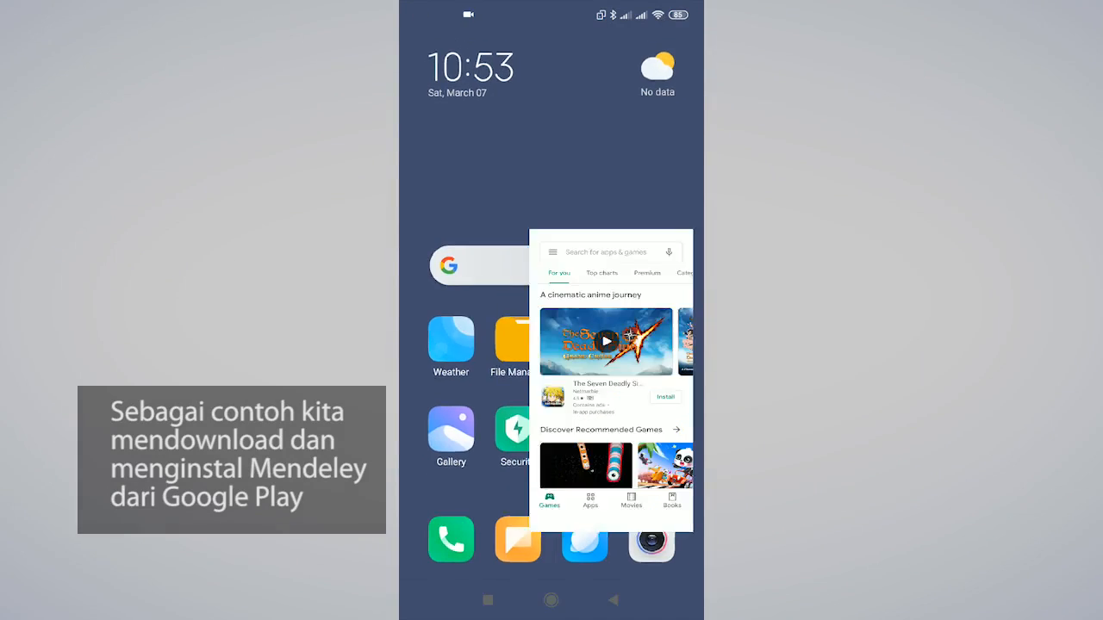
- Search Google Play for 'mende', install Mendeley and return to the home screen
click(603, 252)
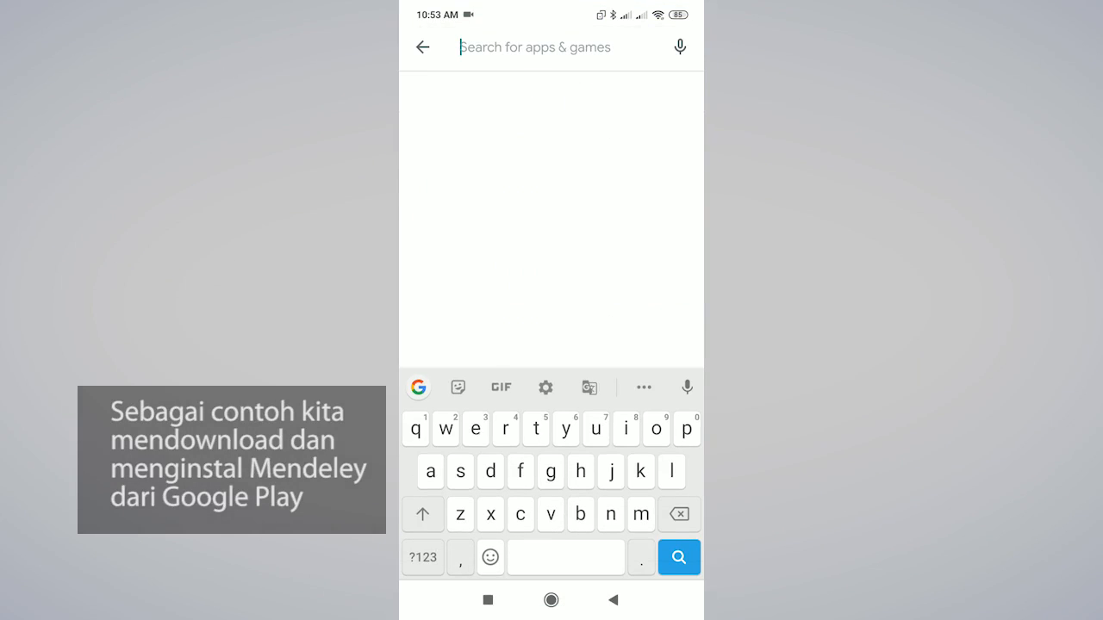
text(mende)
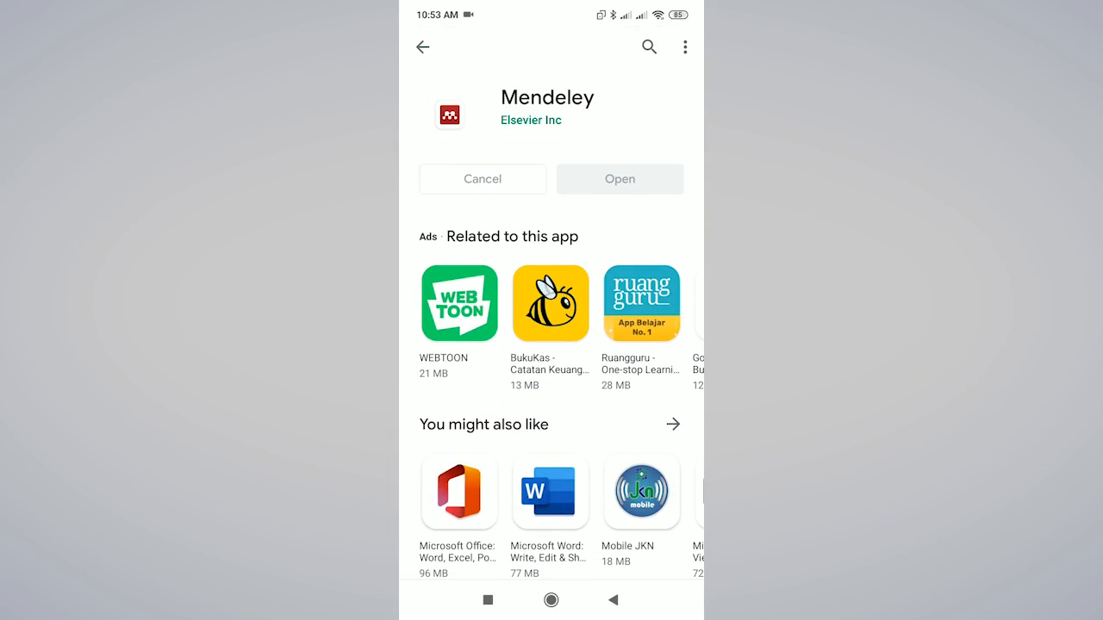
click(621, 177)
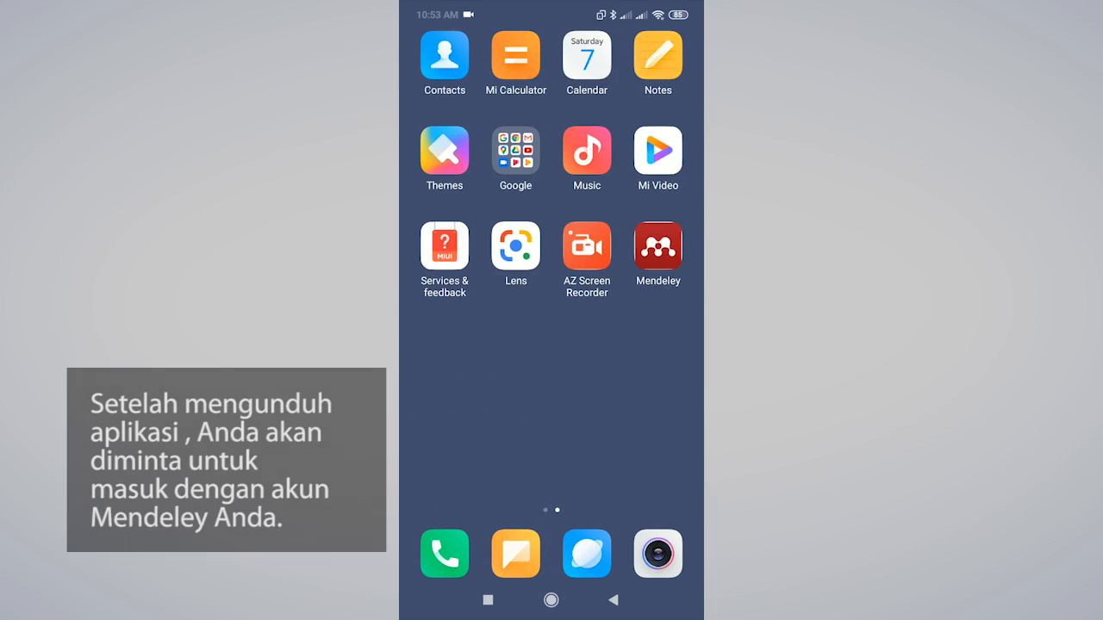
- Sign in to the Mendeley app as 'rarabin' and allow file access
click(658, 248)
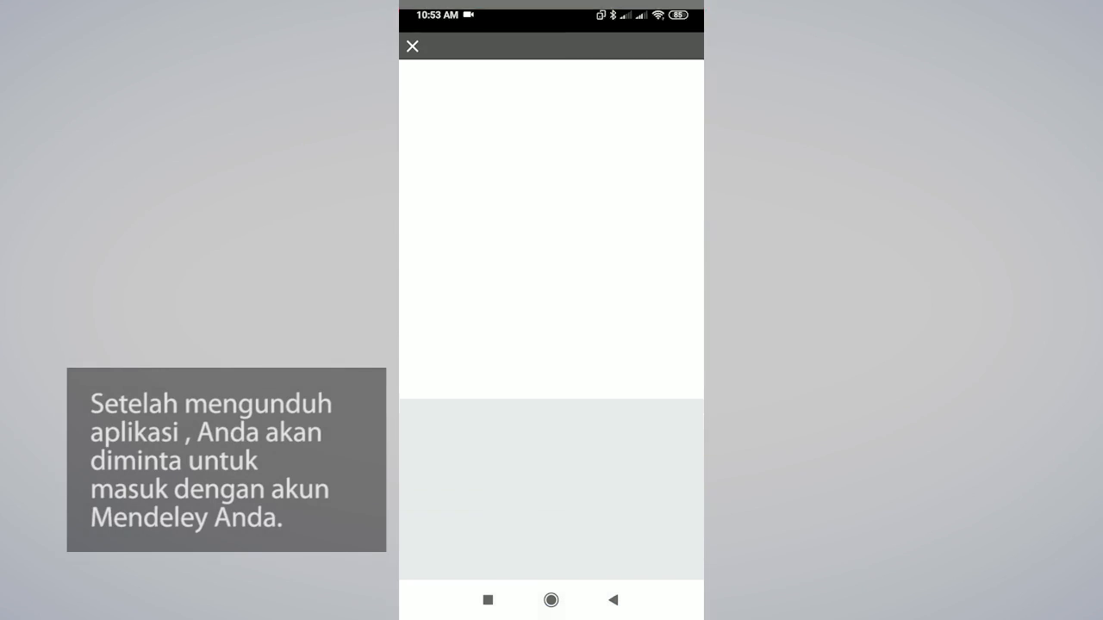
click(548, 73)
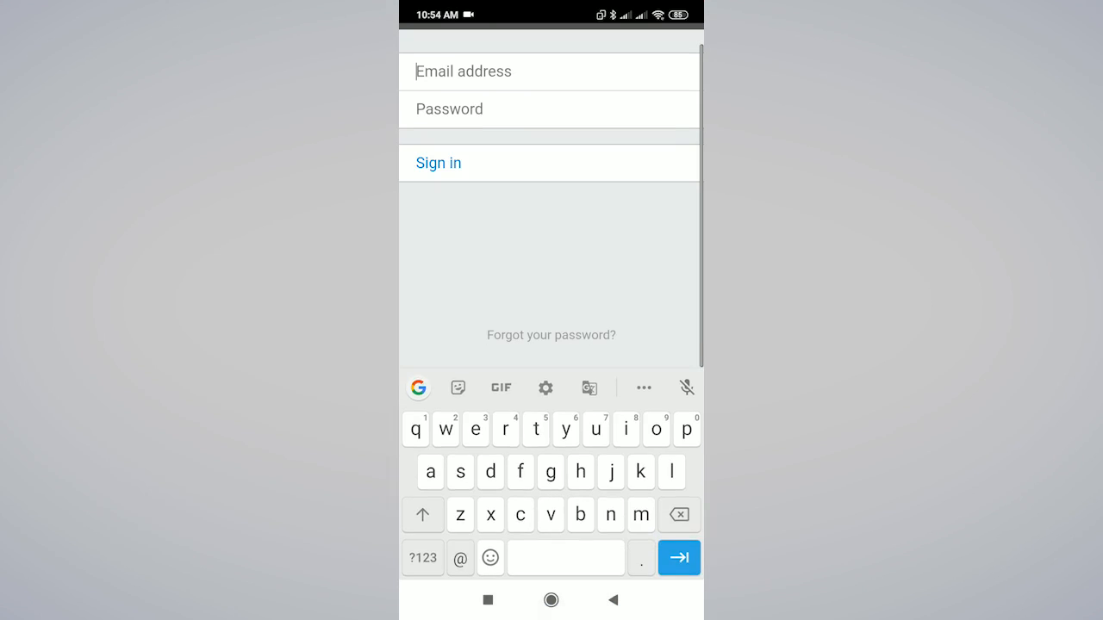
text(rarabin)
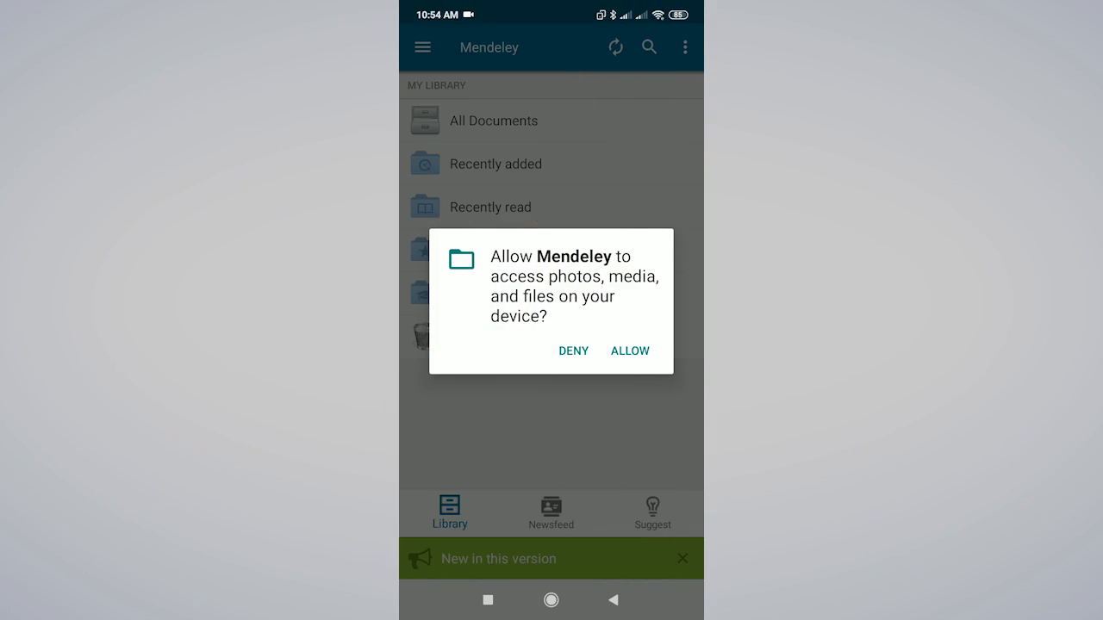
click(629, 352)
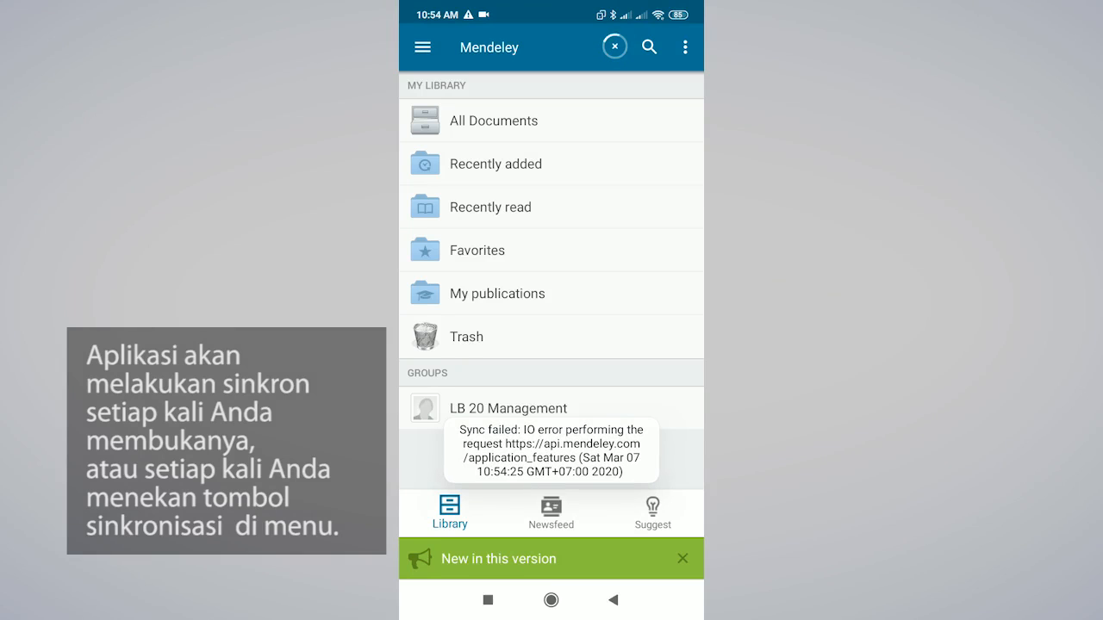
- From All Documents, view the digital libraries evaluation paper's details with abstract, DOI, ISSN and PDF
click(493, 121)
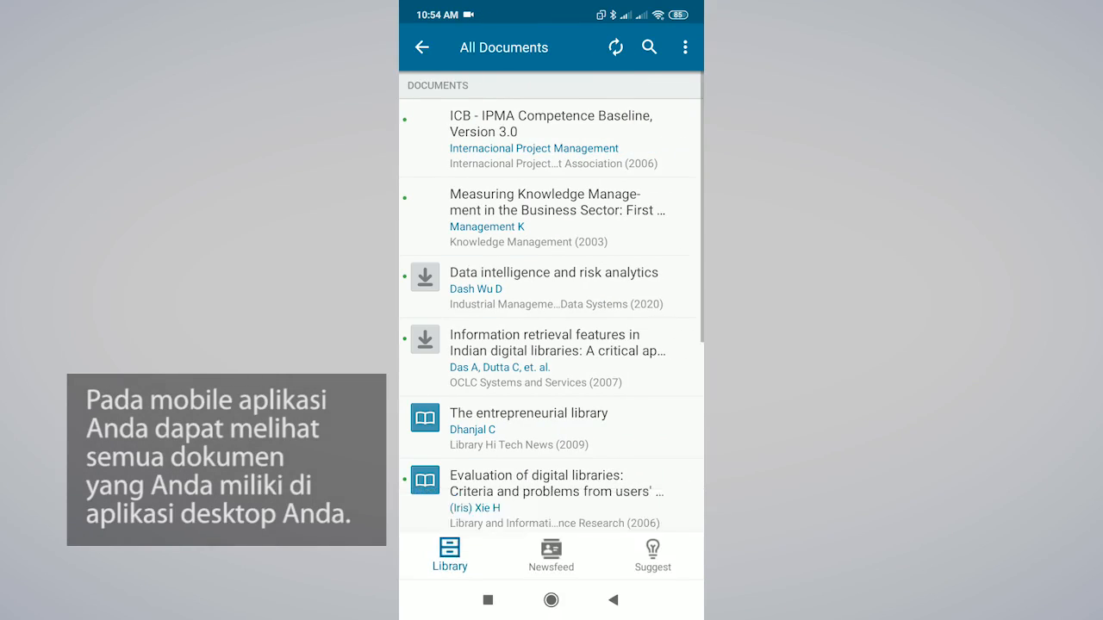
scroll(down, 3)
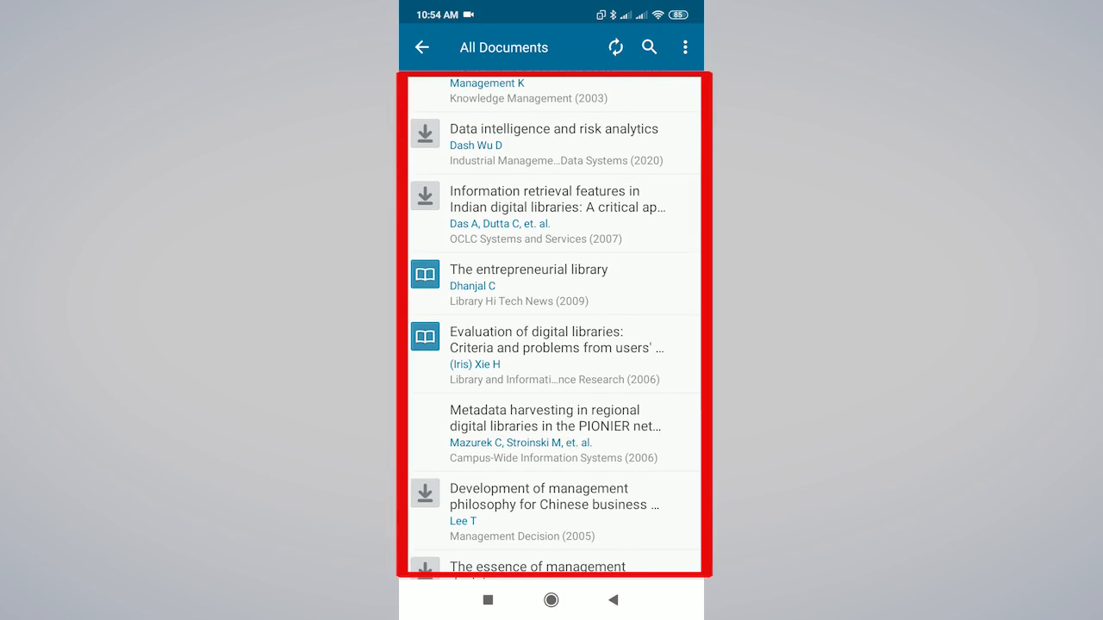
click(554, 349)
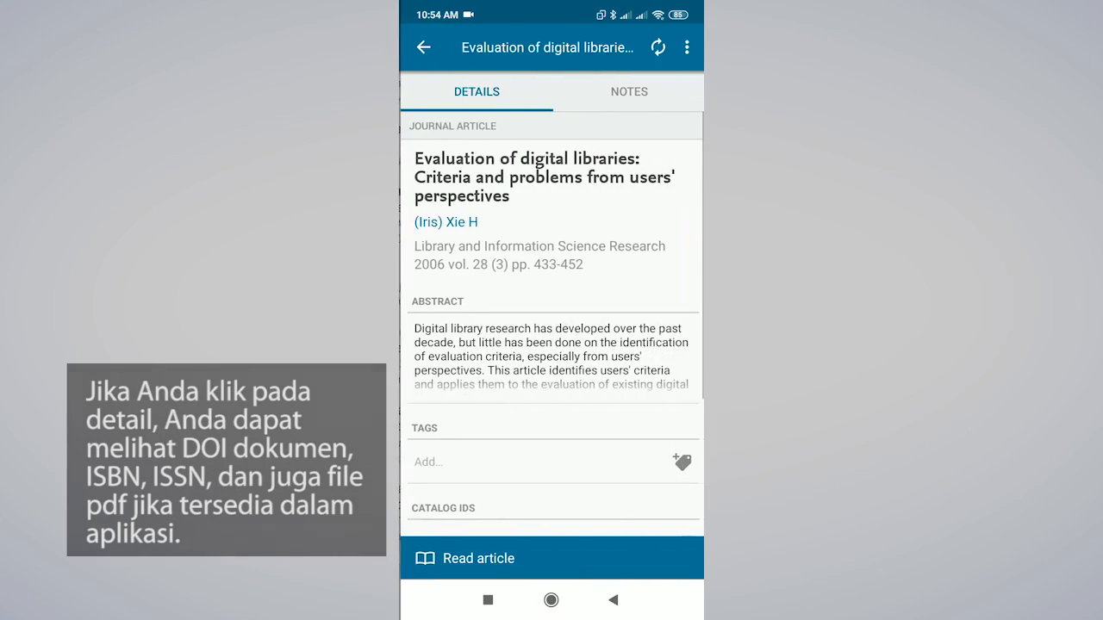
scroll(down, 3)
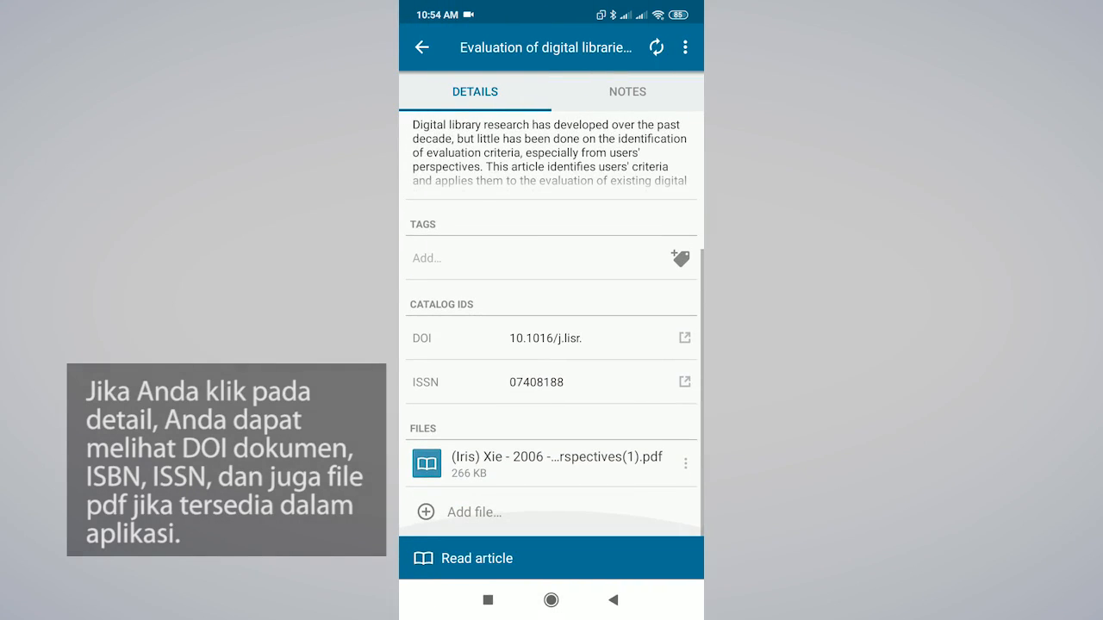